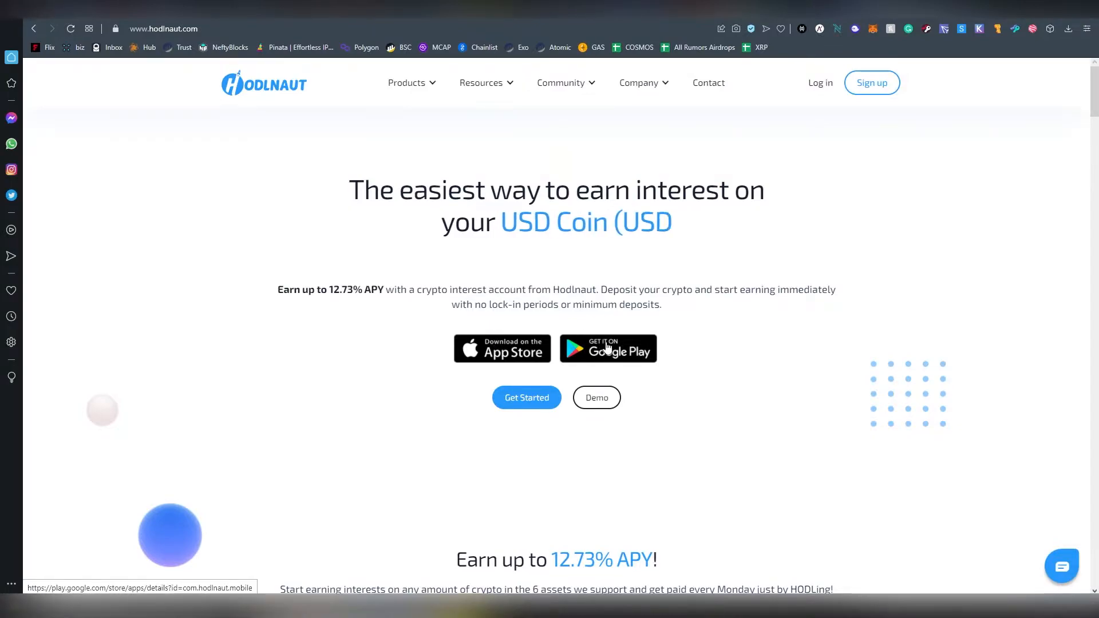
mouse_move(692, 325)
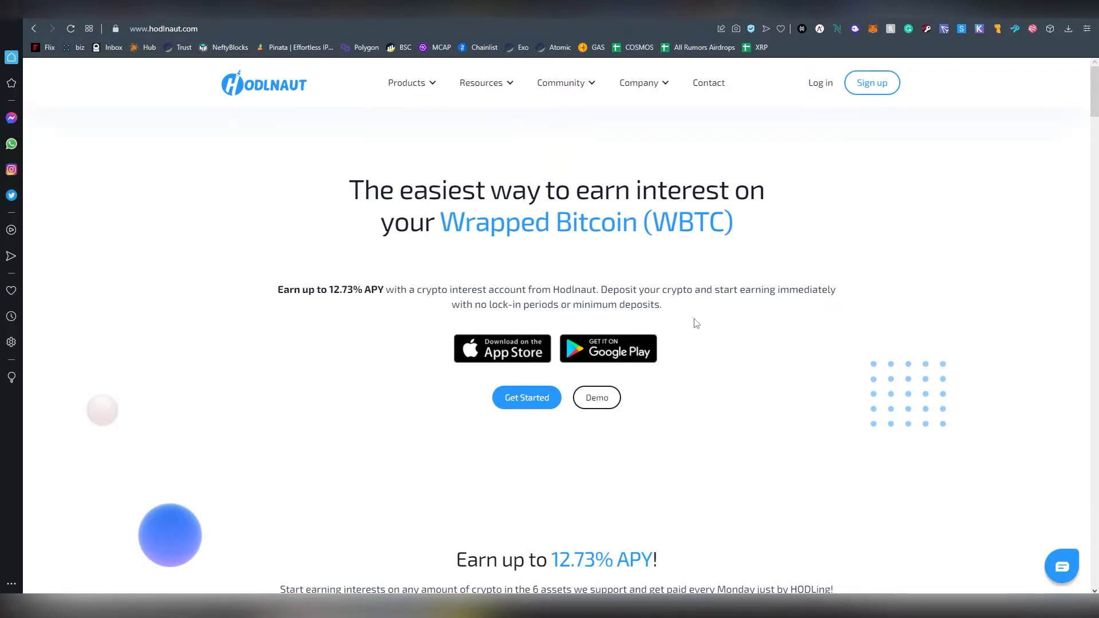
Step: Scroll down to the 'Earn up to 12.73% APY' list of BTC, DAI, ETH, USDC, USDT and WBTC
scroll("down", 3)
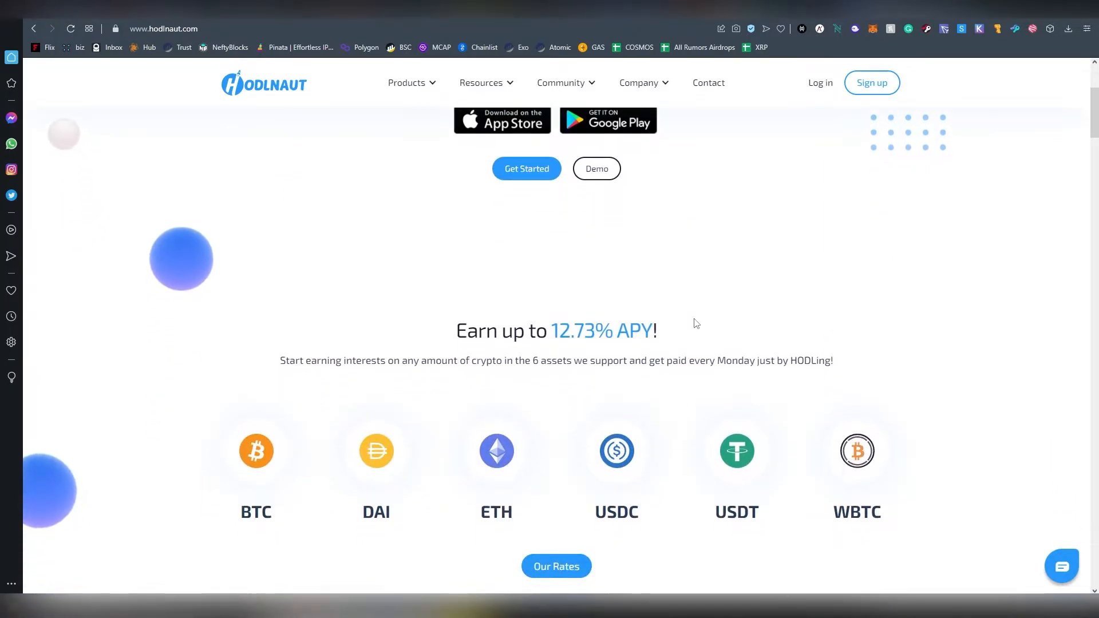
mouse_move(256, 450)
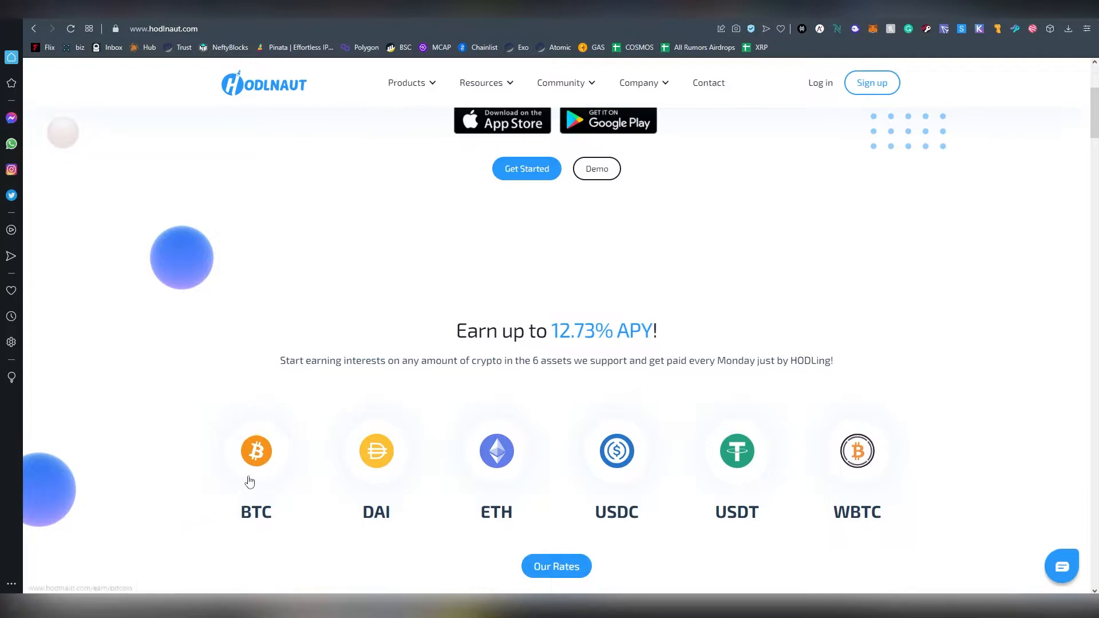
mouse_move(496, 466)
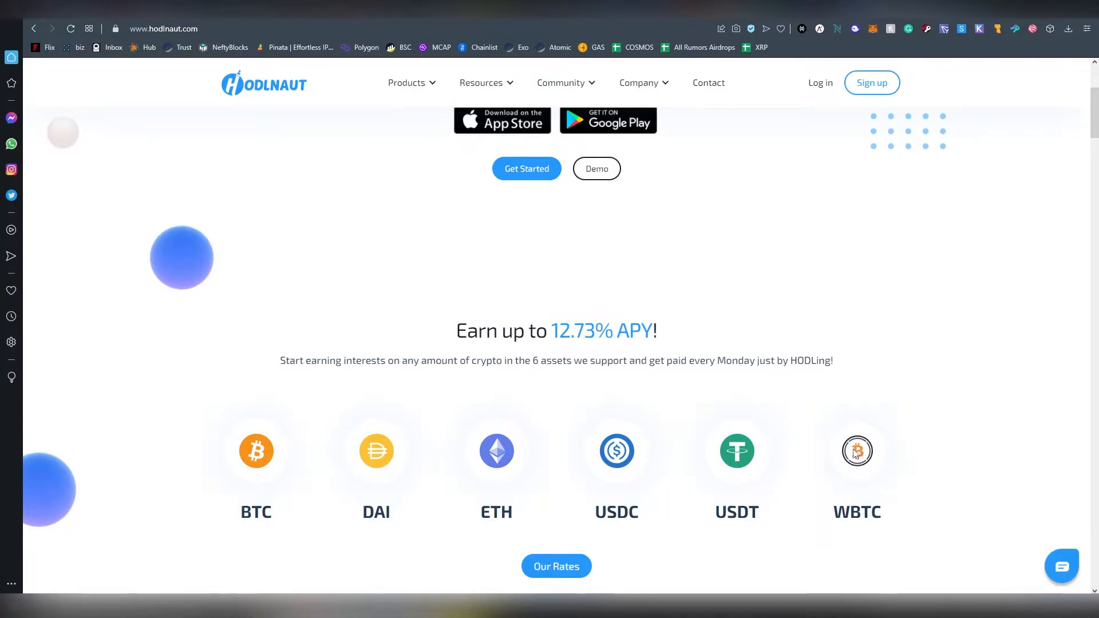
mouse_move(855, 453)
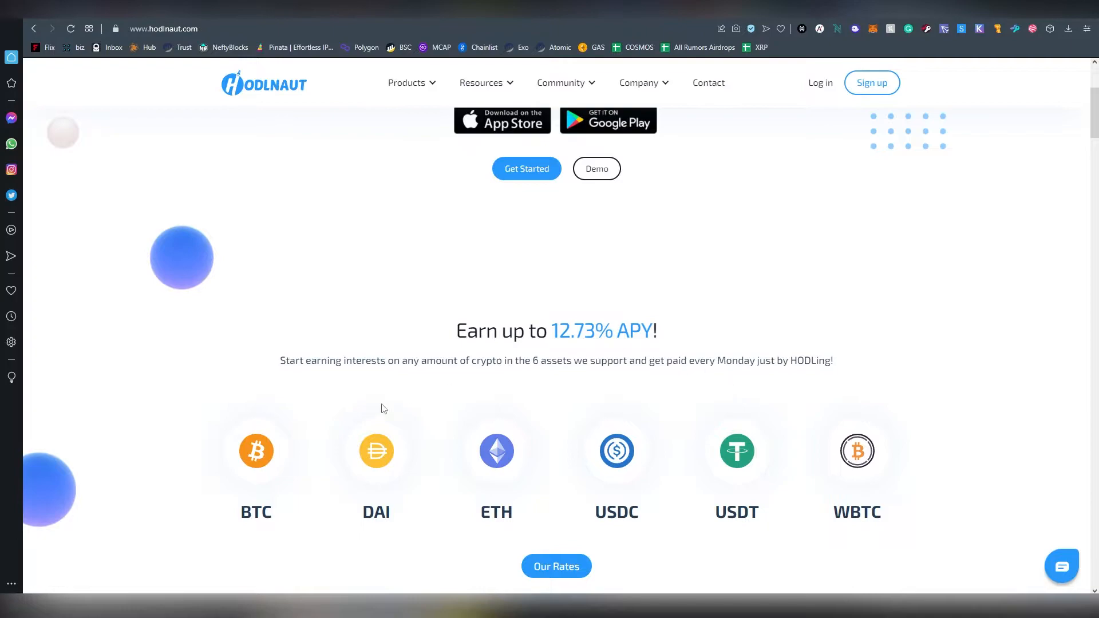
mouse_move(878, 442)
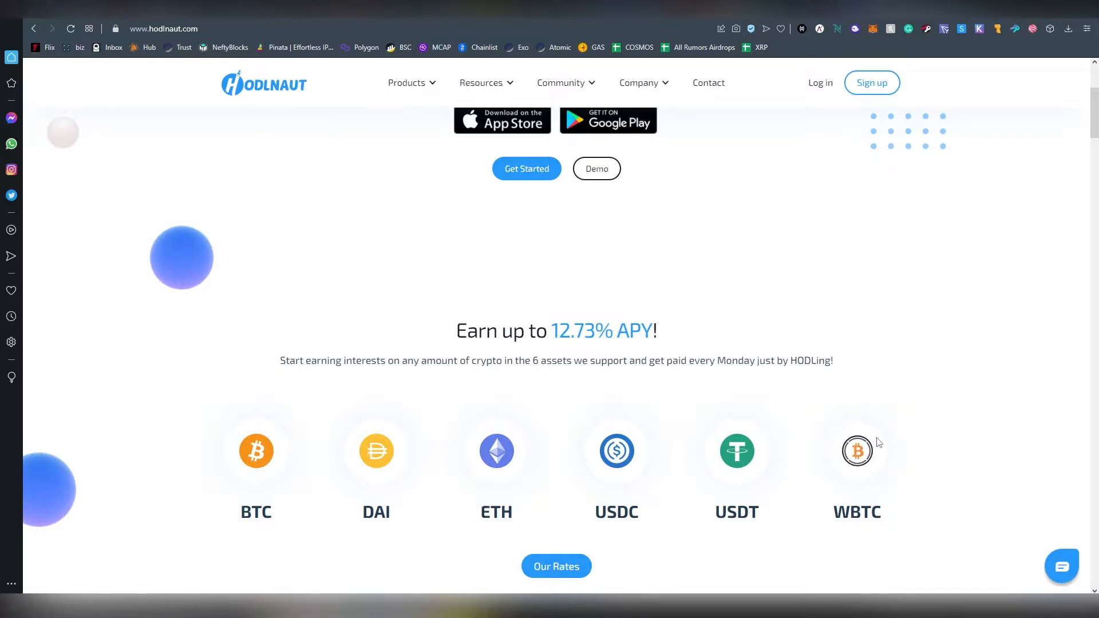
mouse_move(710, 512)
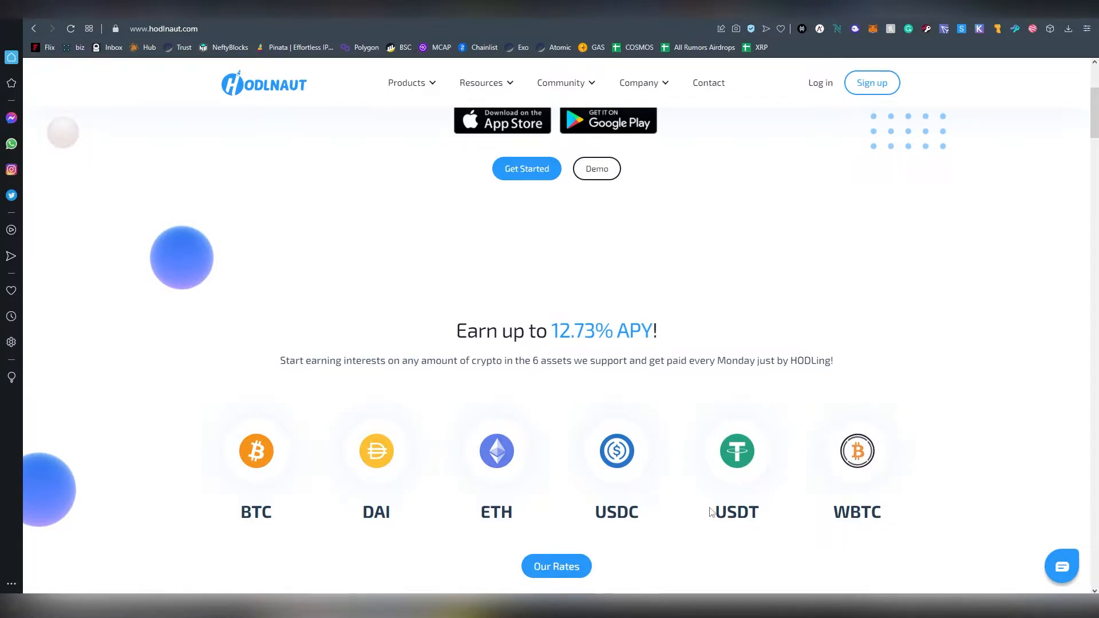
Step: Scroll to the leading APY rates and custody cover section with weekly payouts and no lock-ins
scroll("down", 3)
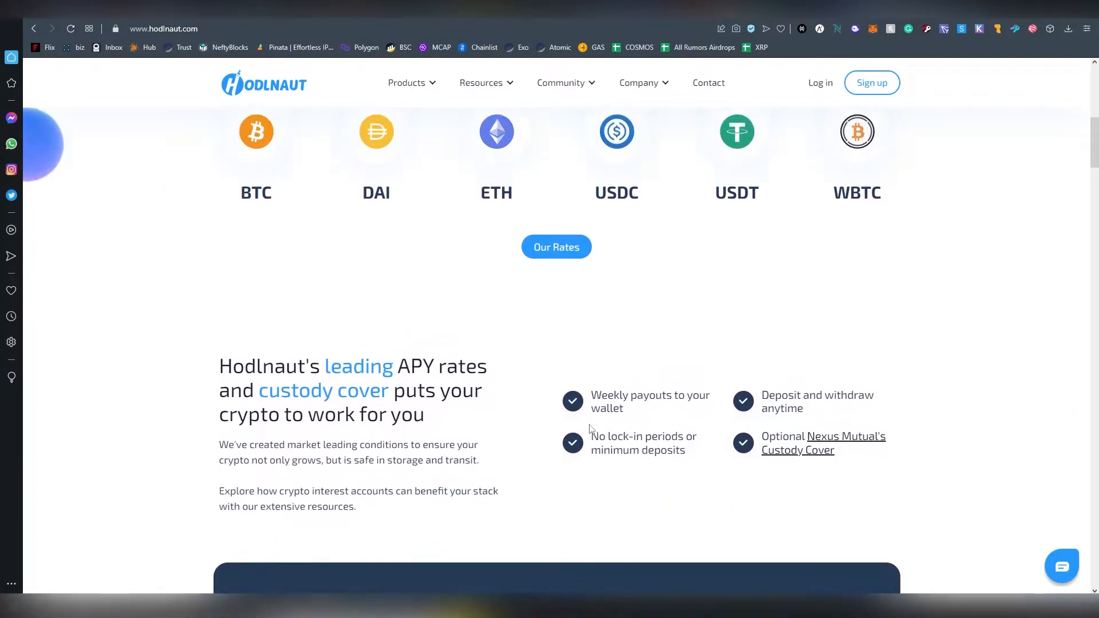
scroll("down", 3)
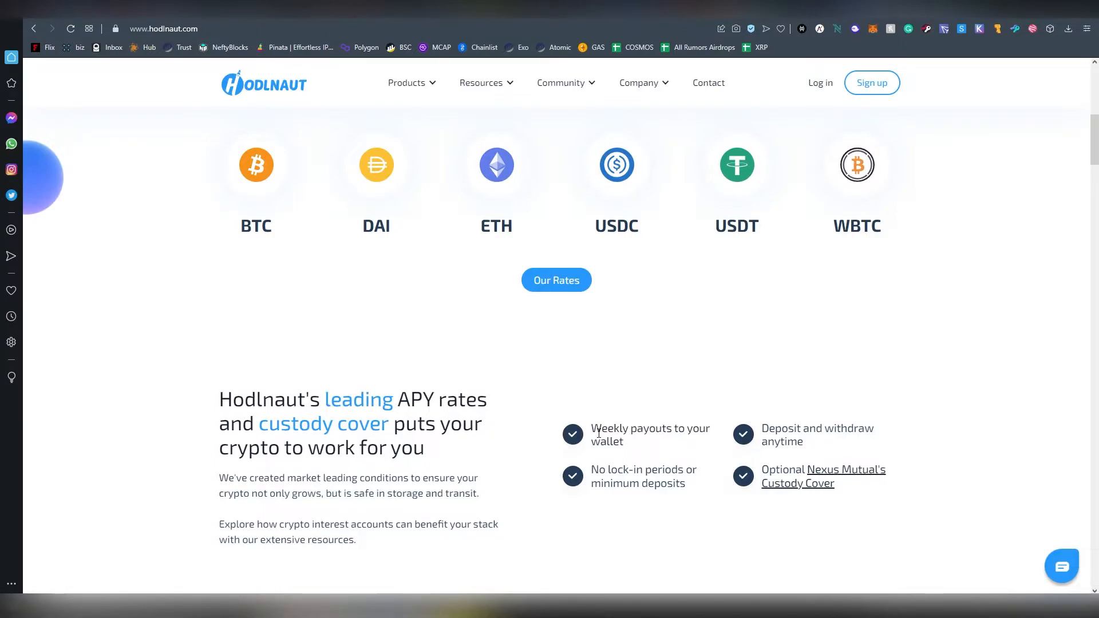
mouse_move(466, 391)
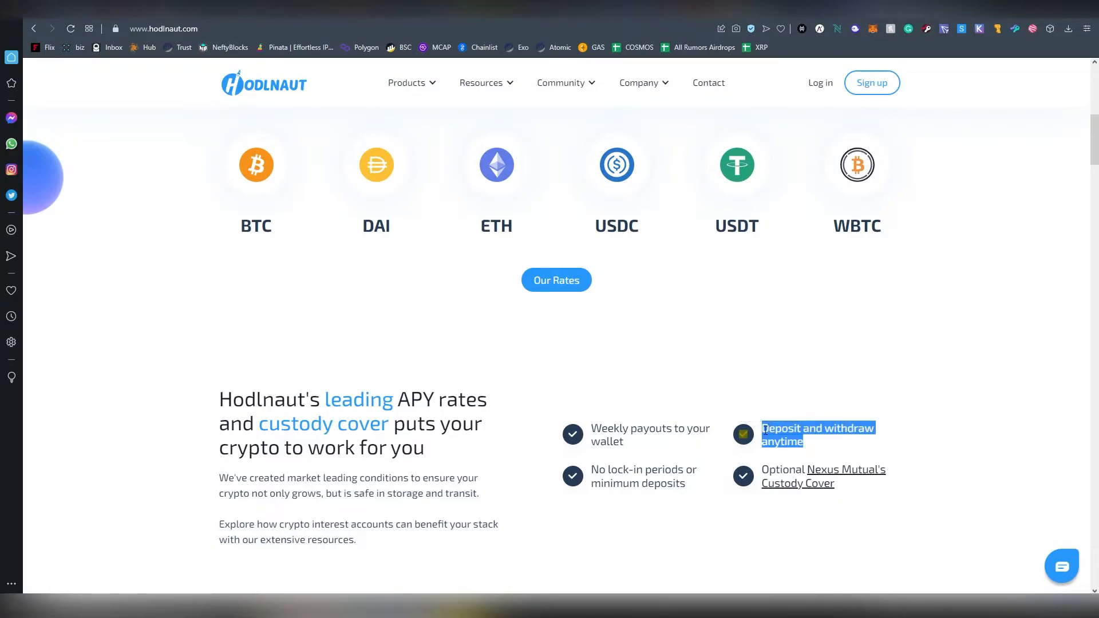
mouse_move(797, 483)
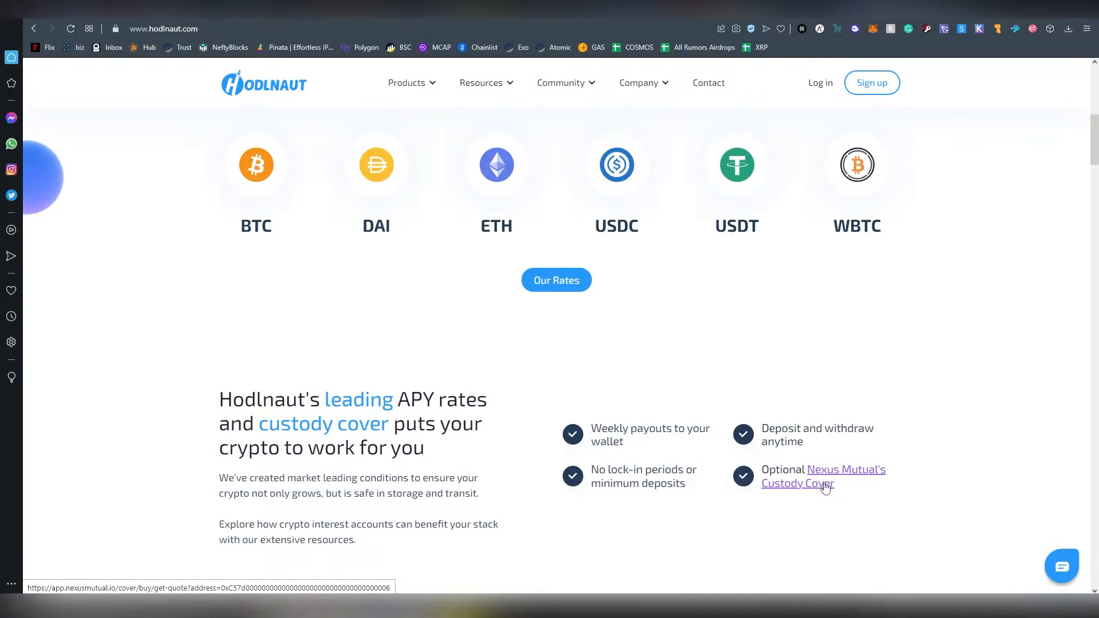
Step: Open the Nexus Mutual custody cover link in a new tab to see the Buy cover page
right_click(821, 483)
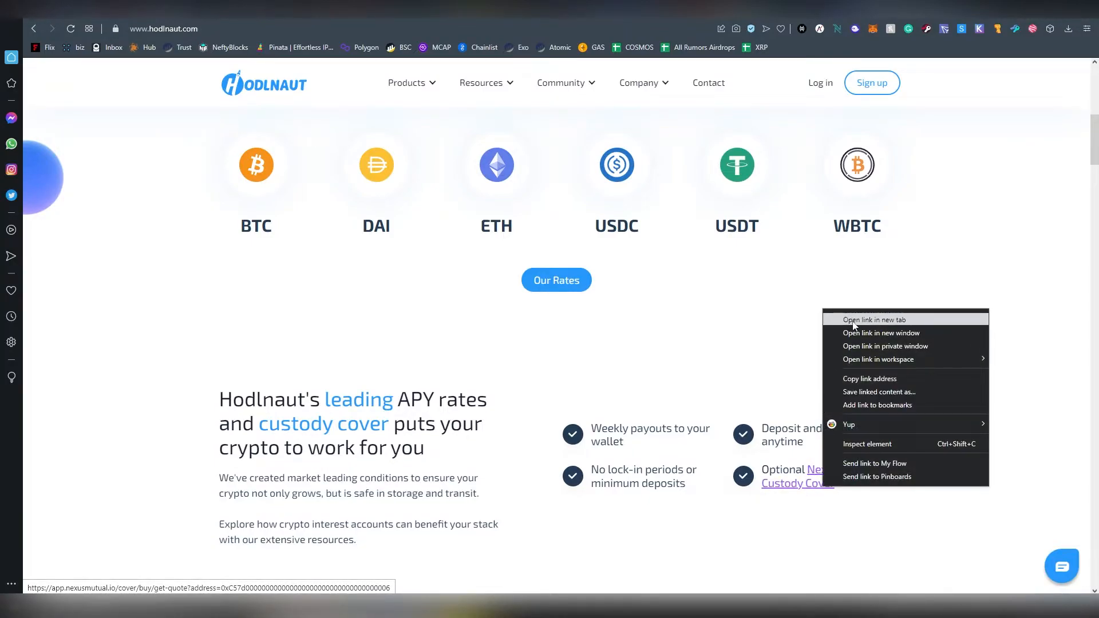
left_click(872, 318)
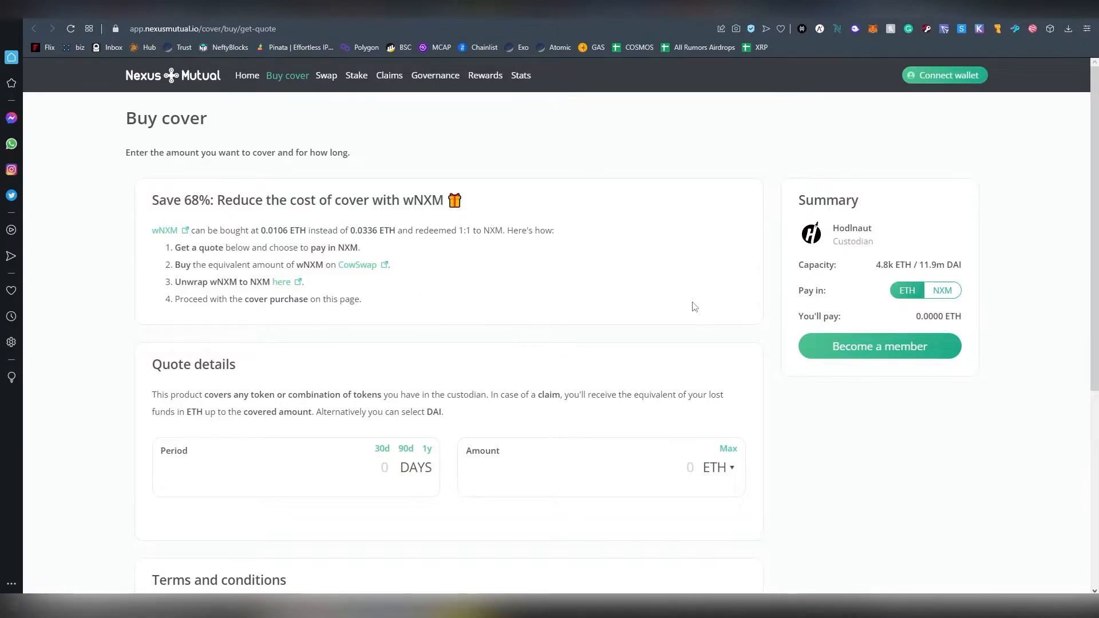
mouse_move(533, 265)
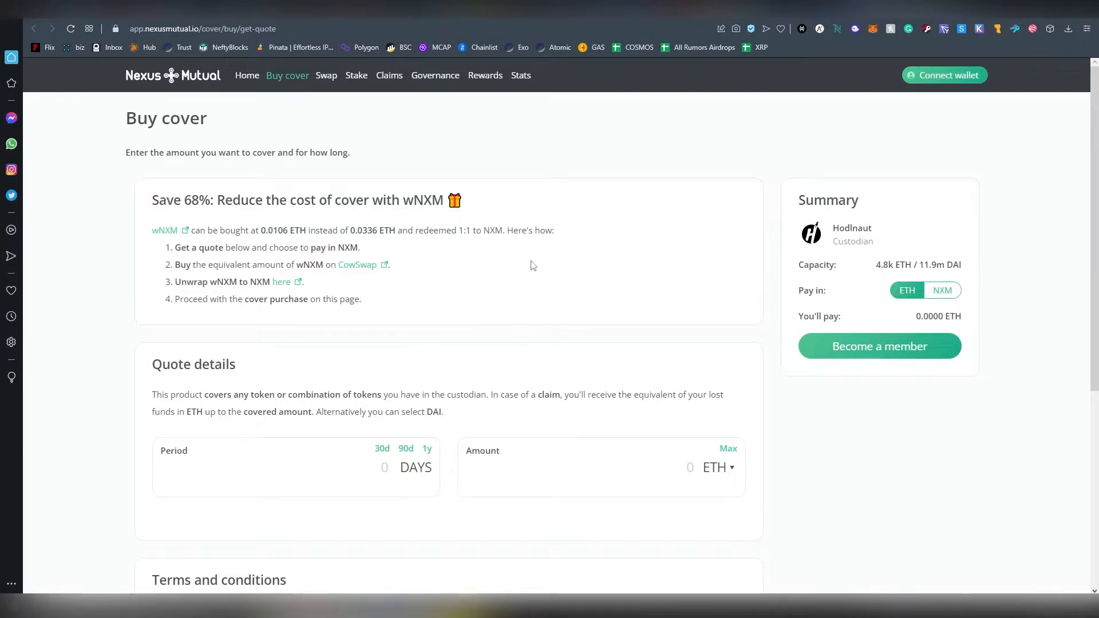
mouse_move(666, 239)
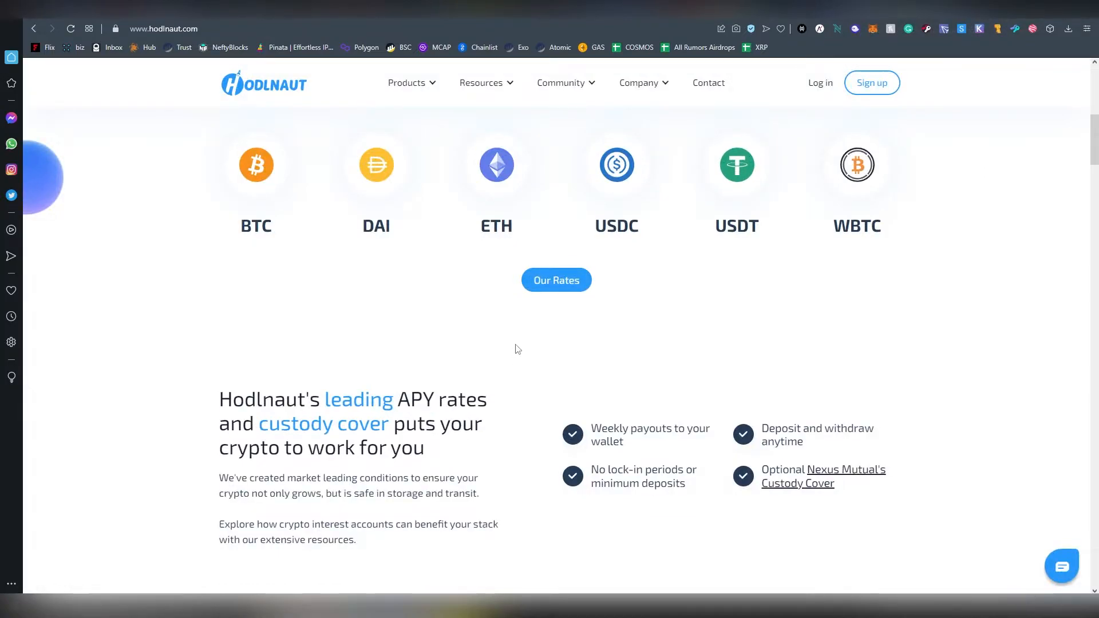
Step: Scroll past the interest calculator to the $500m, 10000+ users and 6 assets stats
scroll("down", 3)
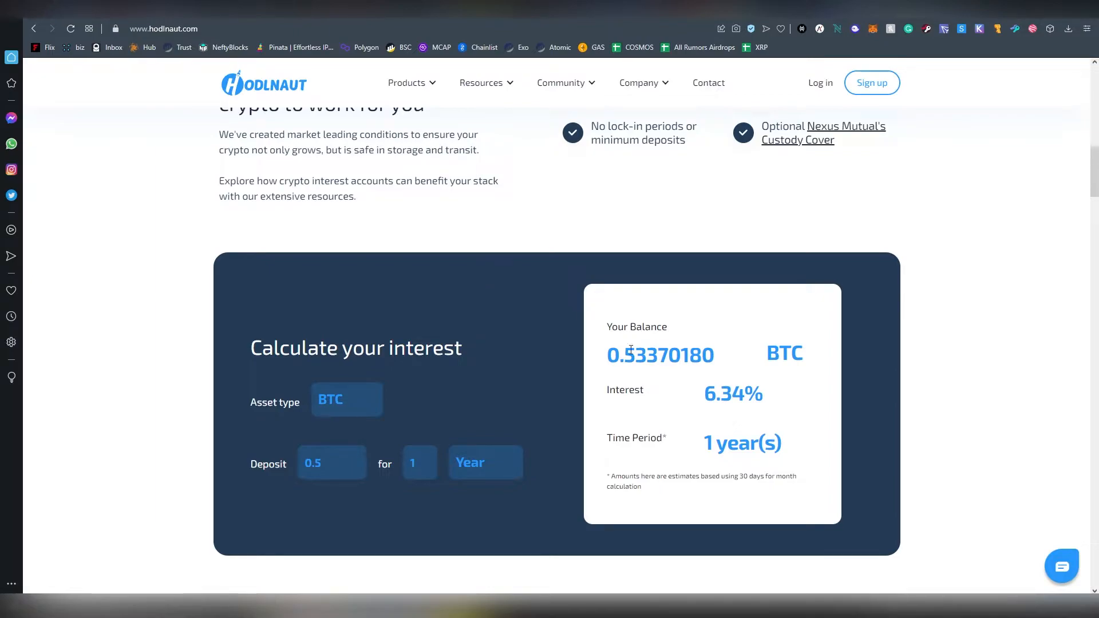
scroll("down", 3)
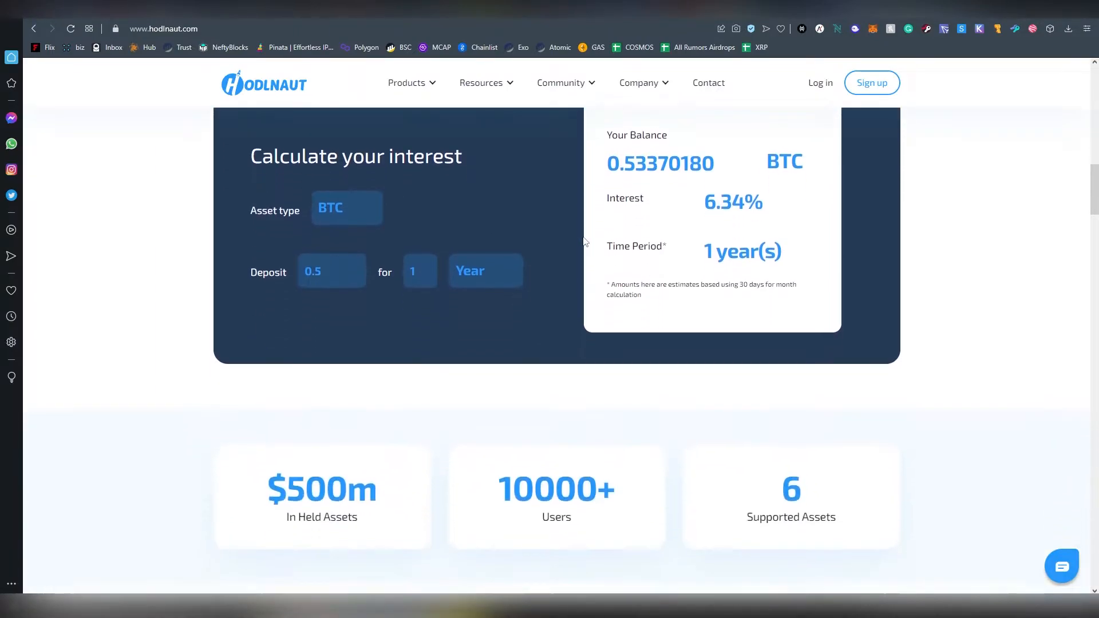
scroll("down", 3)
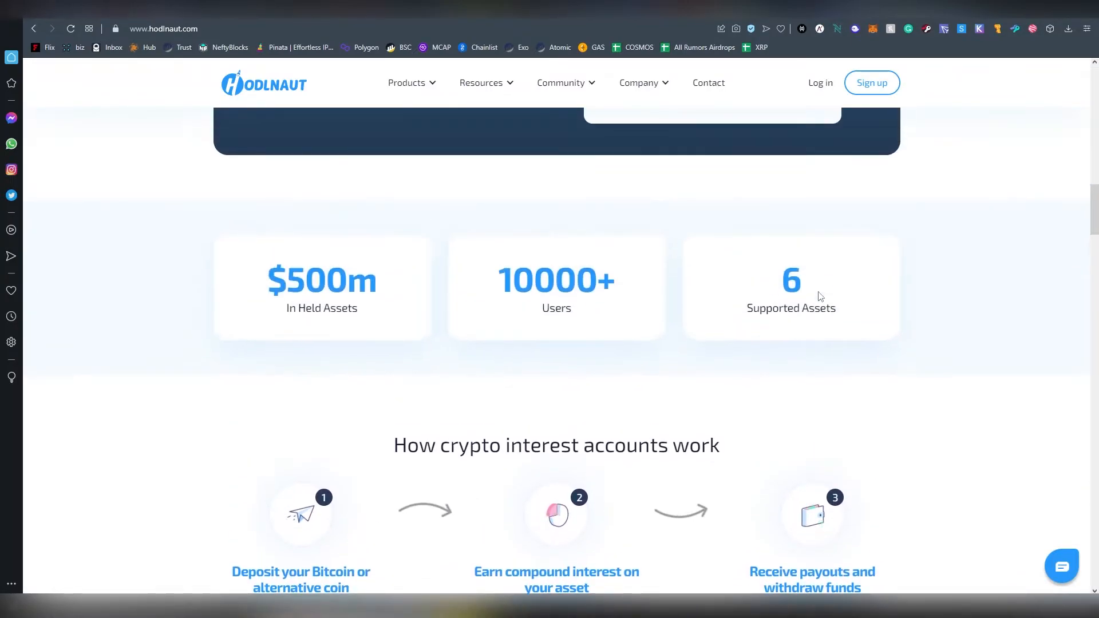
mouse_move(849, 306)
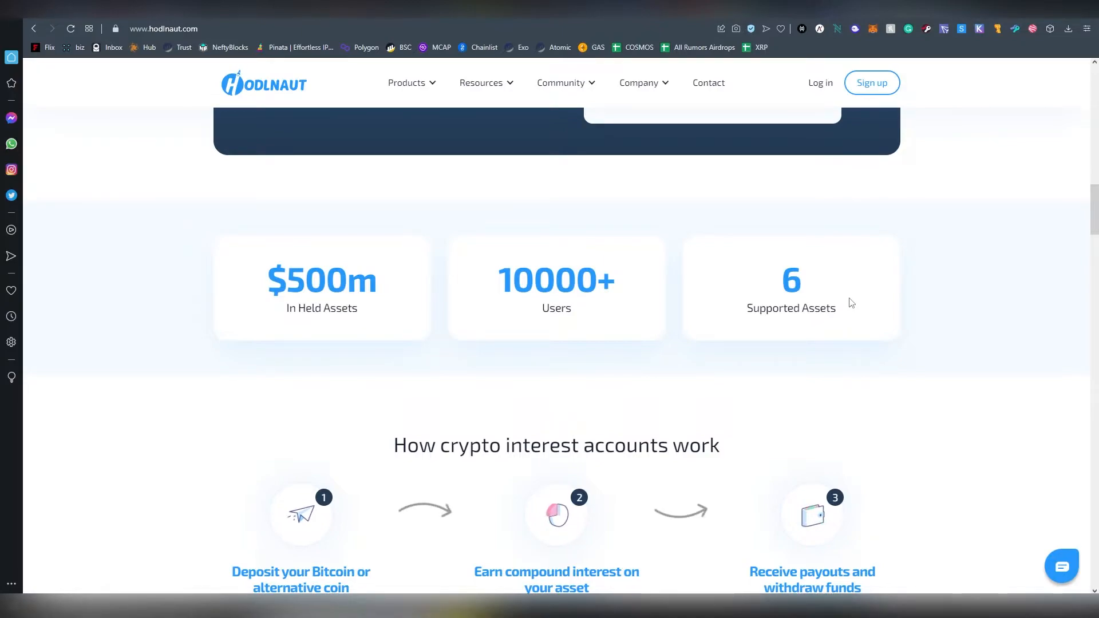
mouse_move(852, 286)
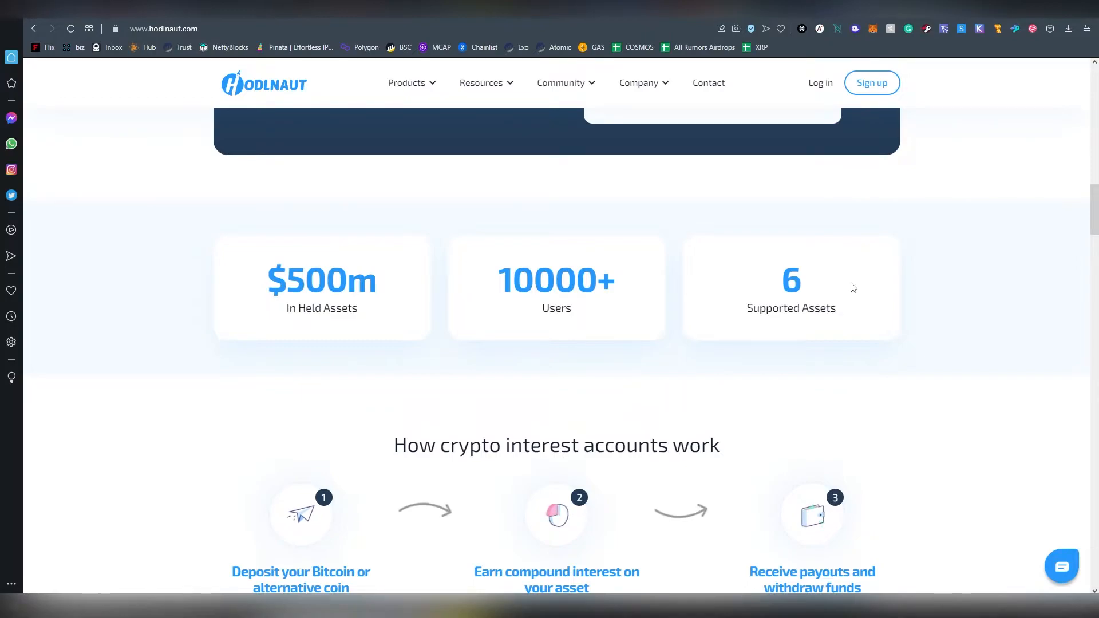
Step: Scroll past 'How crypto interest accounts work' to the four-step Token Swap section
scroll("down", 3)
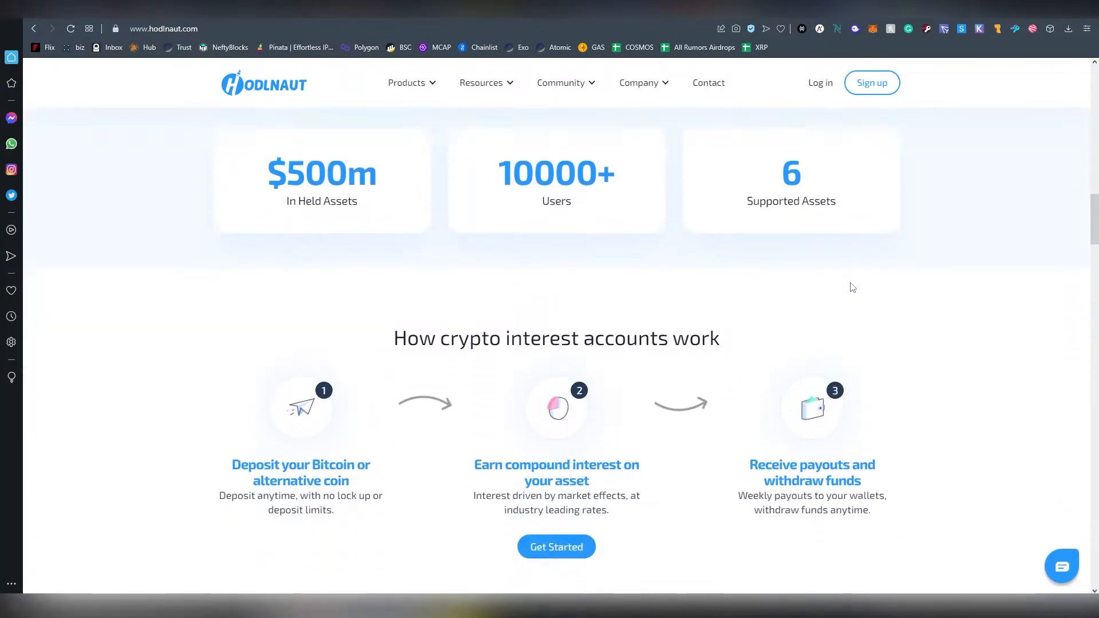
scroll("down", 3)
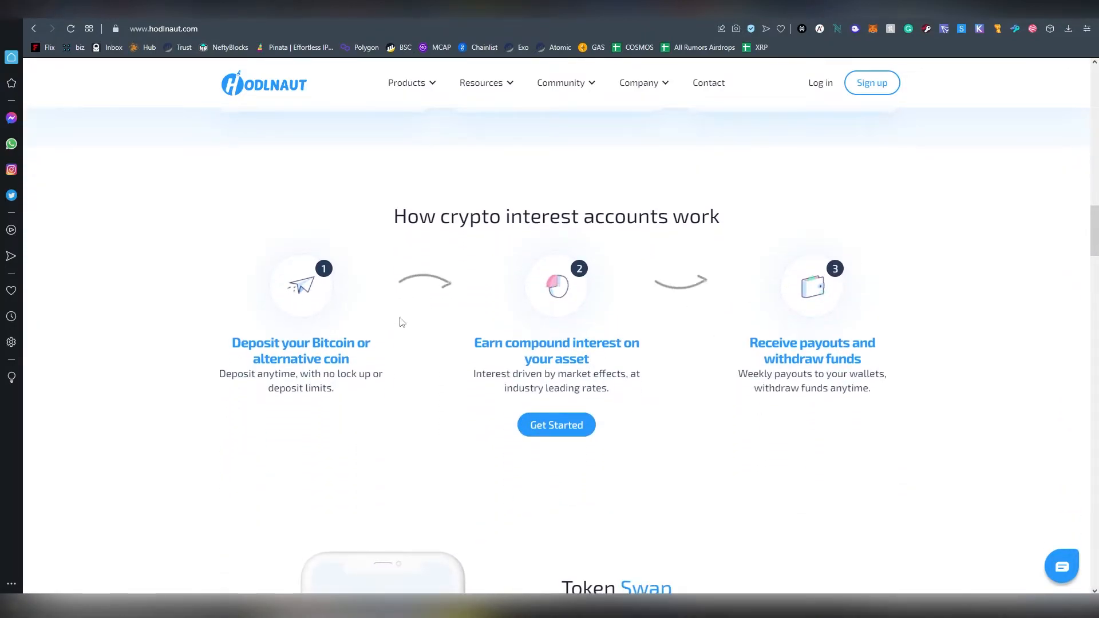
scroll("down", 3)
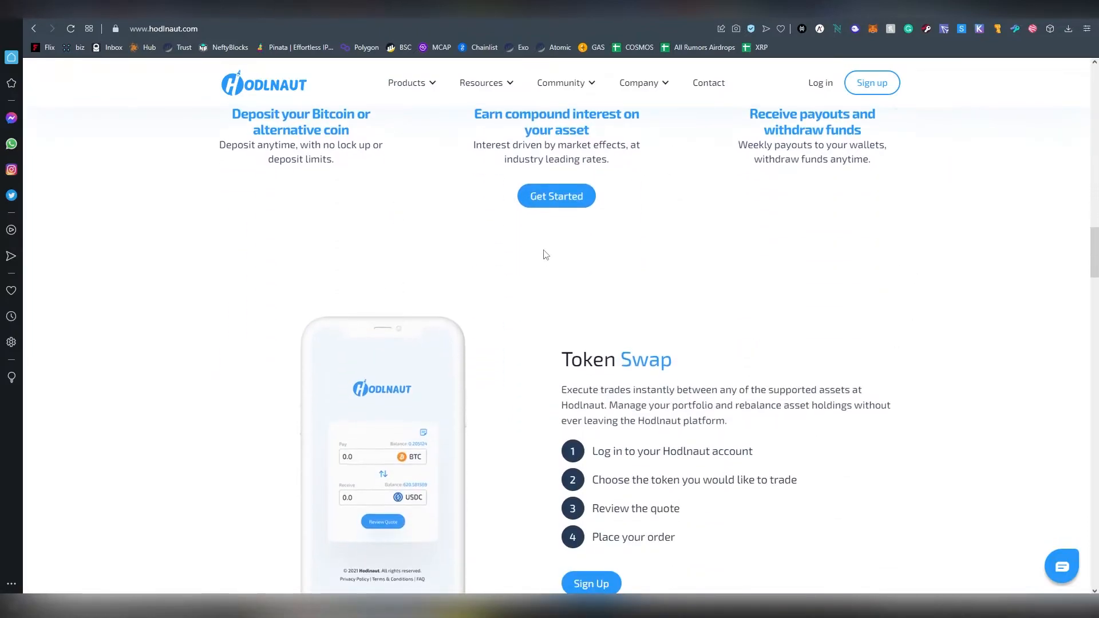
scroll("down", 3)
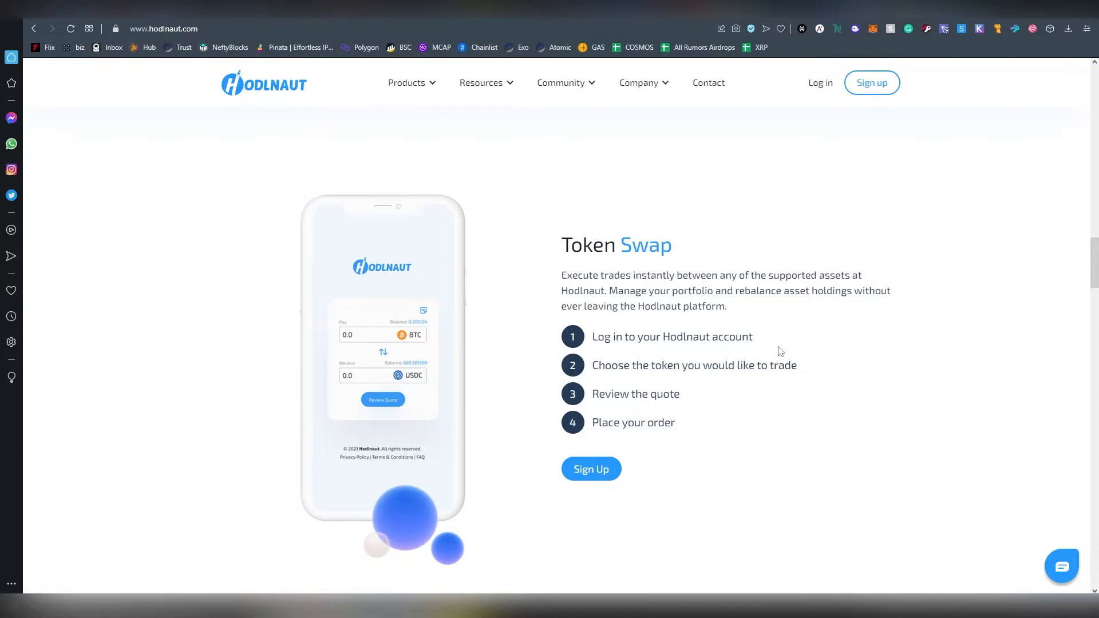
mouse_move(783, 355)
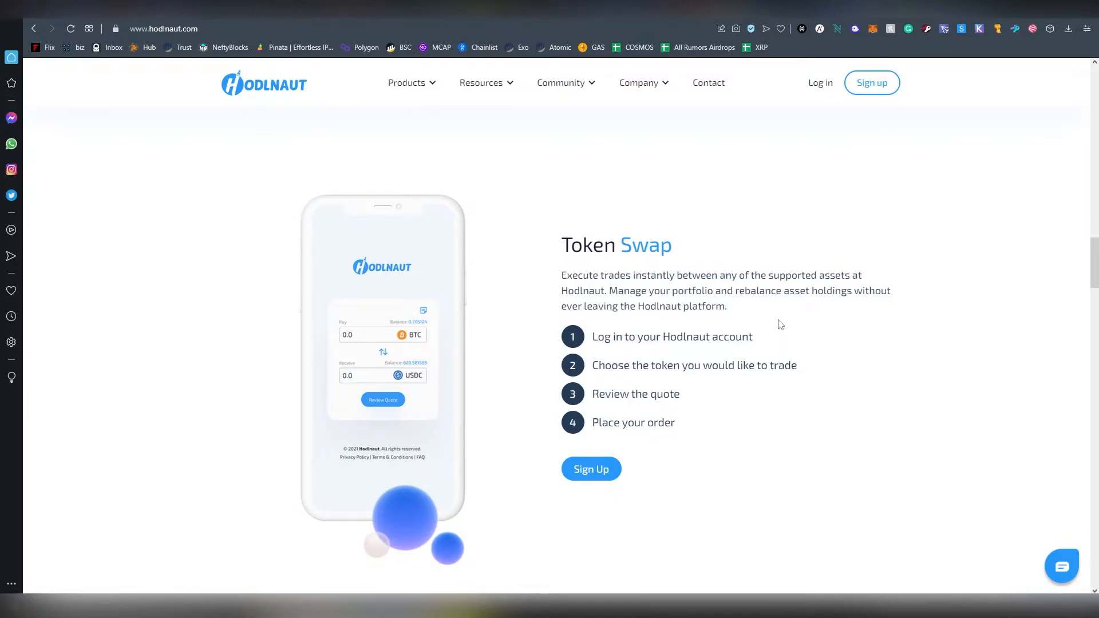
mouse_move(801, 340)
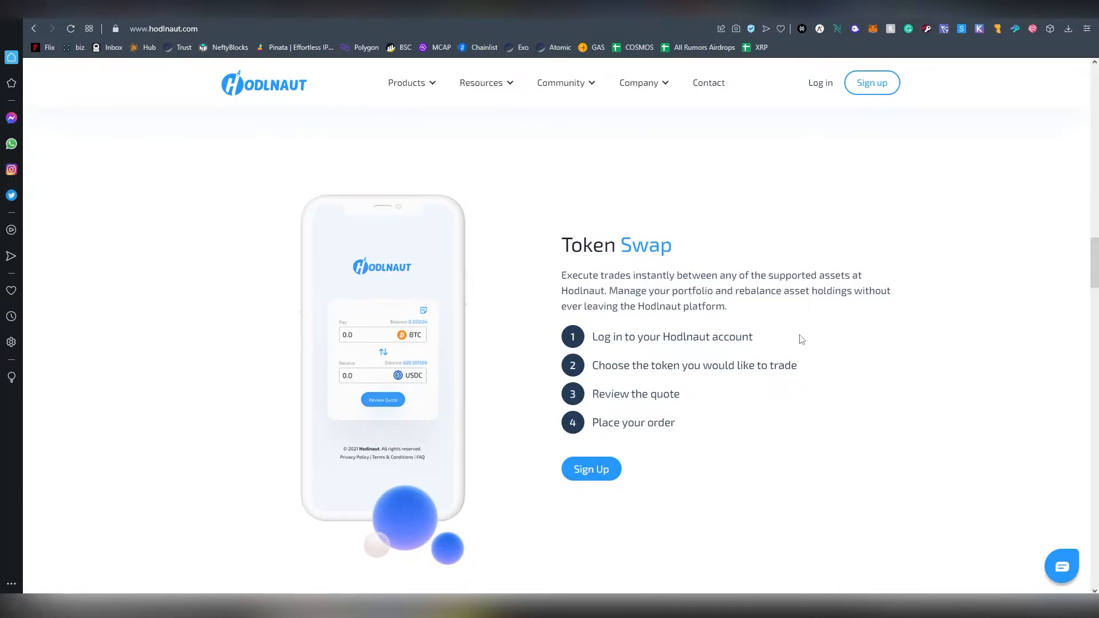
Step: Scroll past the testimonials to the Resources articles and the Crypto Interest FAQs heading
scroll("down", 3)
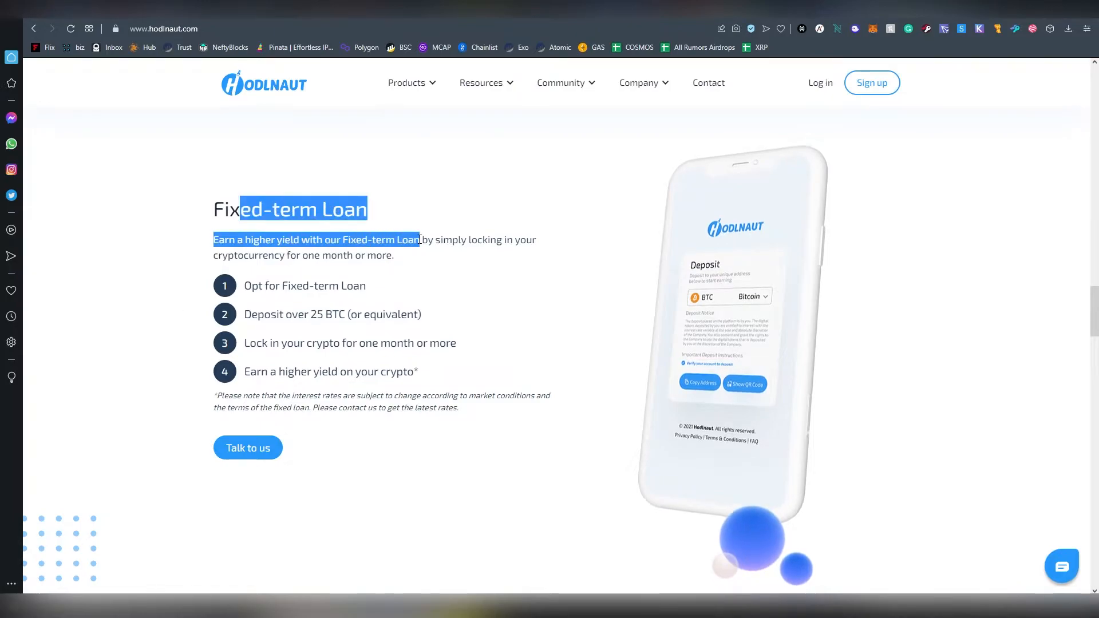
scroll("down", 3)
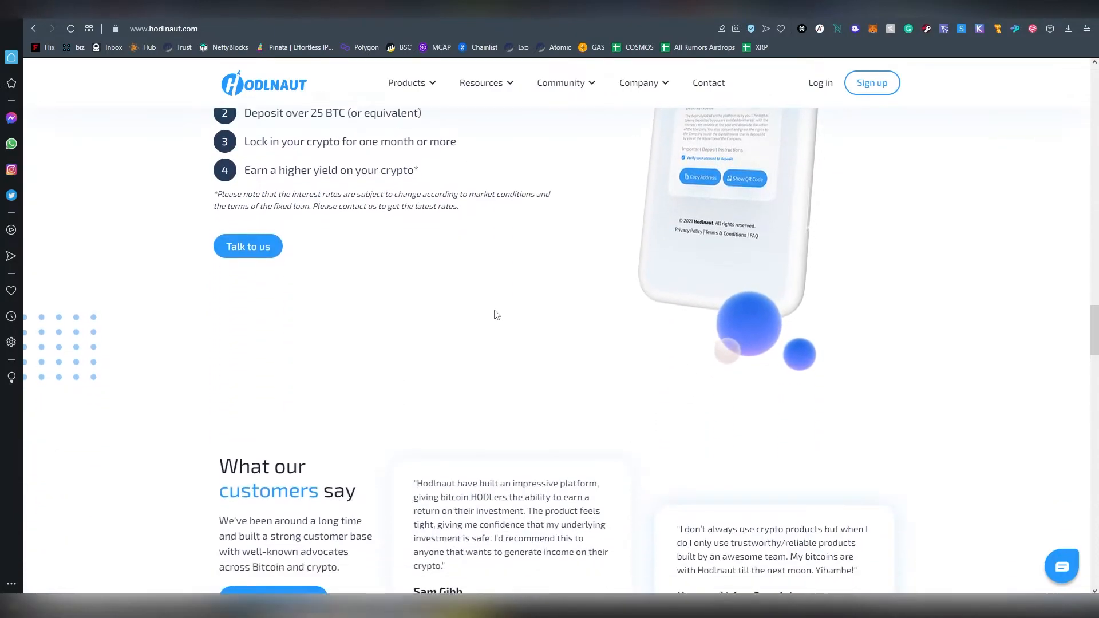
scroll("down", 3)
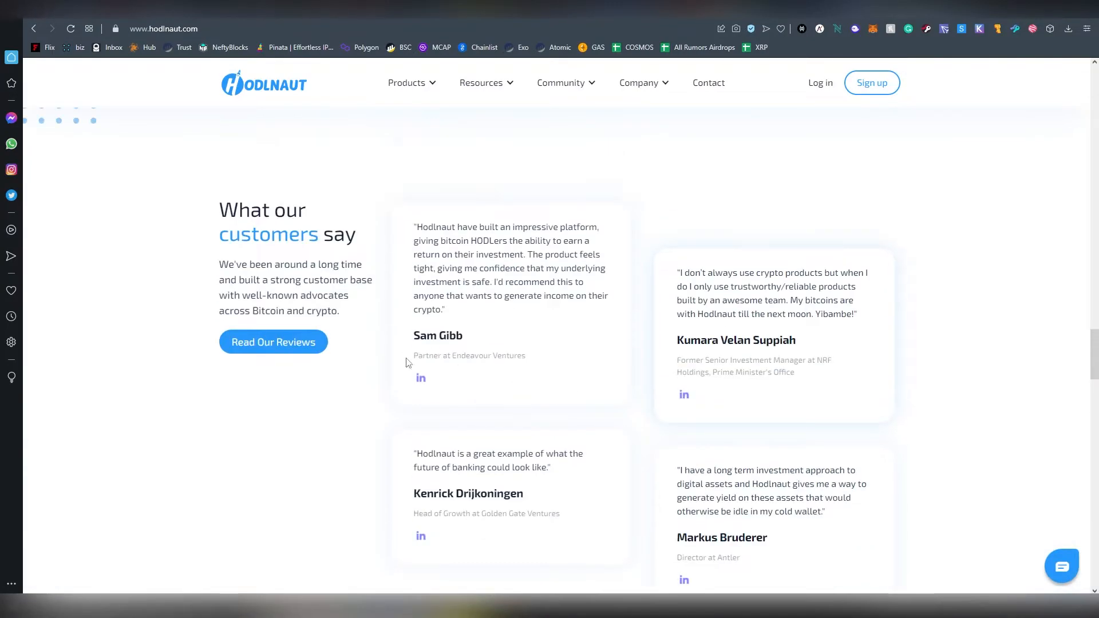
scroll("down", 3)
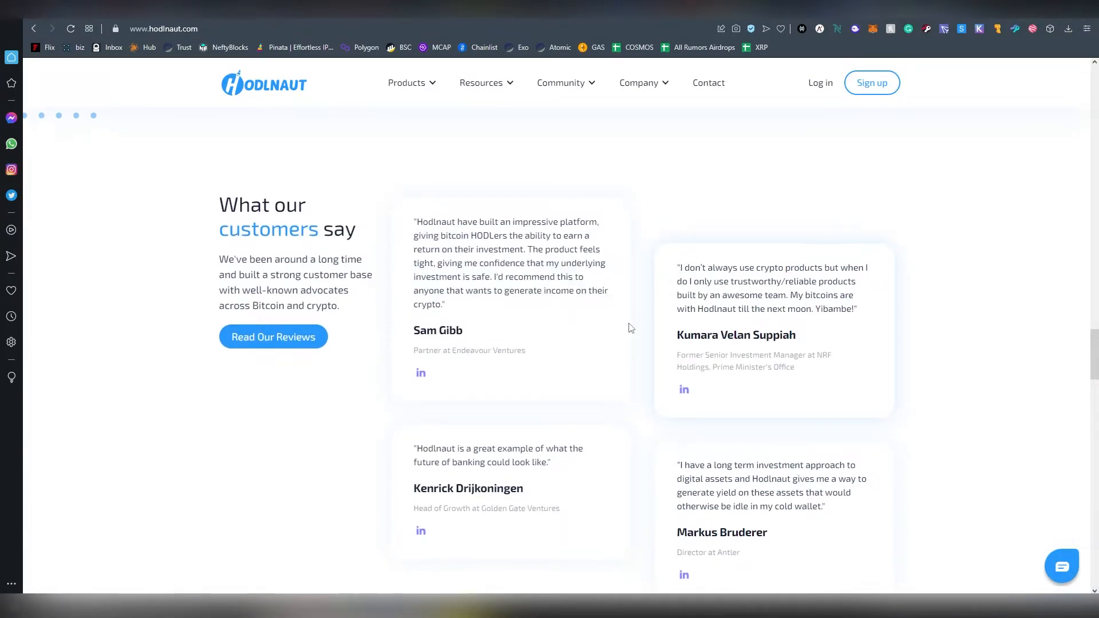
scroll("down", 3)
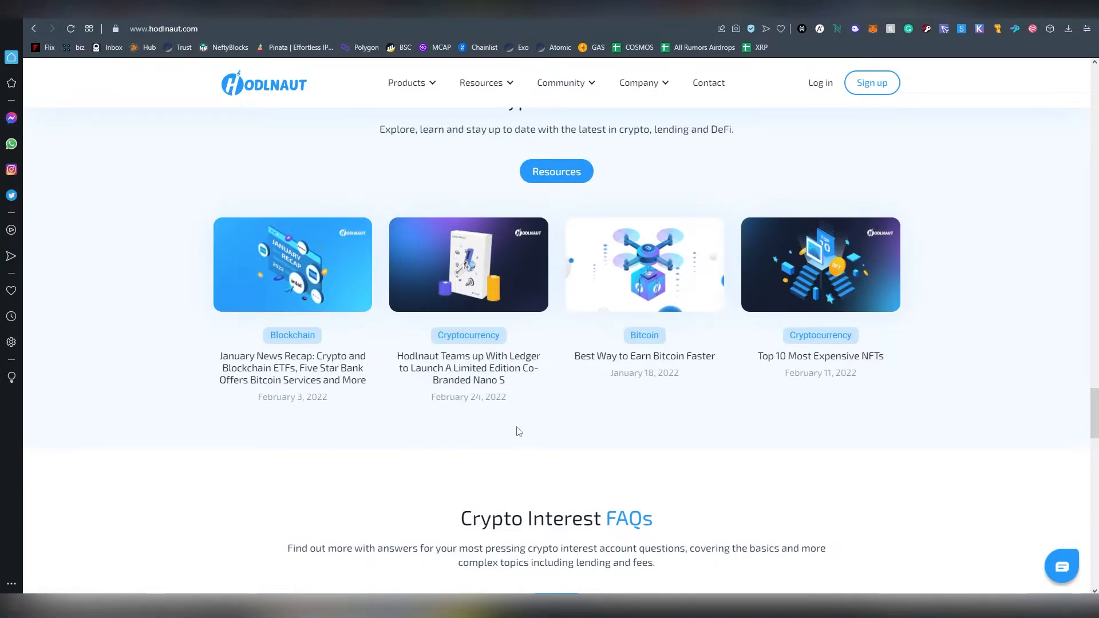
Step: Read the 'How is interest paid?' FAQ and highlight its GMT+8 payout time zone
scroll("down", 3)
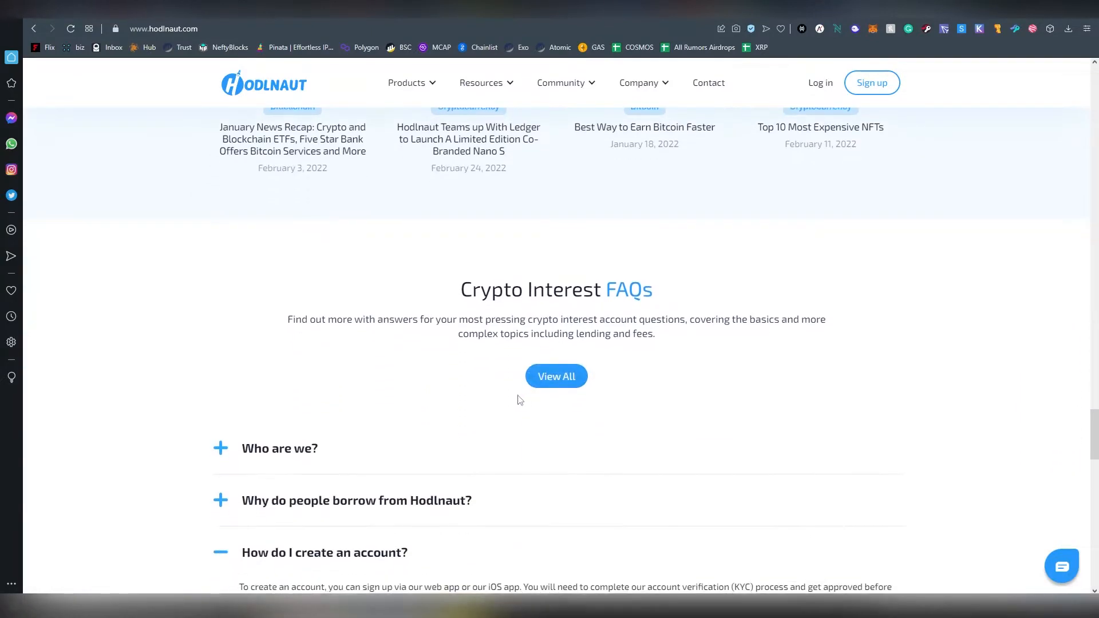
scroll("down", 3)
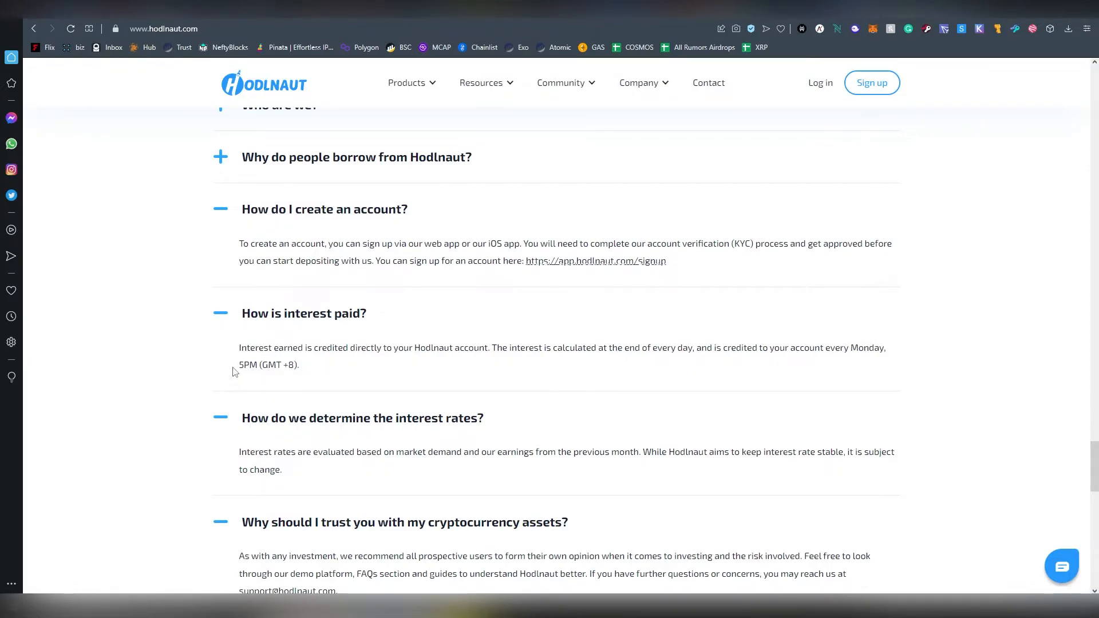
mouse_move(262, 365)
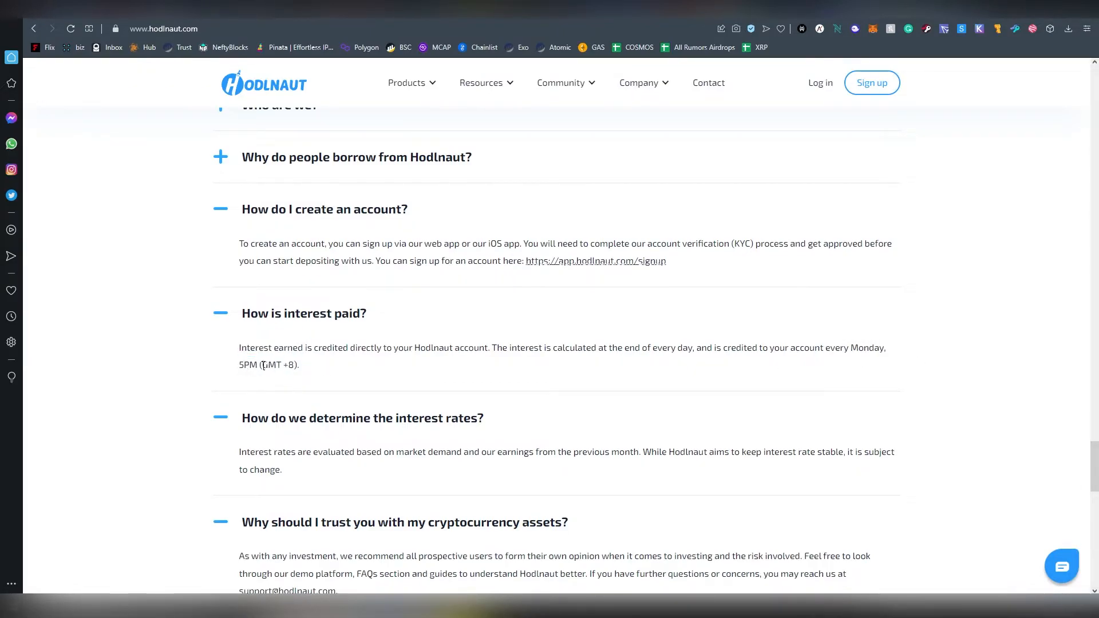
left_click_drag(268, 365, 297, 365)
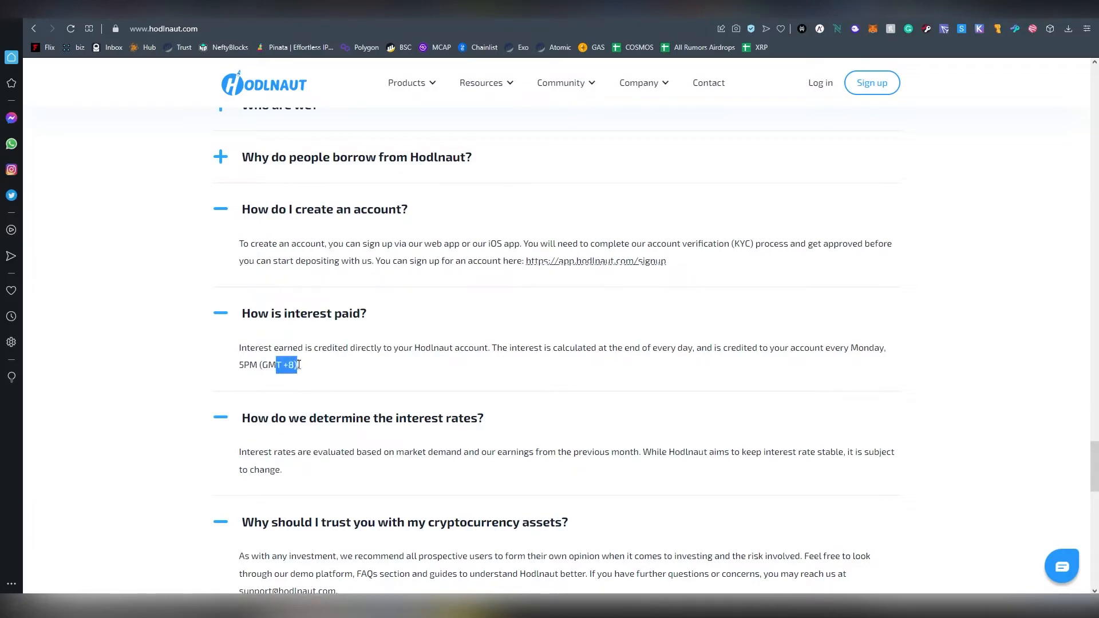
scroll("down", 3)
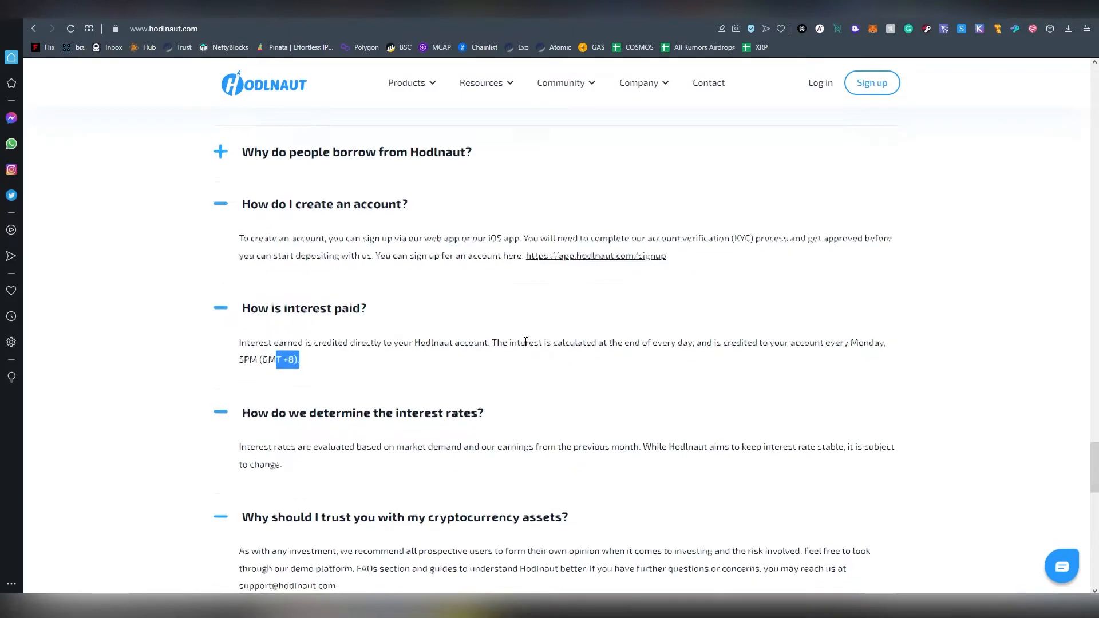
scroll("down", 3)
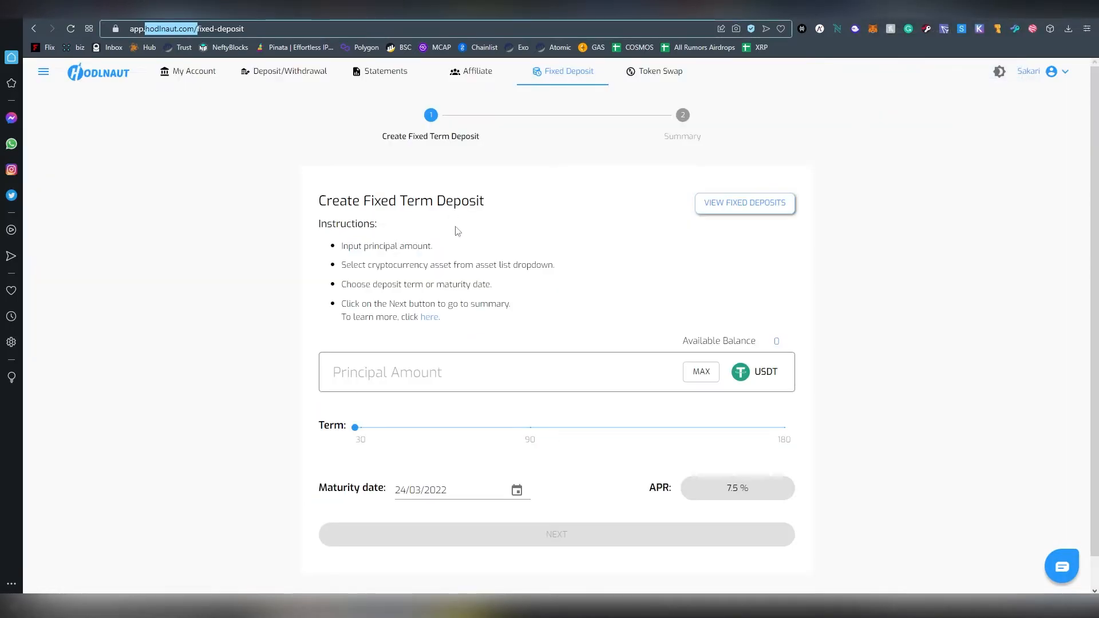
Step: Open My Account to see the balances table and next weekly payout date
left_click(194, 71)
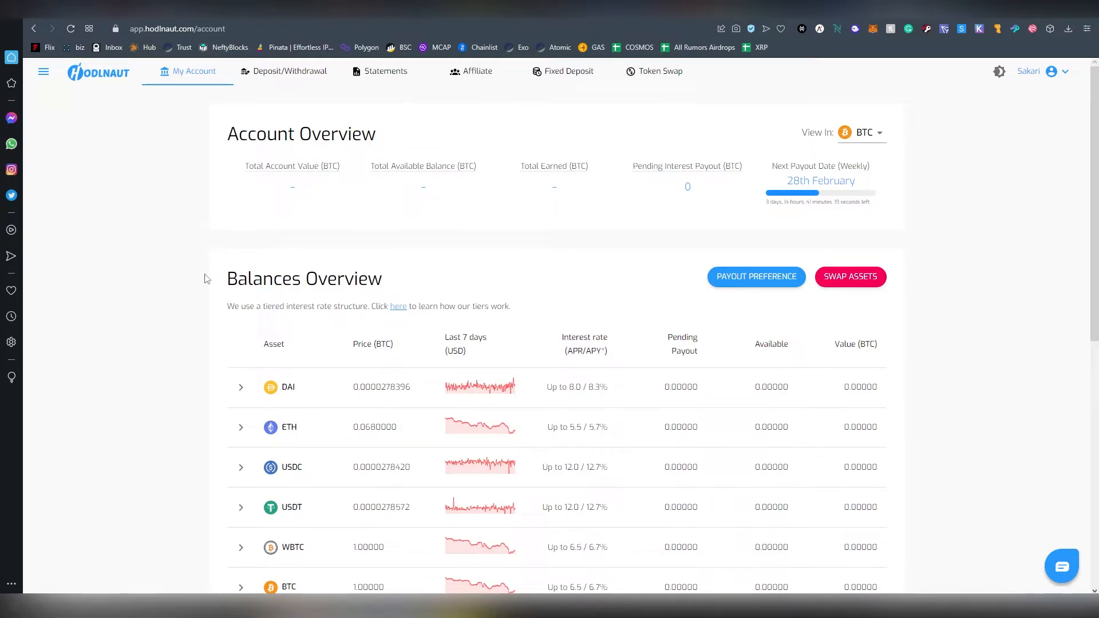
mouse_move(209, 278)
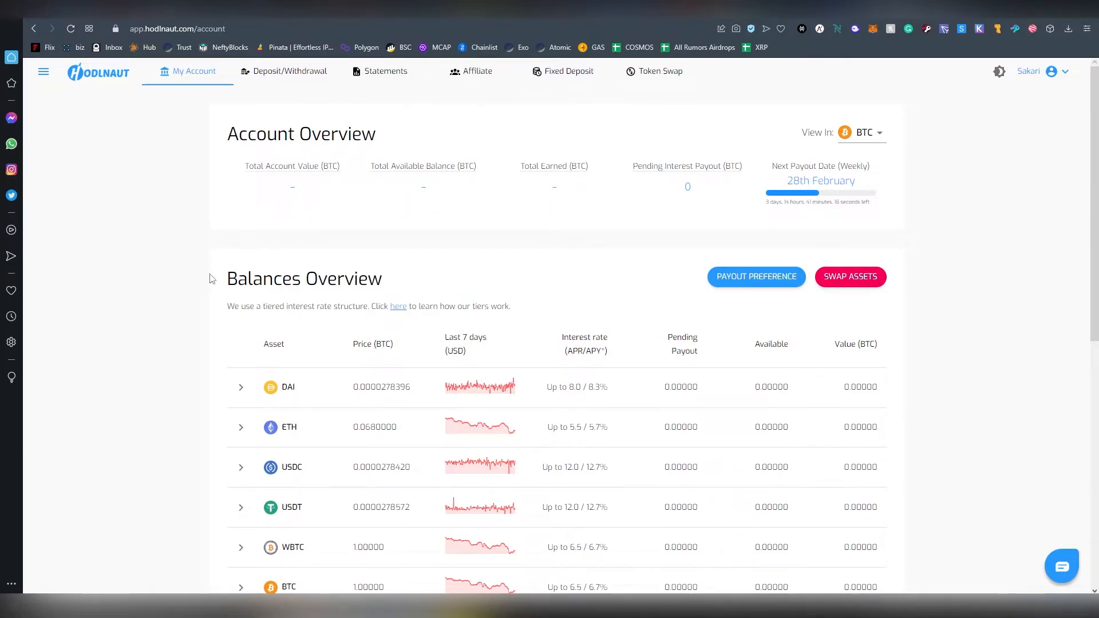
mouse_move(679, 183)
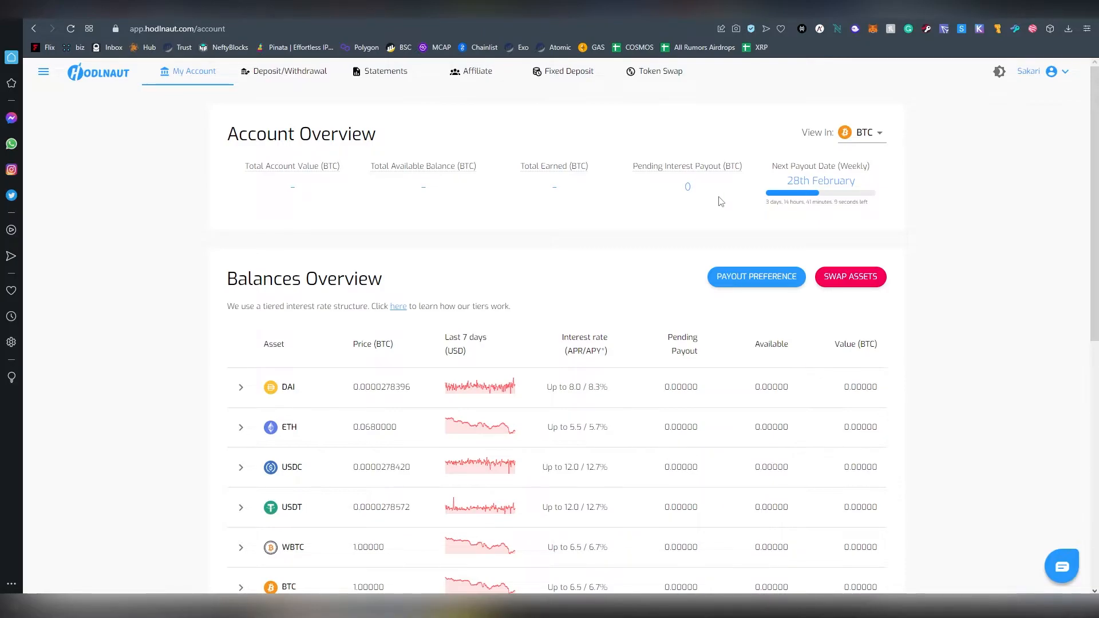
mouse_move(692, 206)
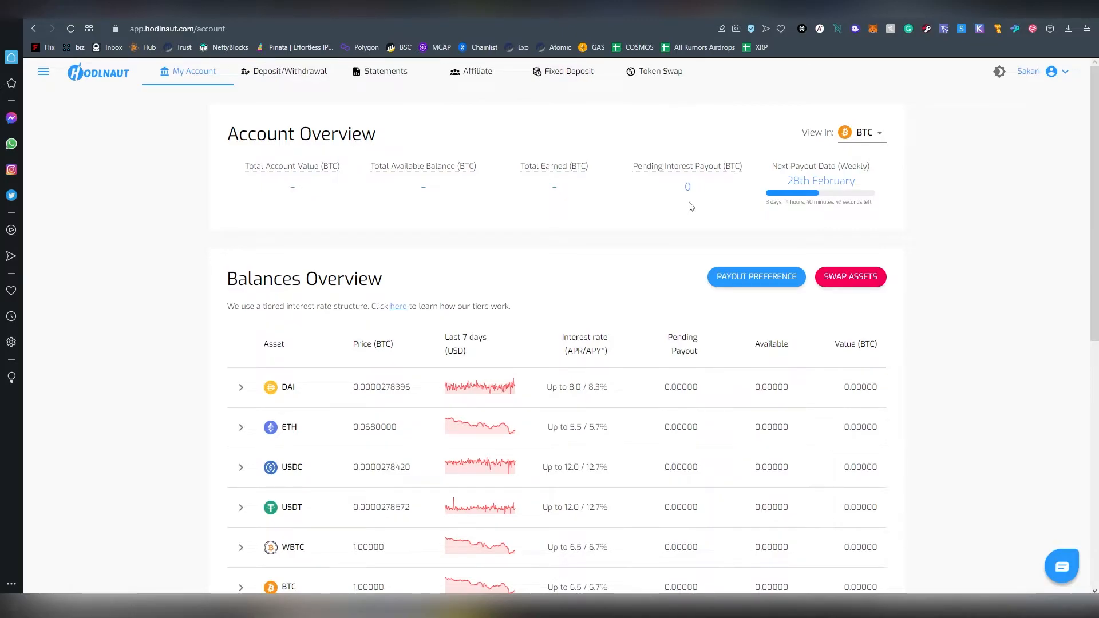
mouse_move(703, 184)
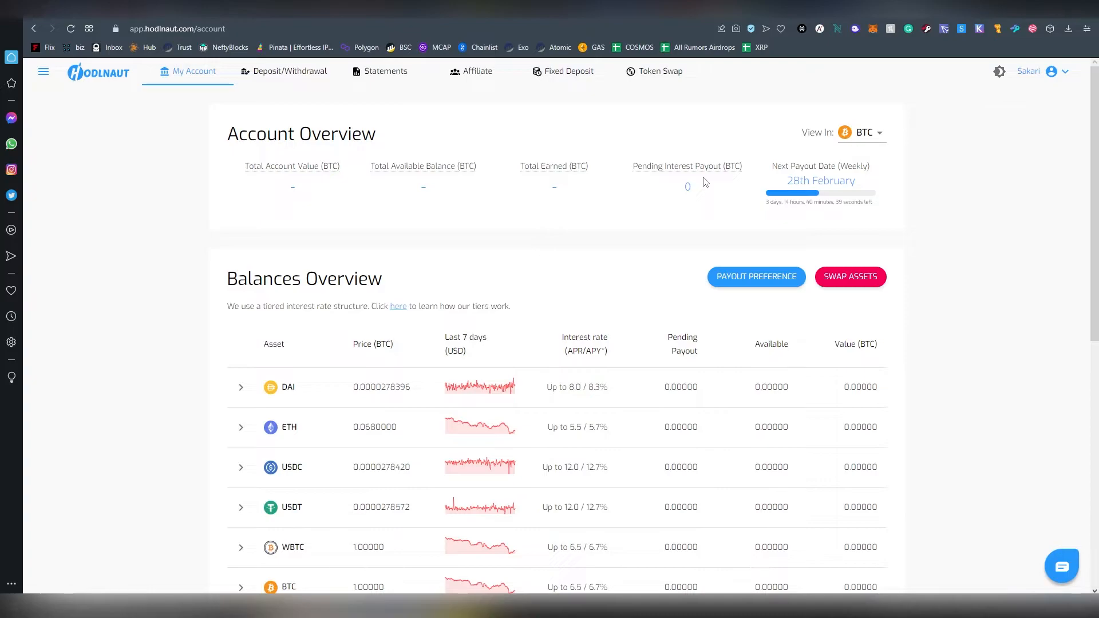
Step: Switch the View In currency to EUR, then back to BTC
left_click(861, 131)
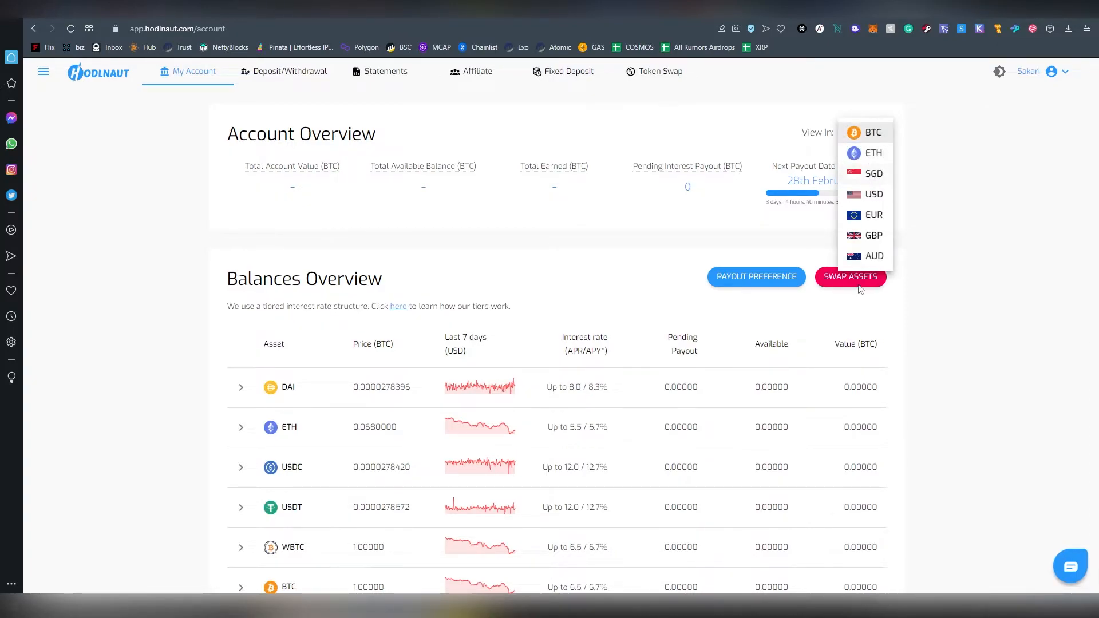
left_click(873, 172)
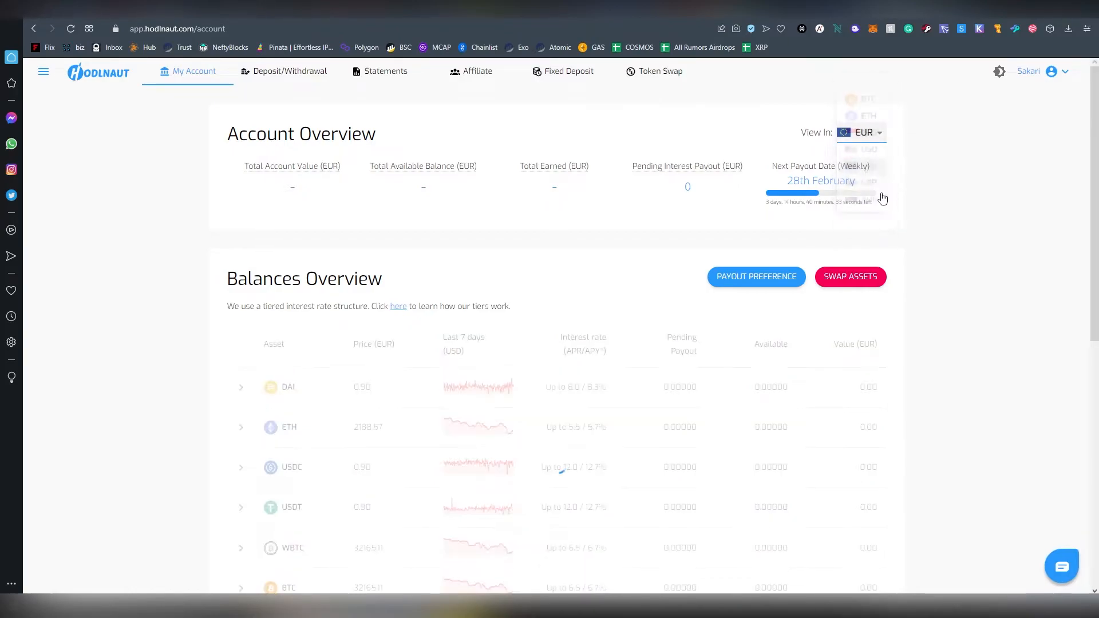
left_click(860, 132)
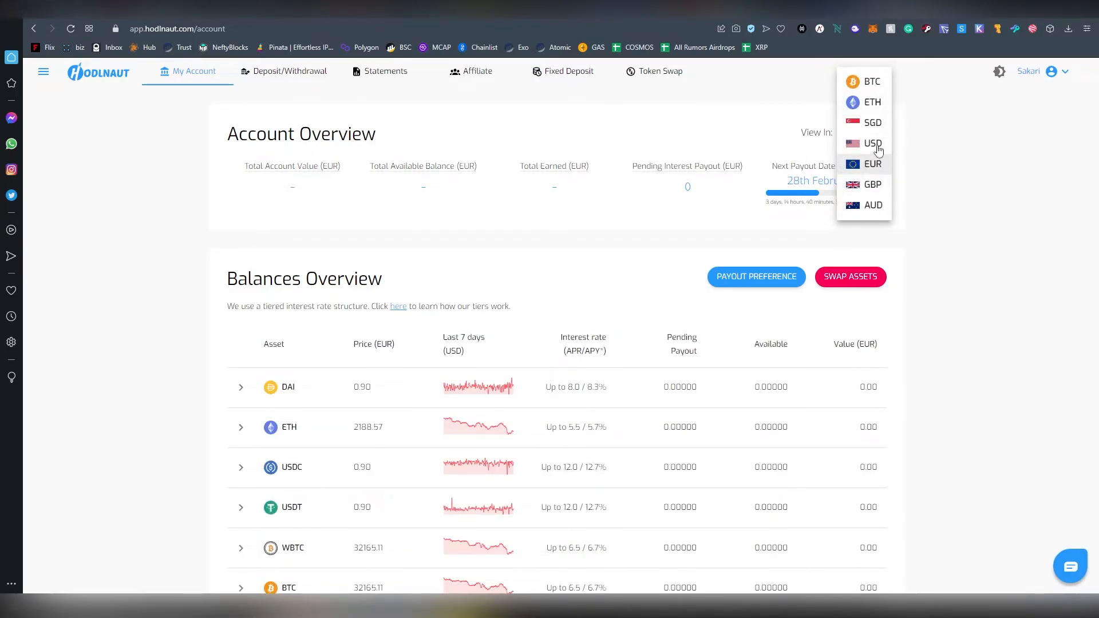
mouse_move(874, 185)
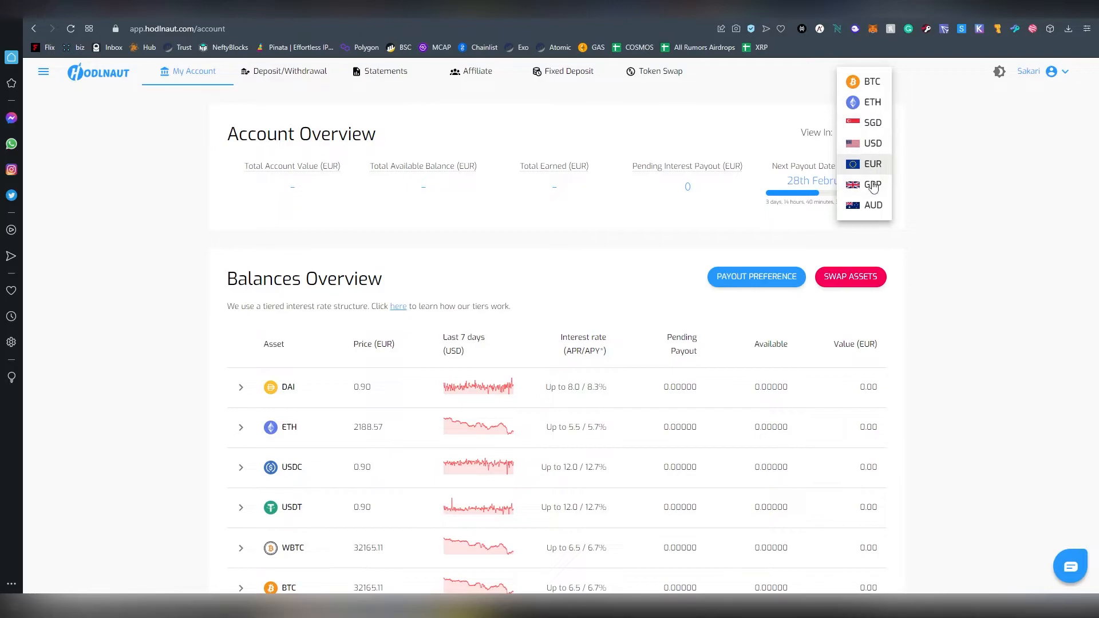
mouse_move(868, 84)
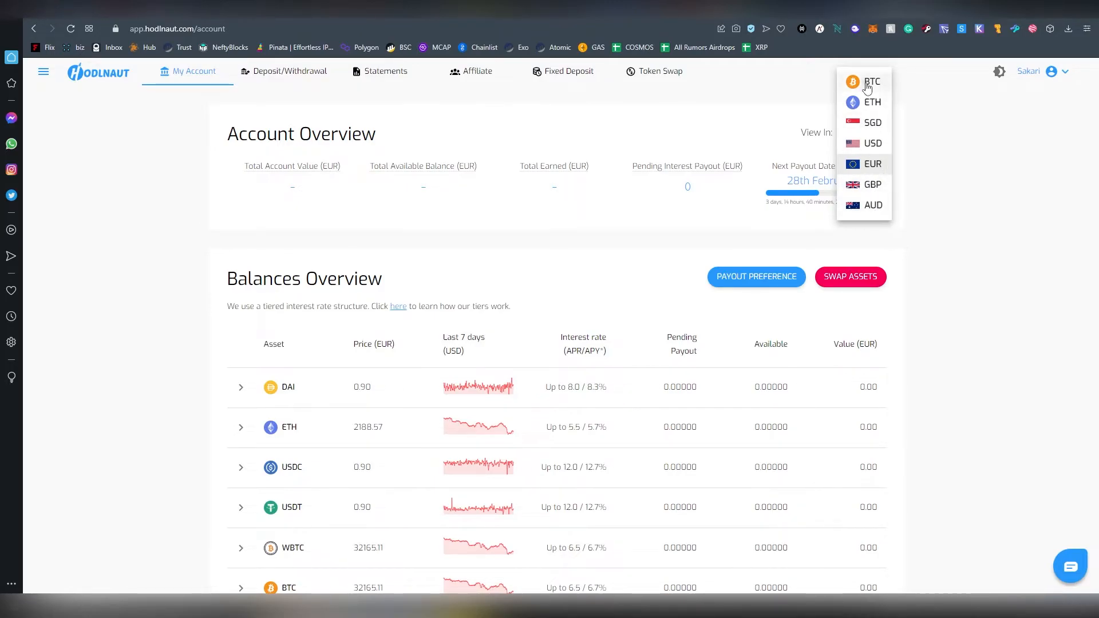
left_click(873, 82)
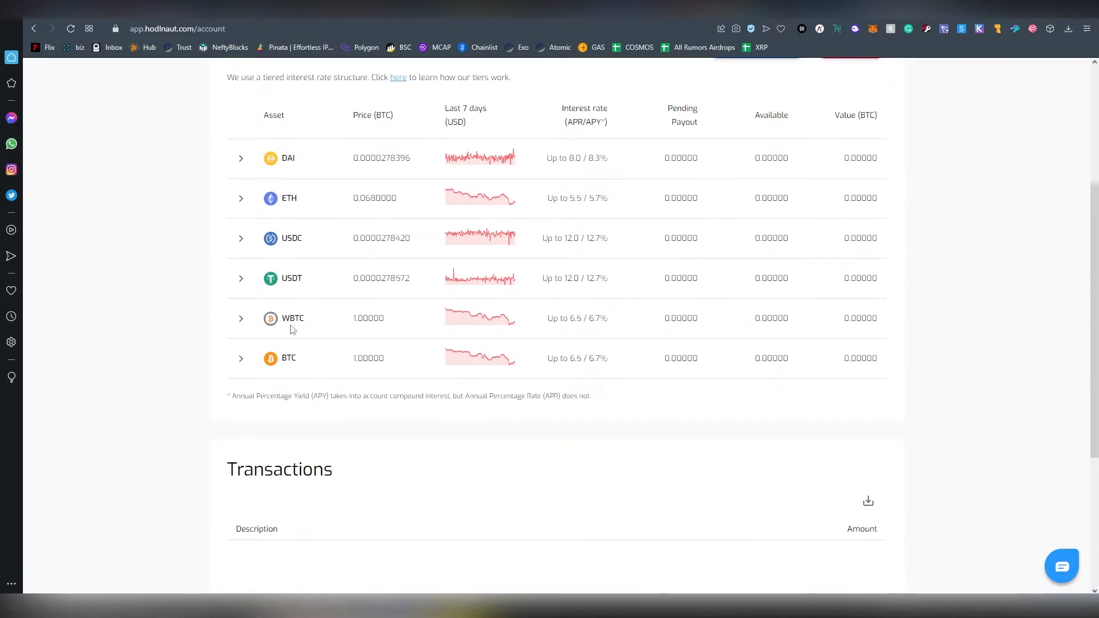
Step: Expand the WBTC row to show its available, pending payout and total amounts
left_click(240, 318)
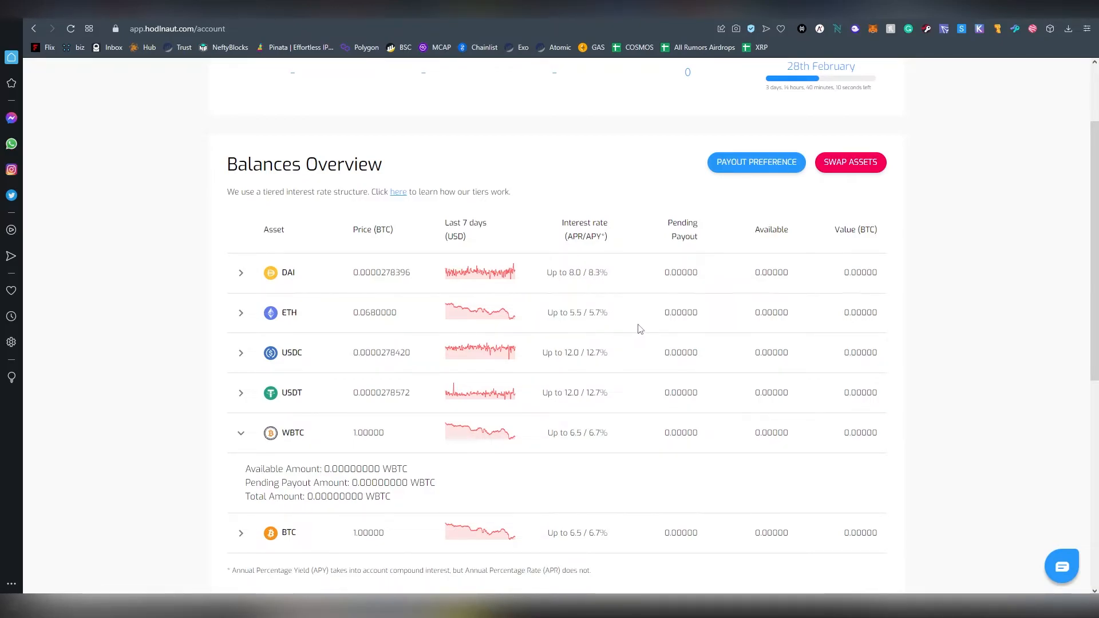
scroll("down", 3)
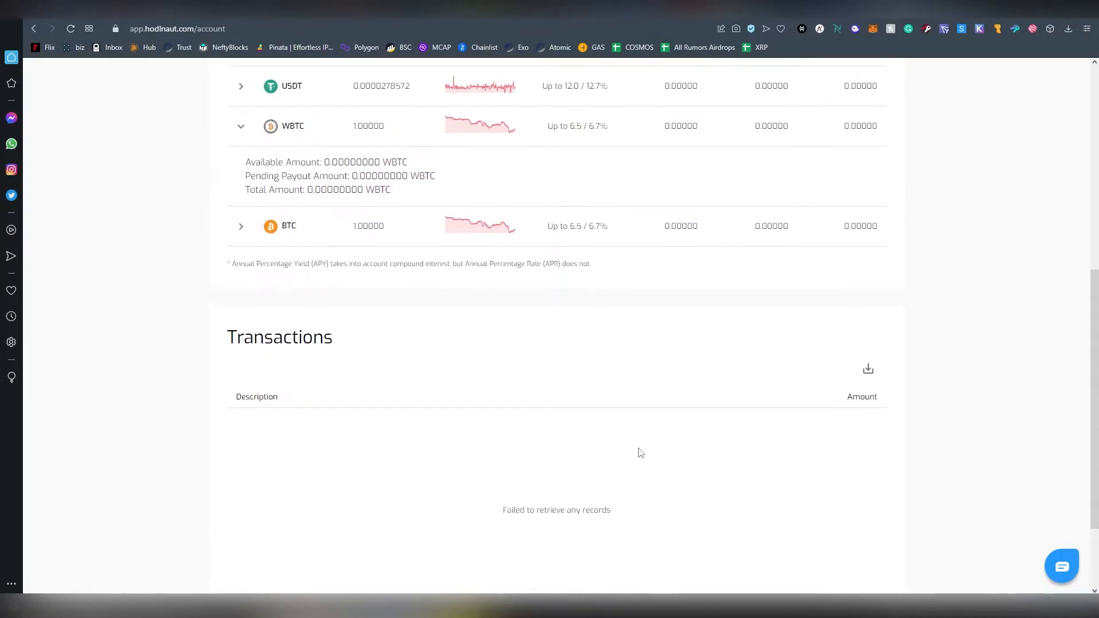
scroll("up", 3)
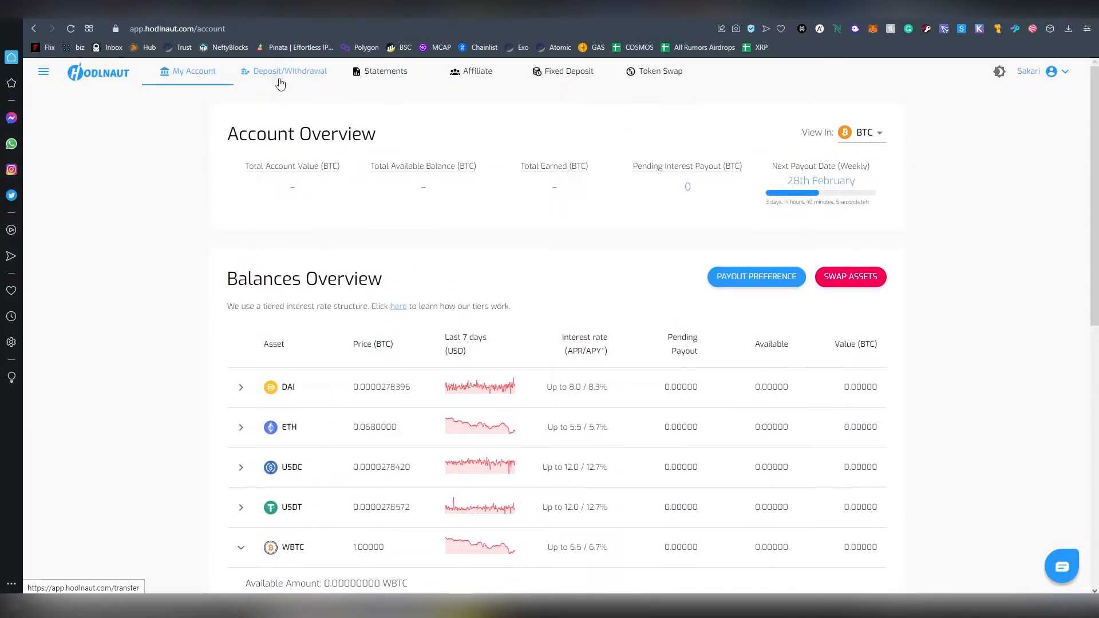
Step: Show the ETH deposit address, then scroll to the BTC withdrawal form with its 0.0004 BTC fee
left_click(290, 71)
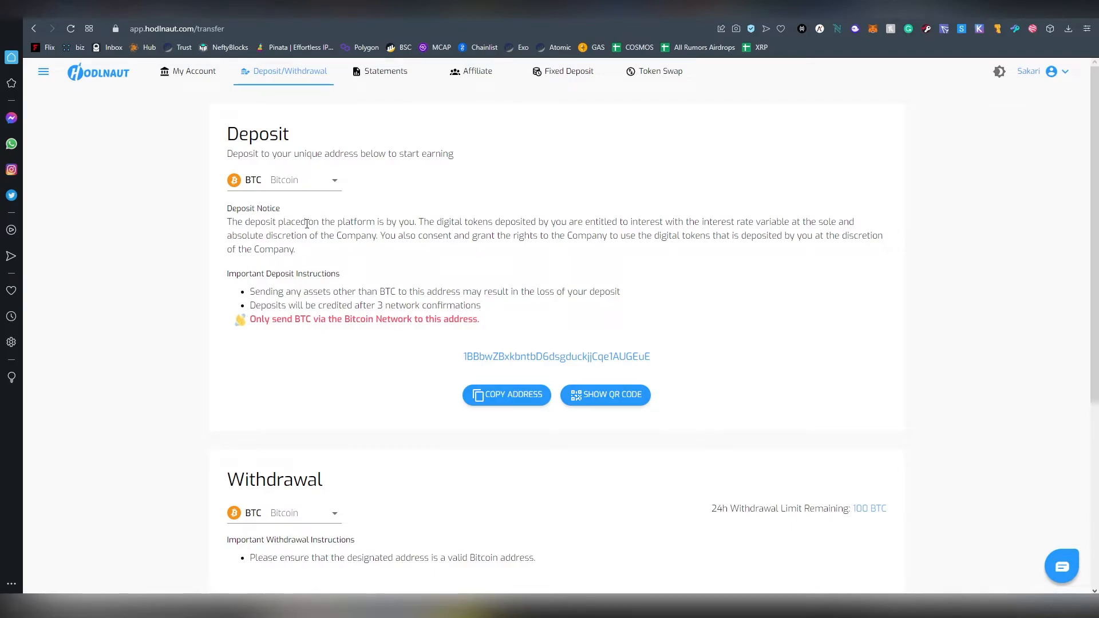
left_click(283, 179)
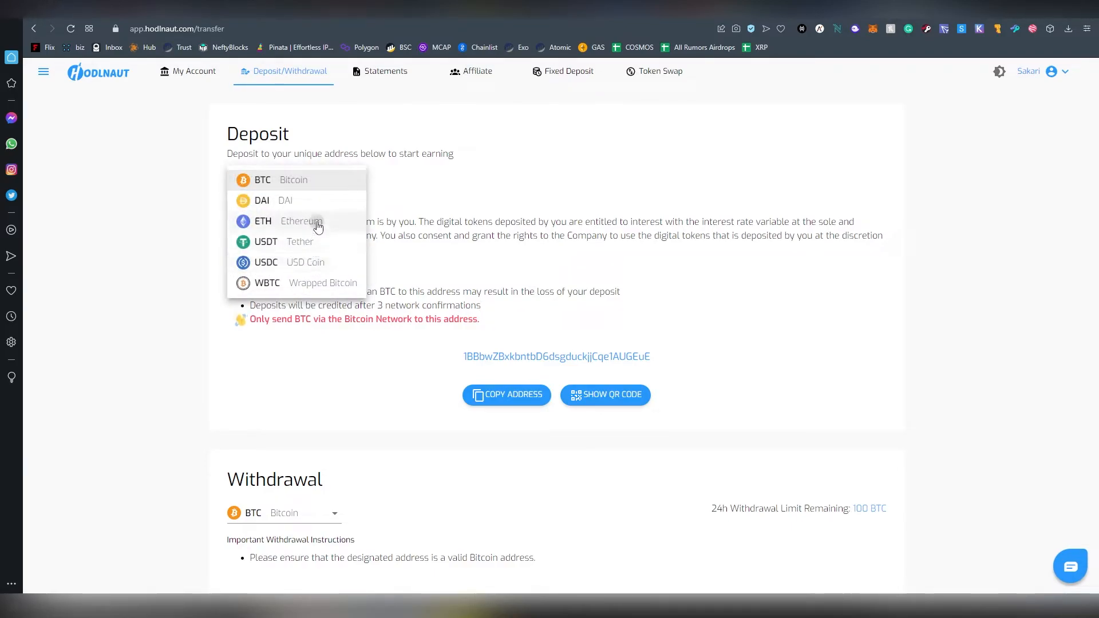
left_click(263, 221)
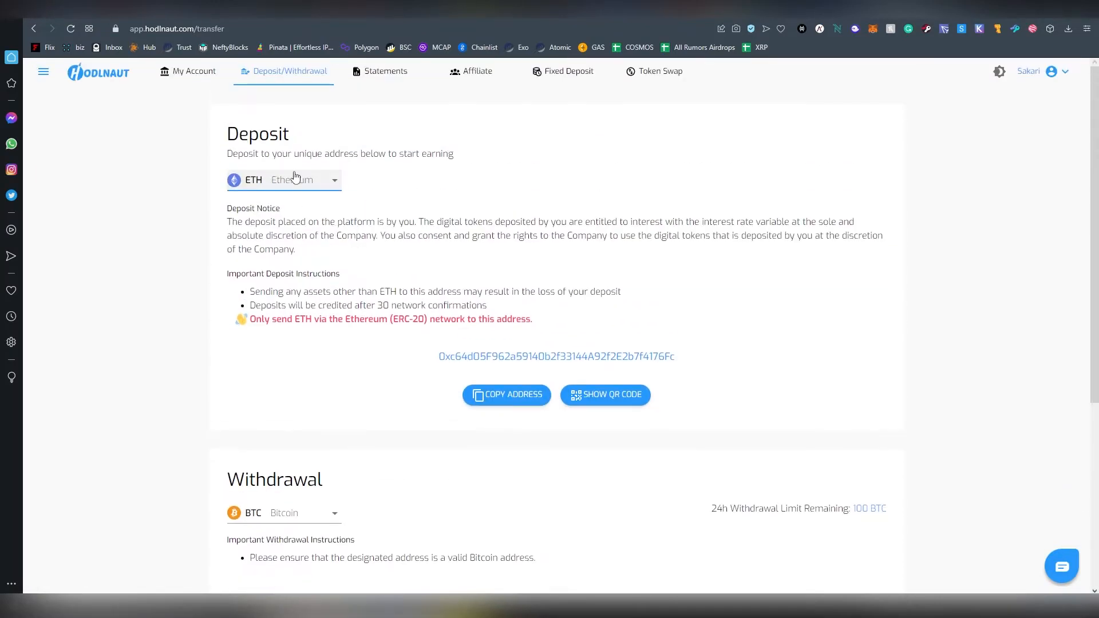
scroll("down", 3)
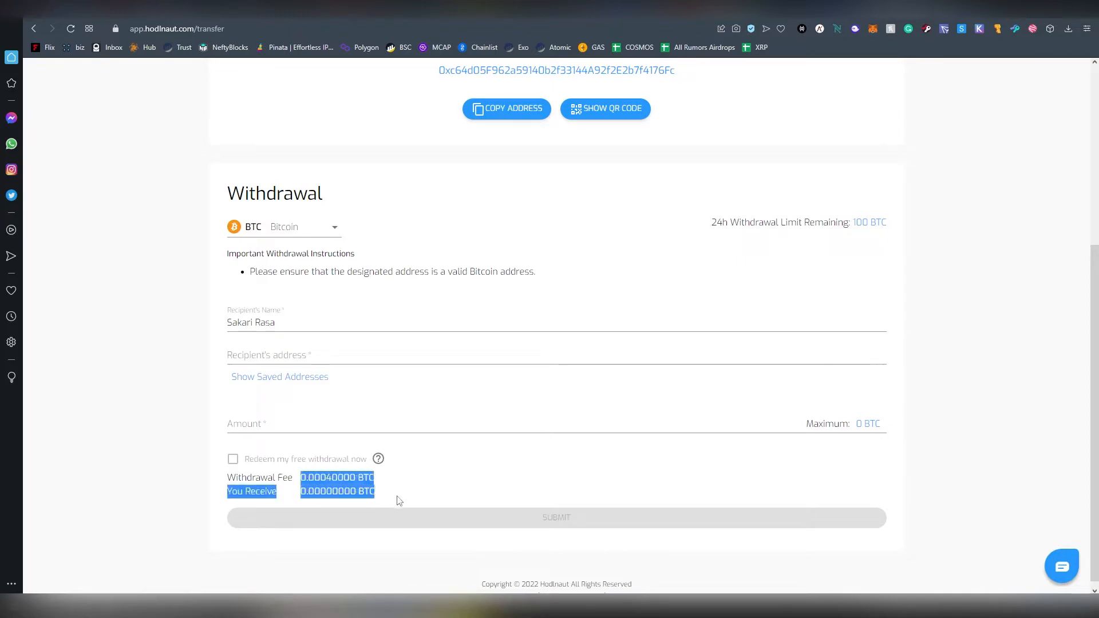
Step: Cycle the withdrawal coin through DAI, ETH, USDT, USDC and WBTC to view fees, ending on BTC
left_click(304, 227)
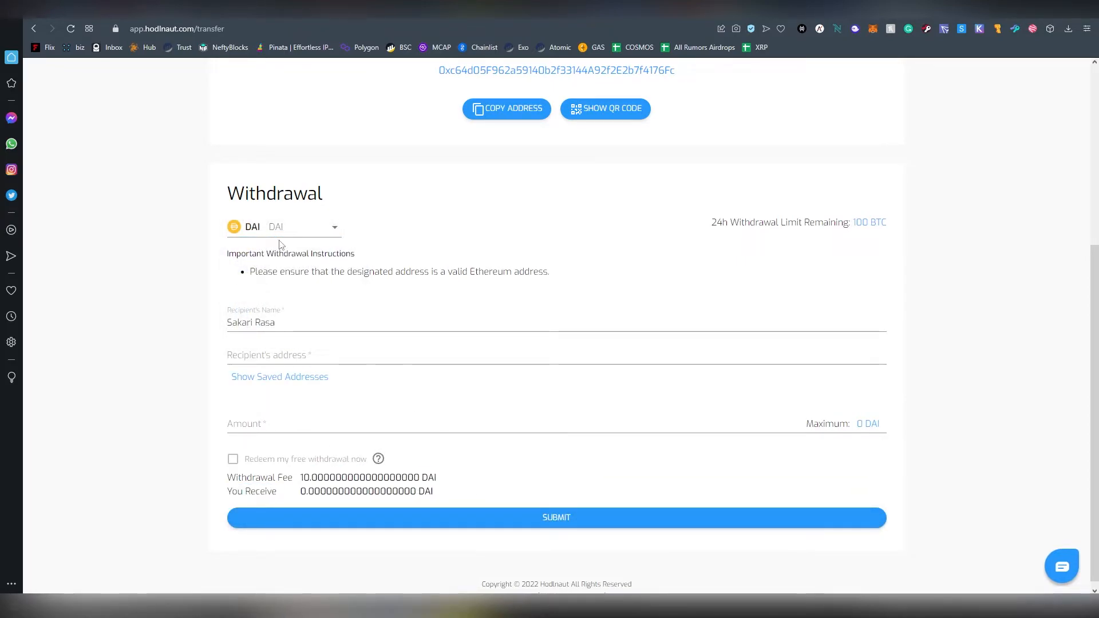
left_click(283, 227)
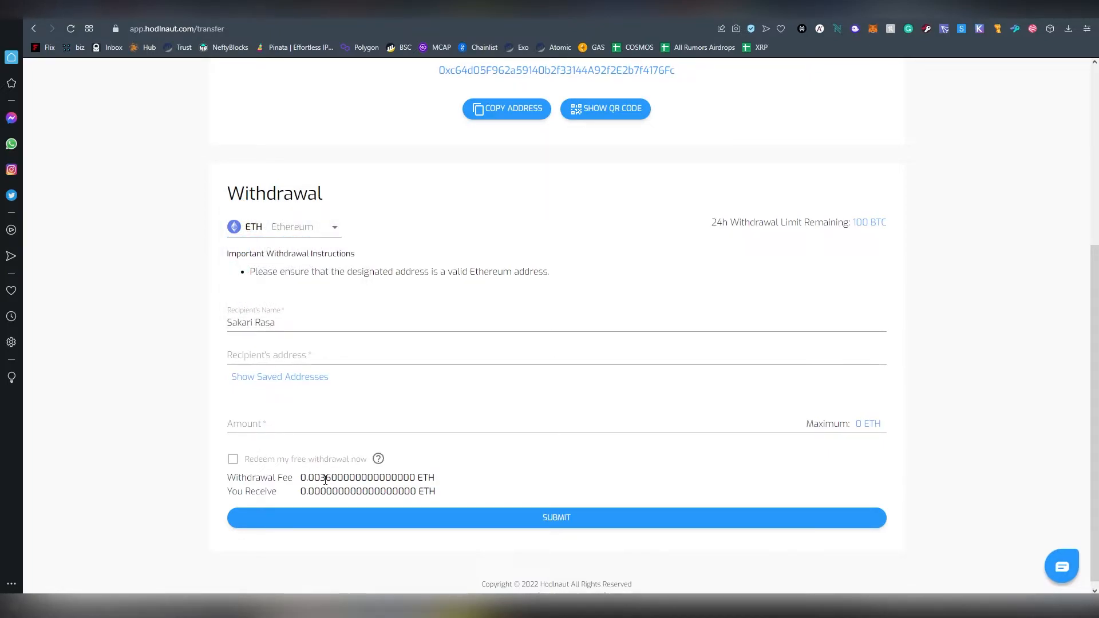
double_click(322, 478)
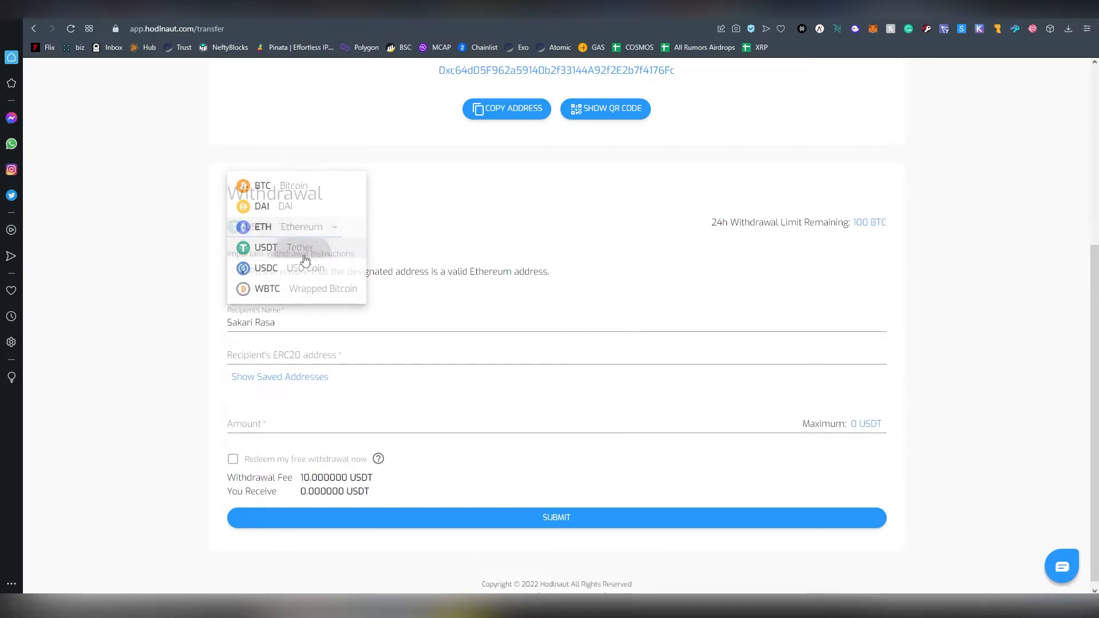
left_click(265, 268)
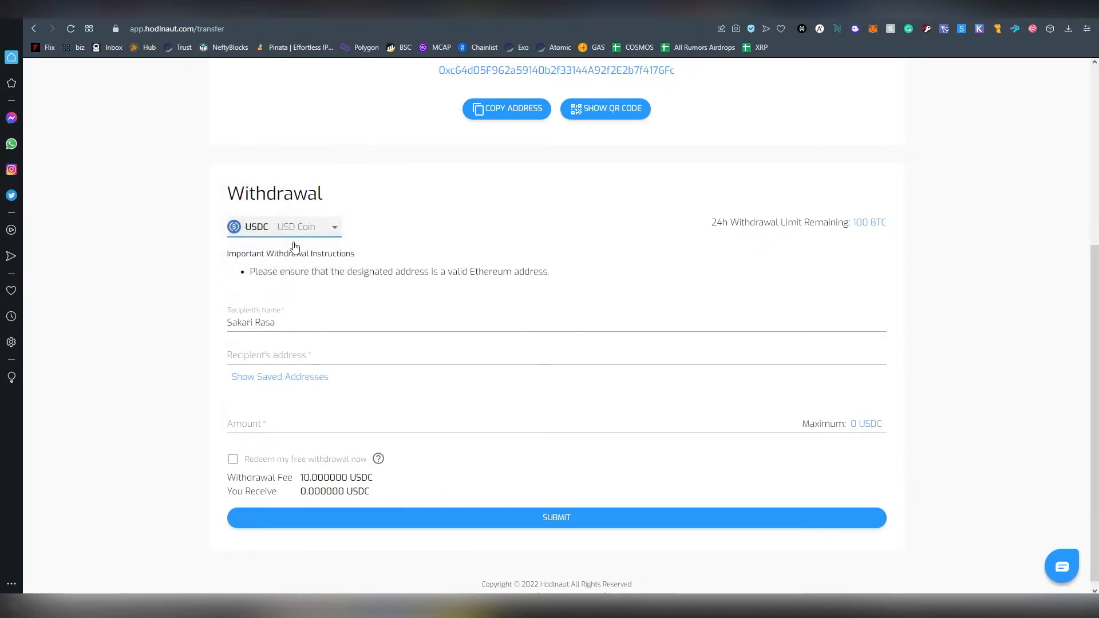
left_click(308, 227)
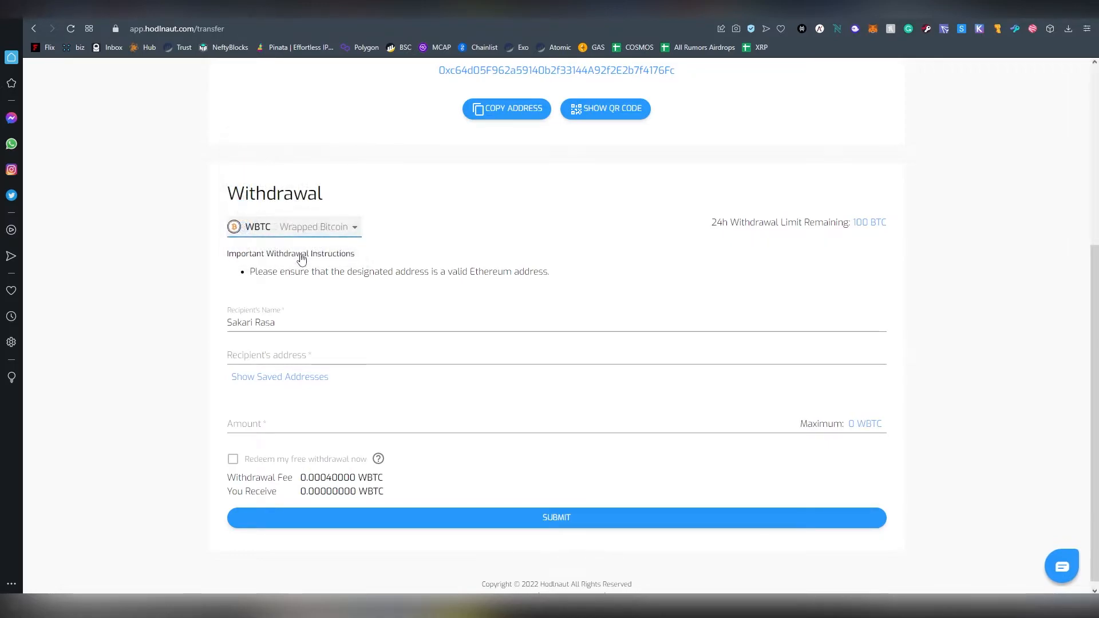
left_click(293, 227)
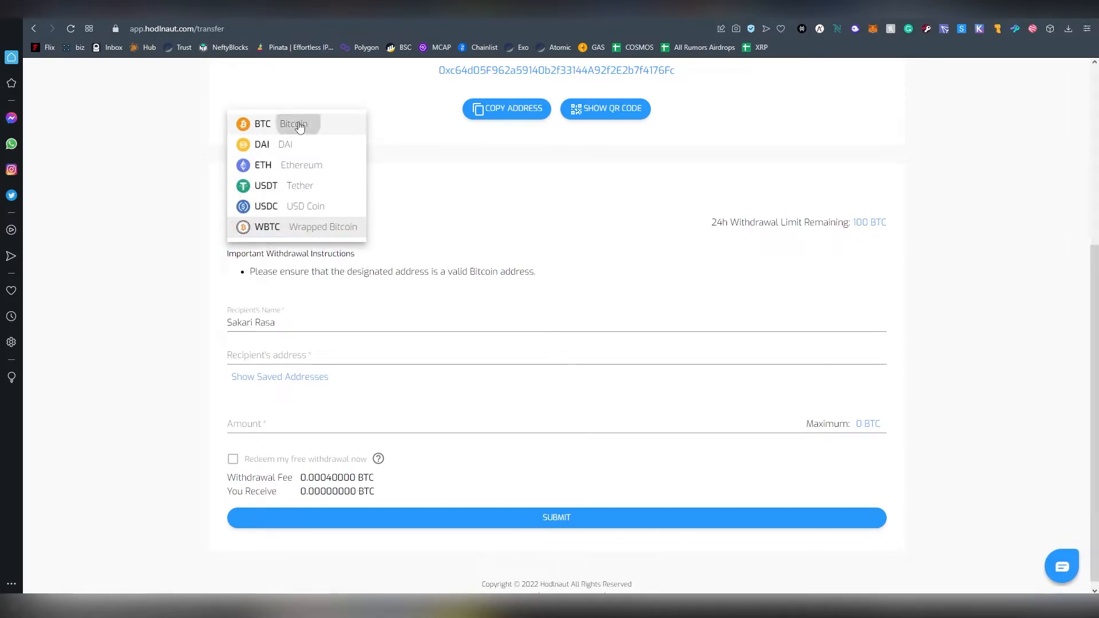
left_click(283, 124)
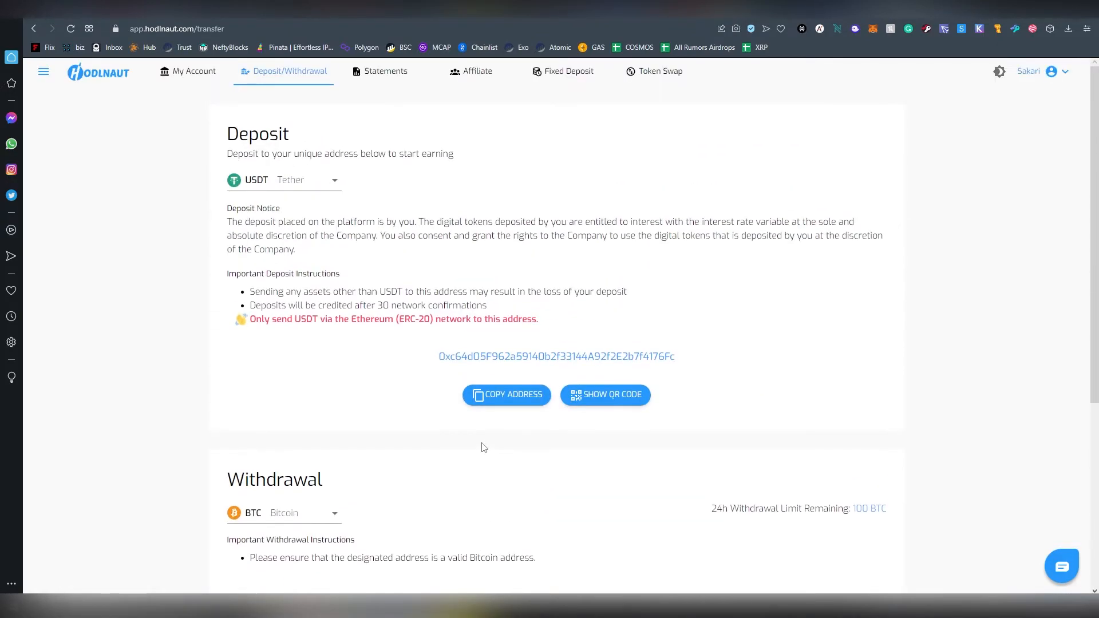
left_click(478, 71)
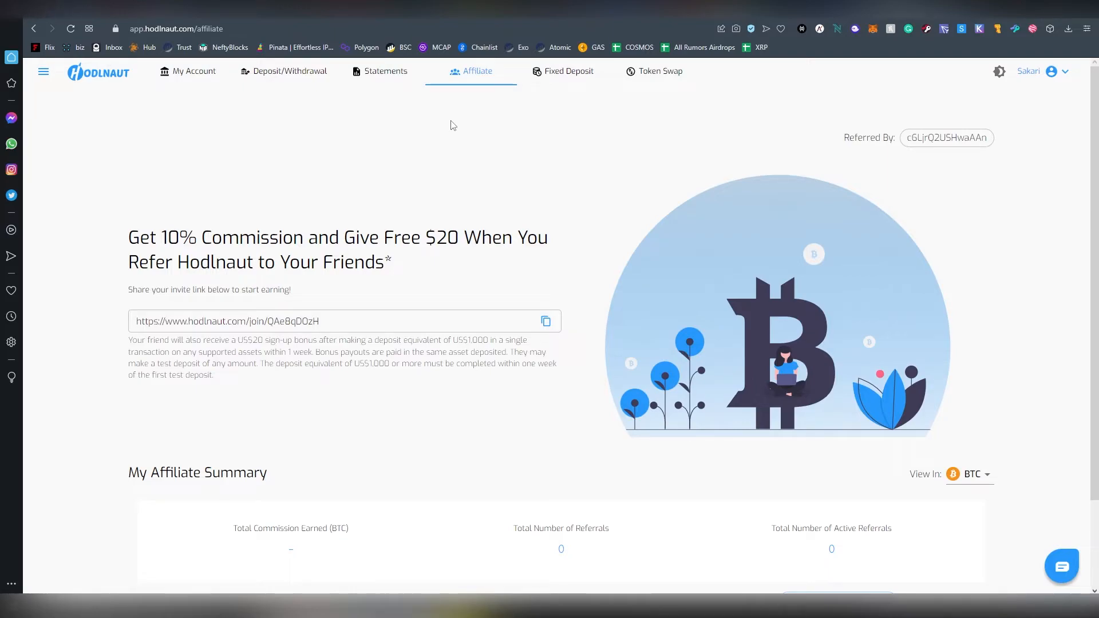
mouse_move(456, 127)
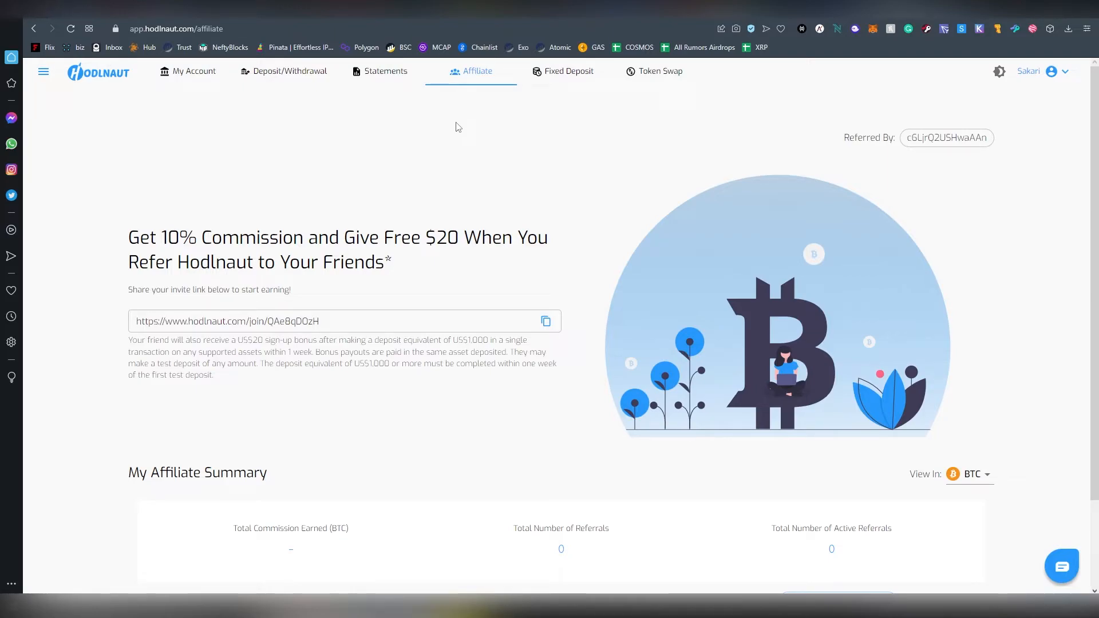
mouse_move(490, 357)
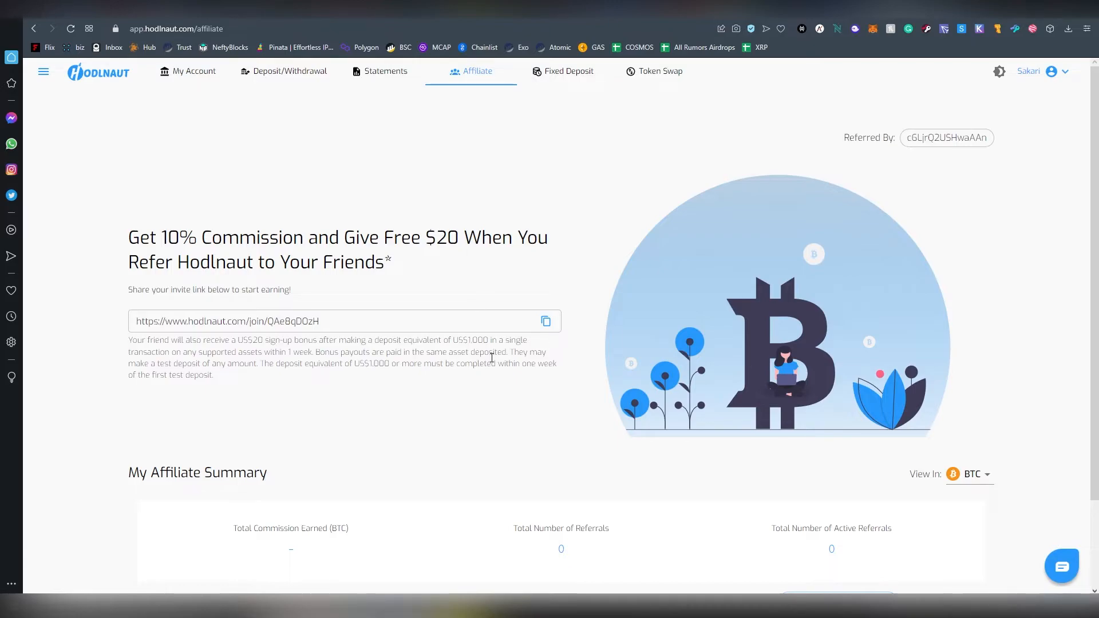
Step: Highlight the US$20 referral bonus terms and the 10% commission figure on the Affiliate page
double_click(471, 340)
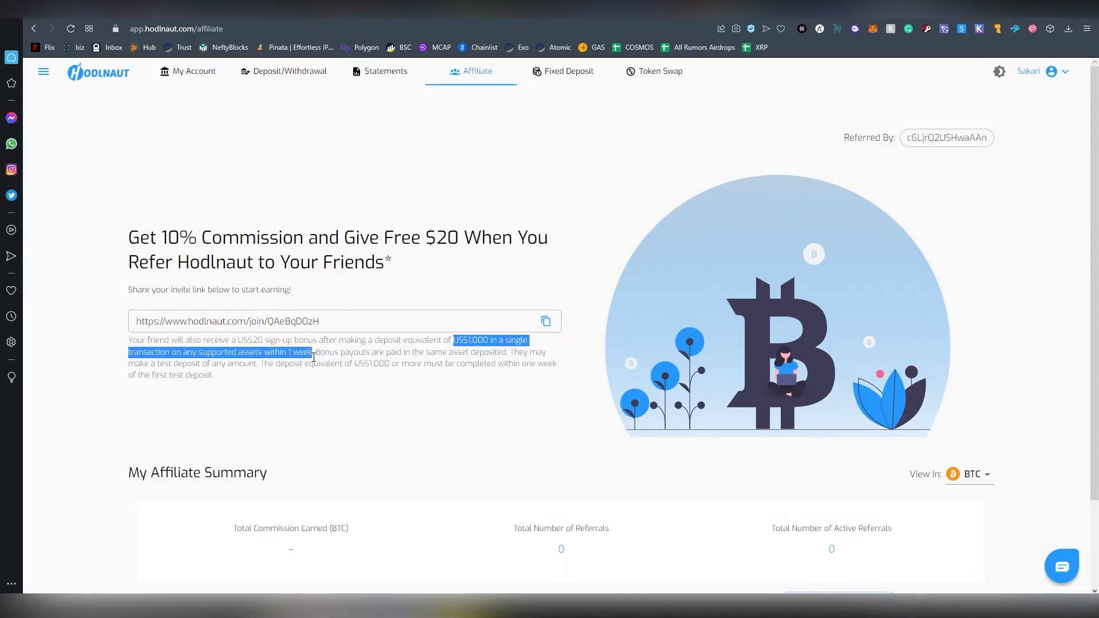
left_click(439, 349)
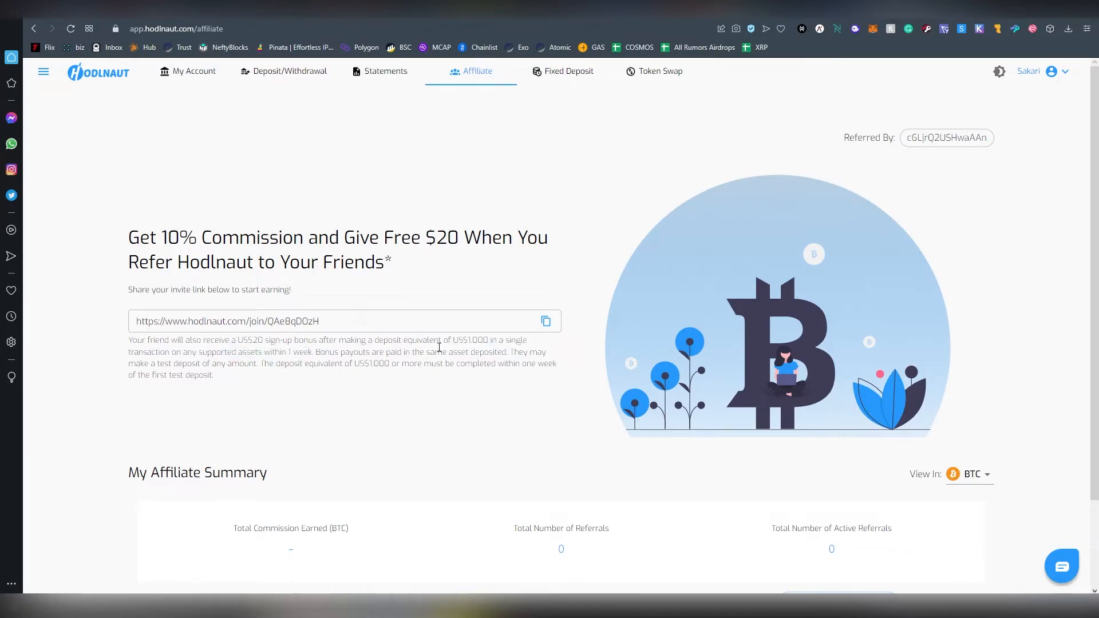
left_click_drag(452, 340, 369, 352)
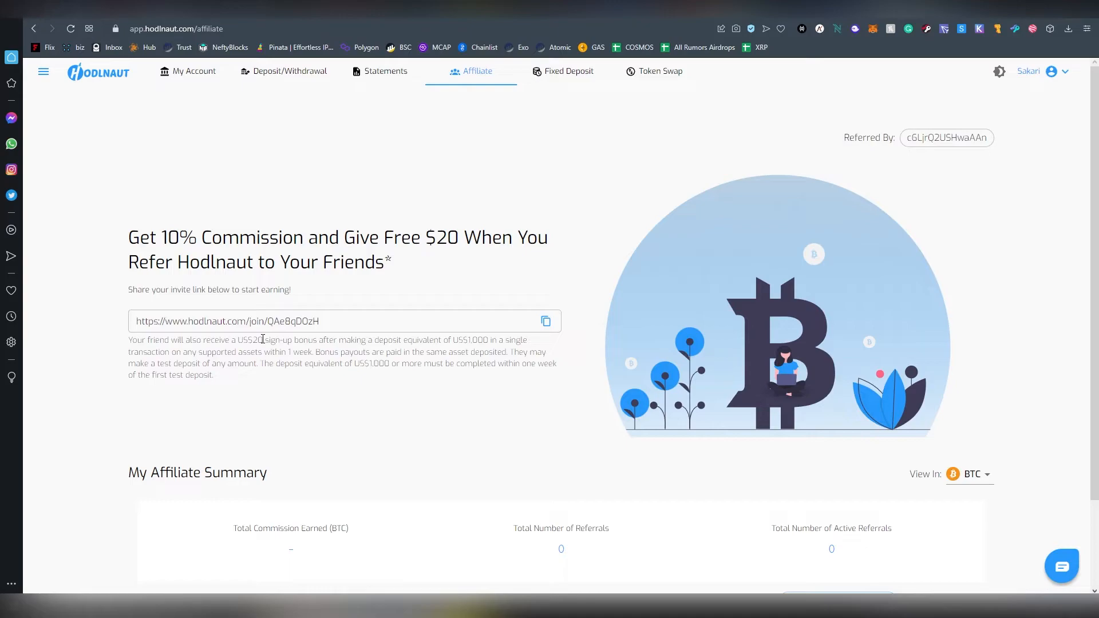
mouse_move(124, 234)
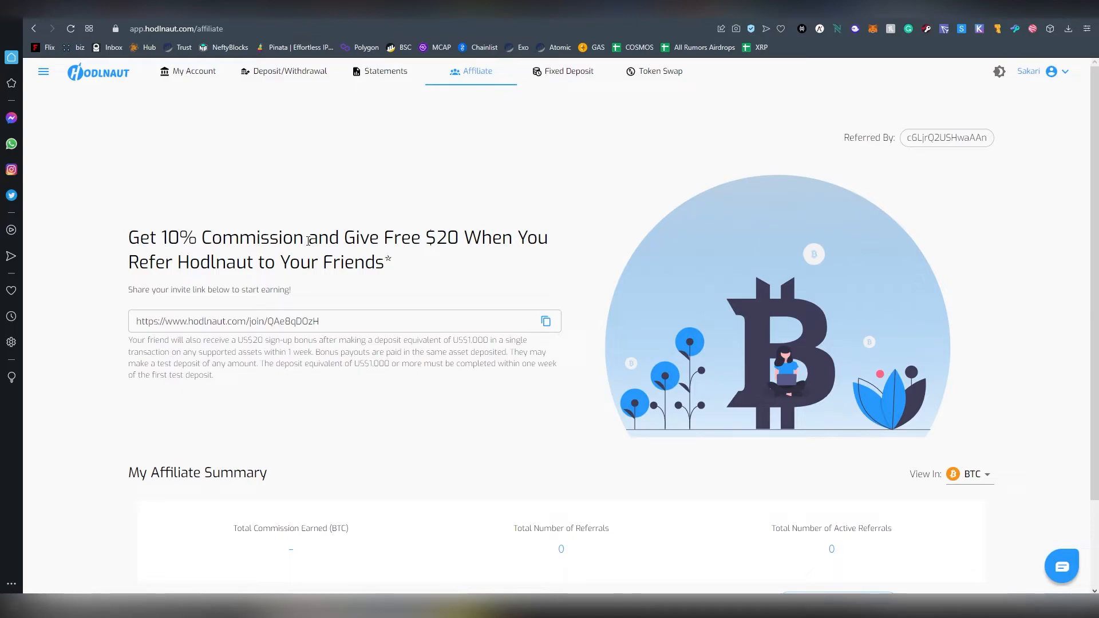
double_click(472, 339)
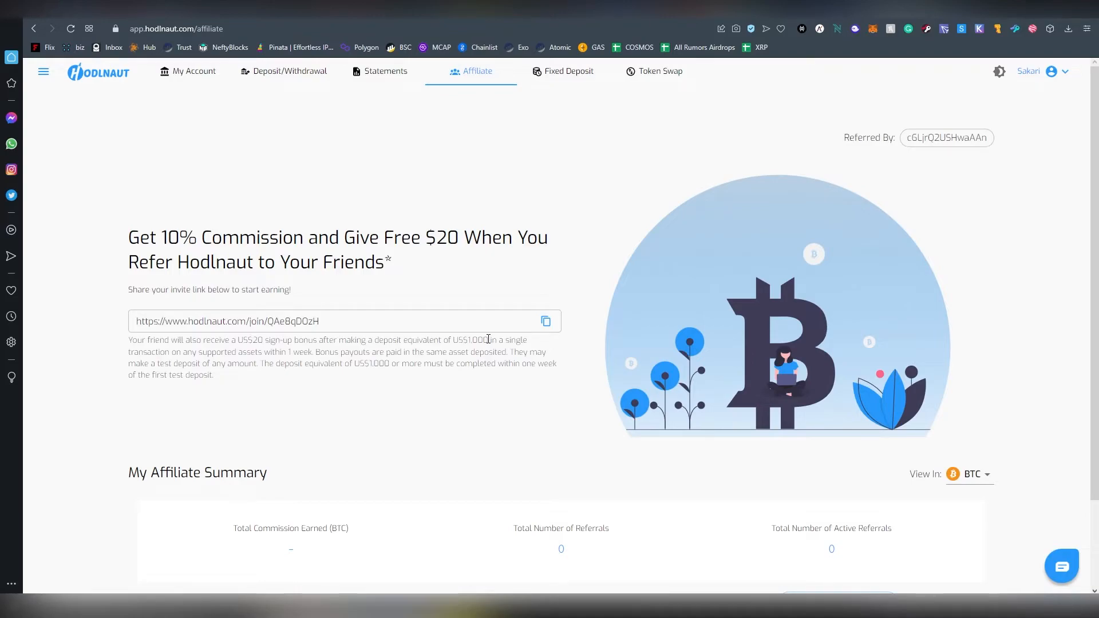
mouse_move(483, 340)
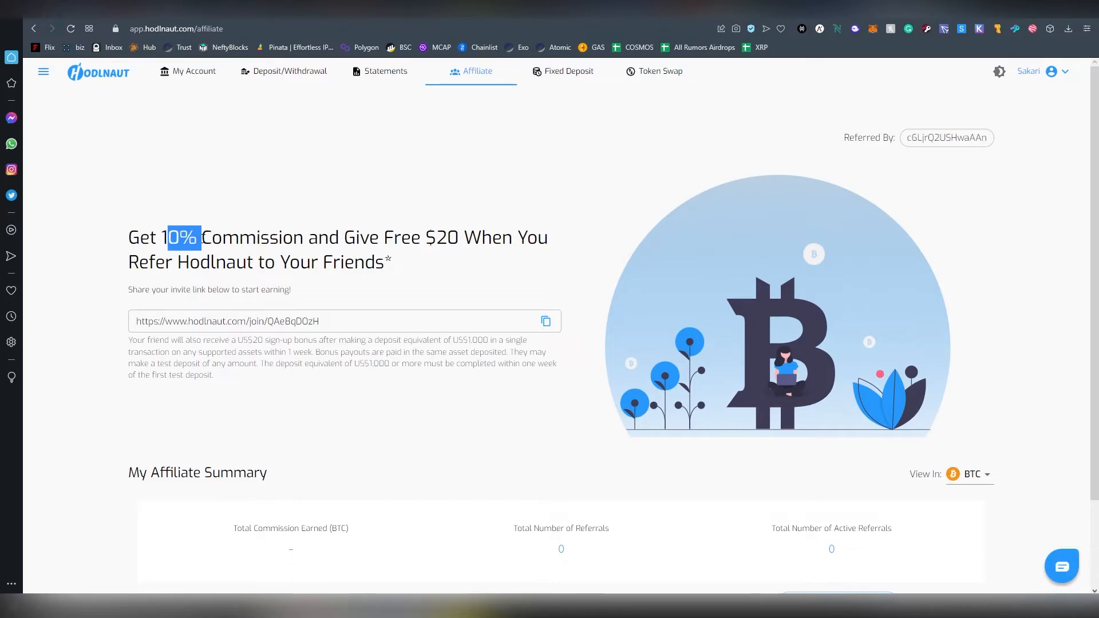
left_click_drag(168, 237, 256, 237)
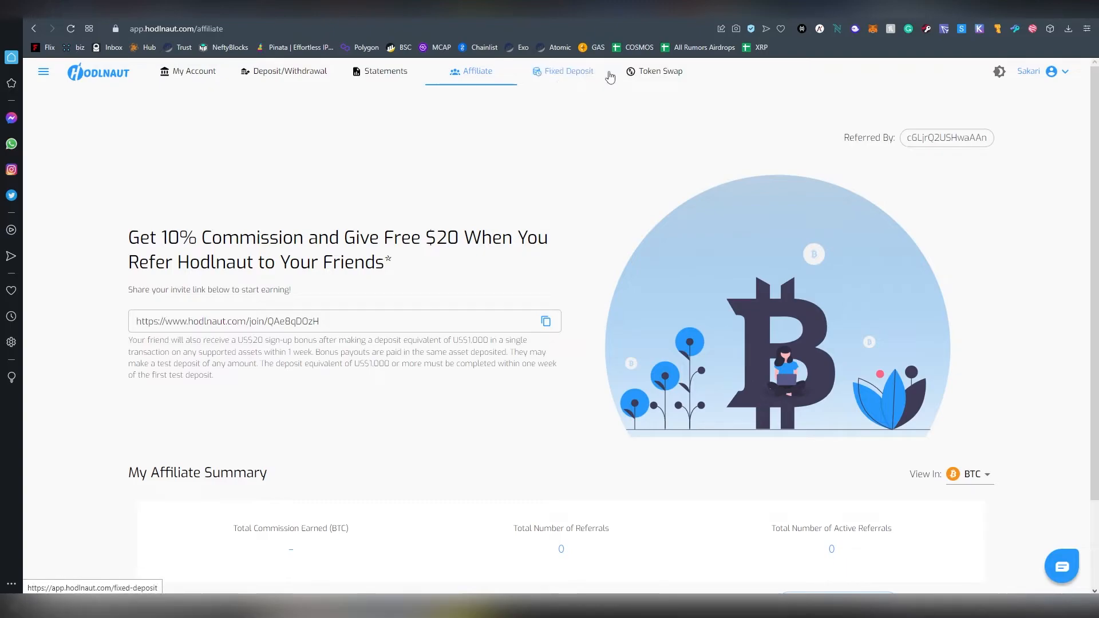
Step: On the Token Swap page, pay with USDT instead of BTC and receive USDC
left_click(659, 71)
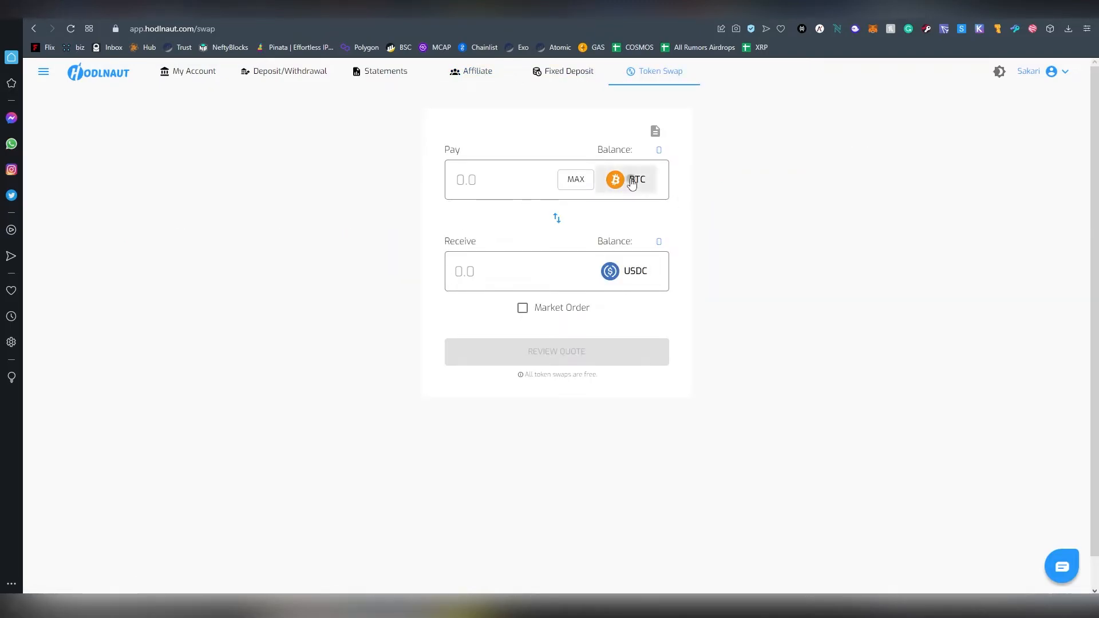
left_click(633, 178)
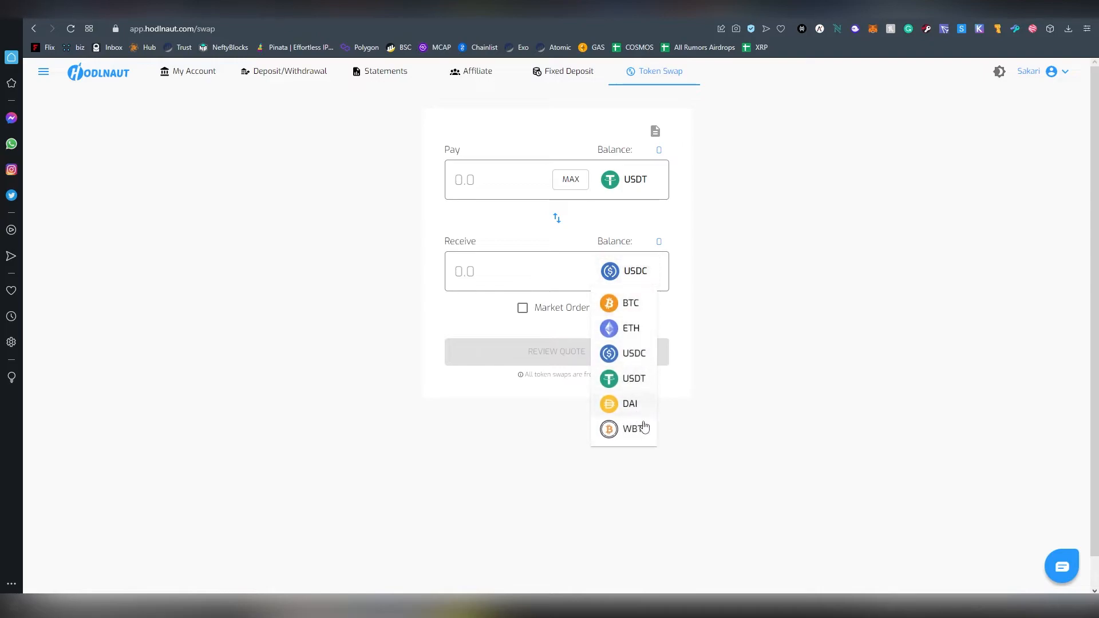
left_click(631, 270)
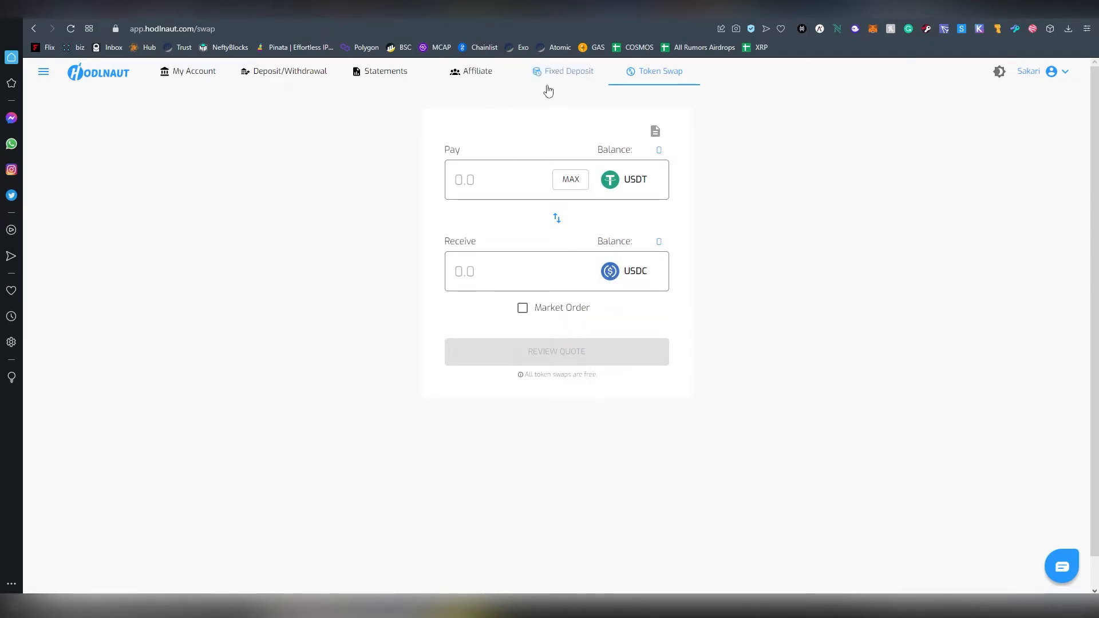
left_click(568, 71)
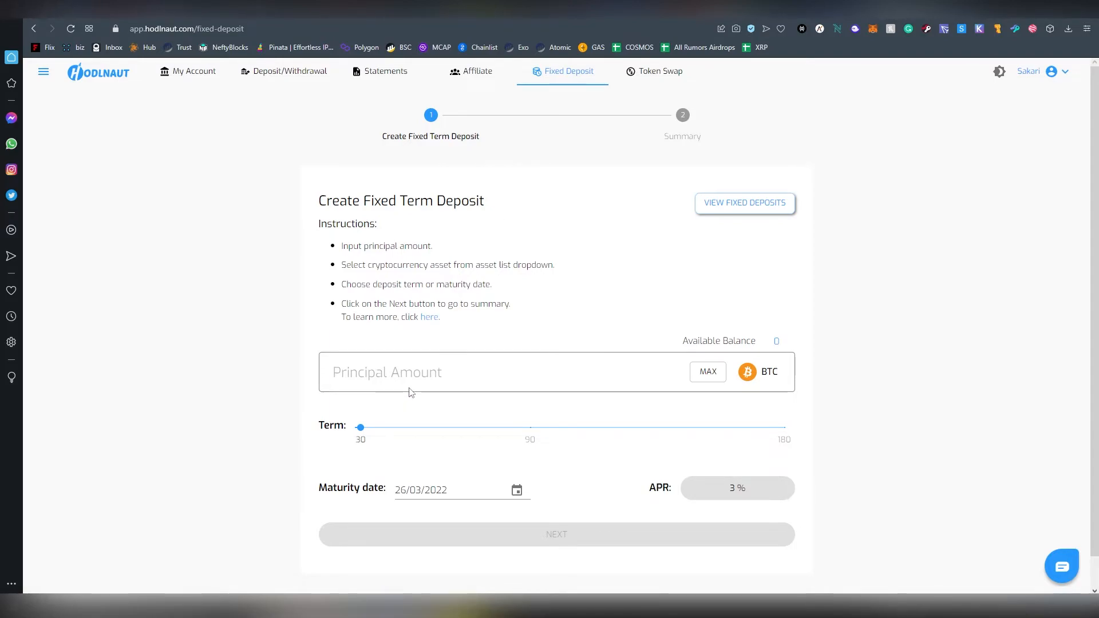
mouse_move(398, 428)
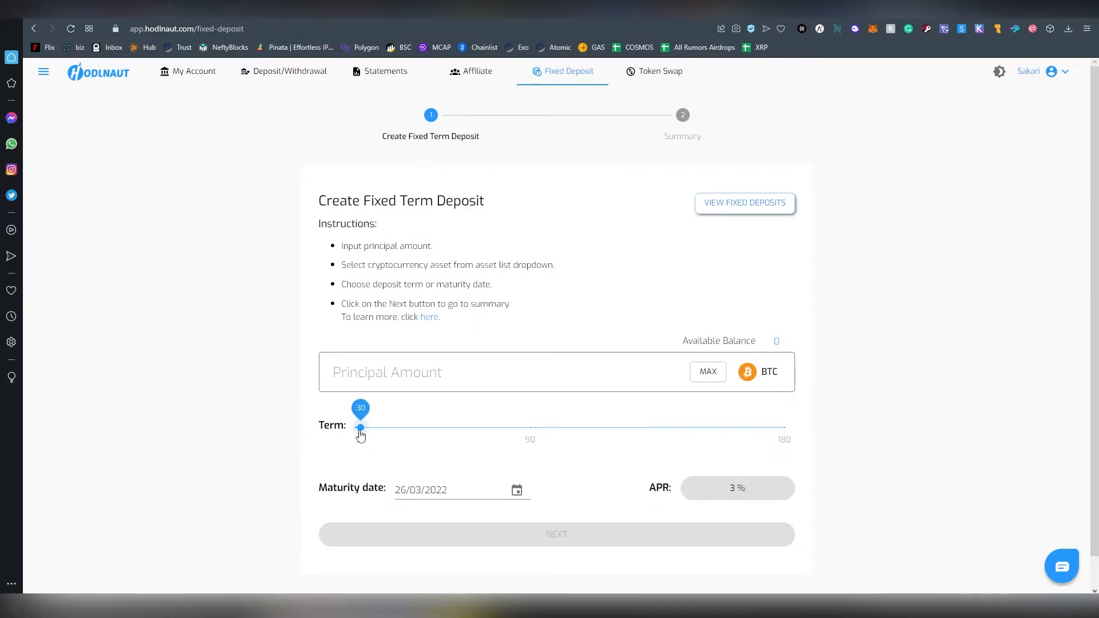
mouse_move(425, 440)
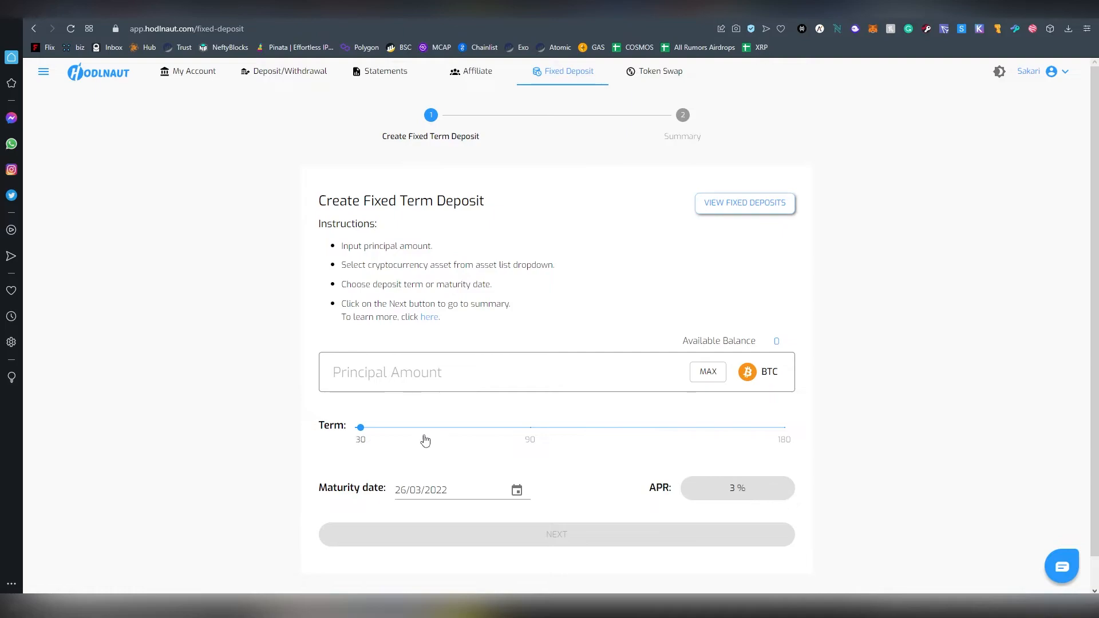
Step: Slide the BTC deposit term from 30 to 180 days, maturing 23/08/2022 at 3.55% APR
left_click_drag(360, 426, 542, 426)
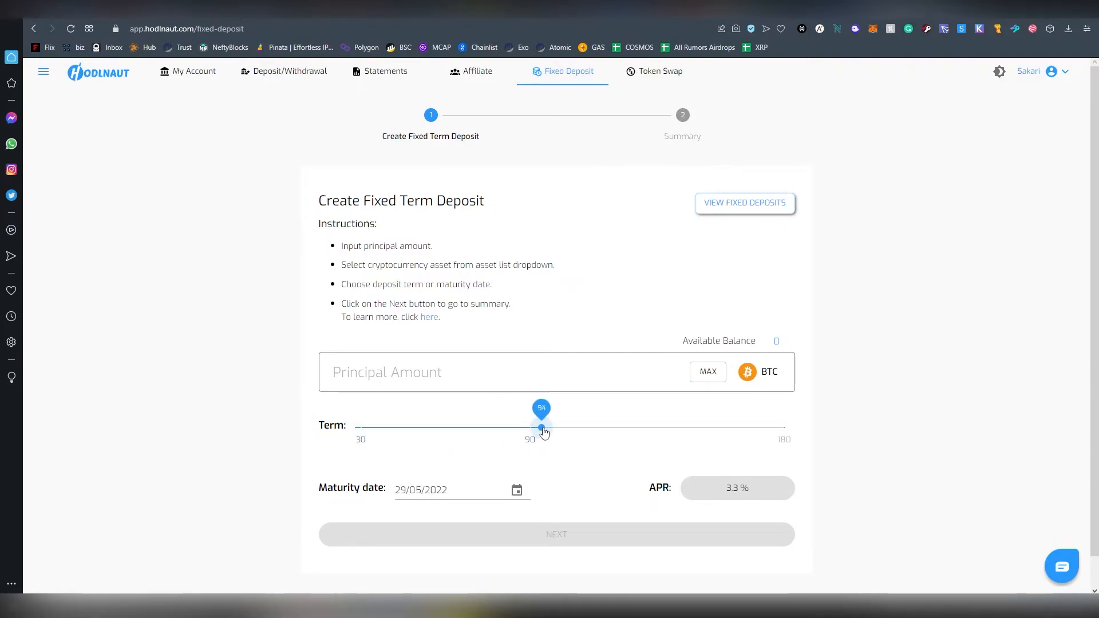
left_click_drag(541, 428, 761, 428)
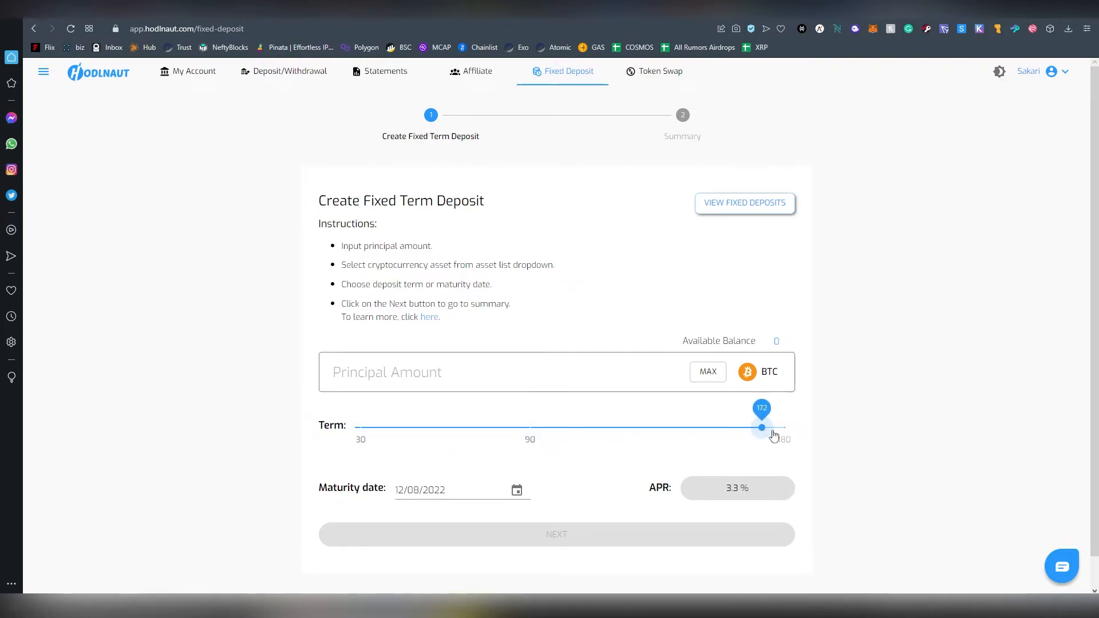
left_click_drag(761, 428, 783, 428)
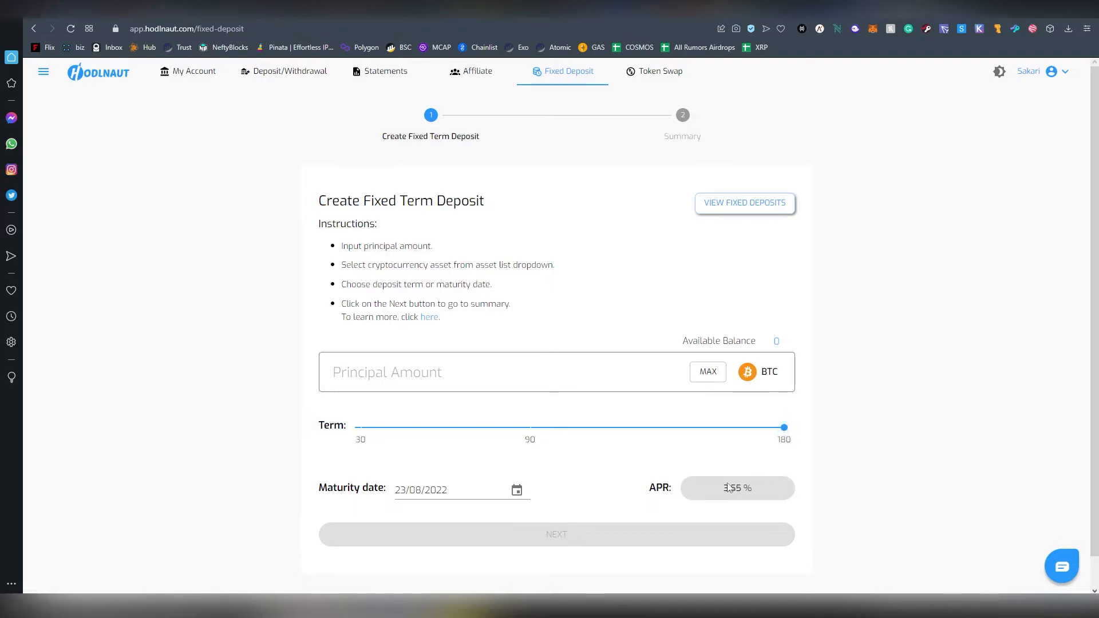
left_click(758, 372)
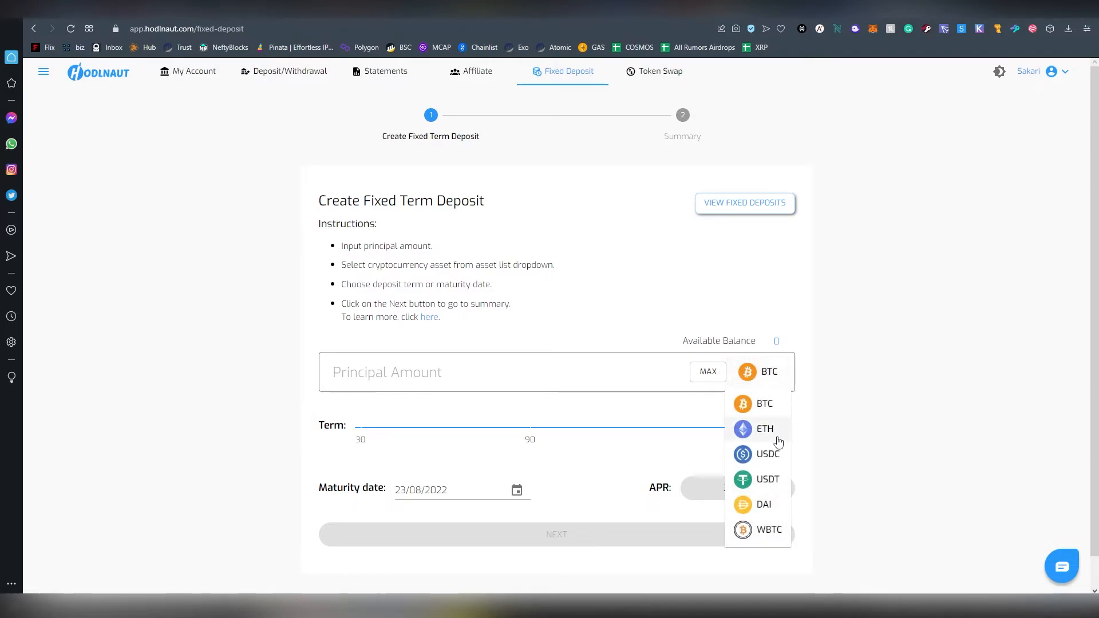
Step: Choose USDC as the deposit asset and slide the term to 180 days at 8.25% APR
left_click(767, 454)
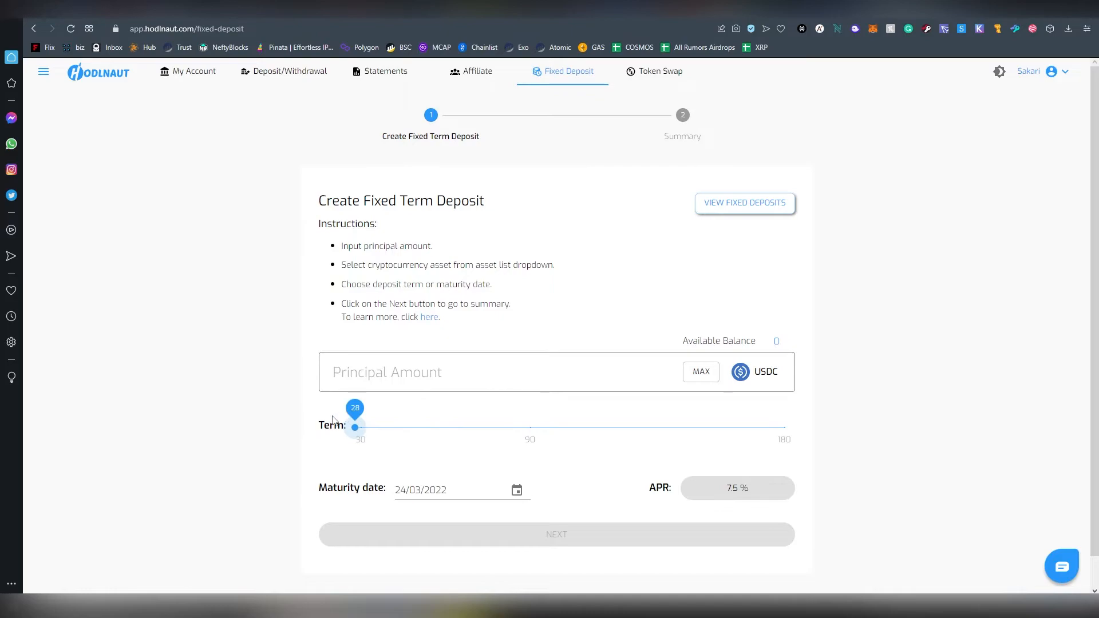
left_click_drag(355, 427, 450, 427)
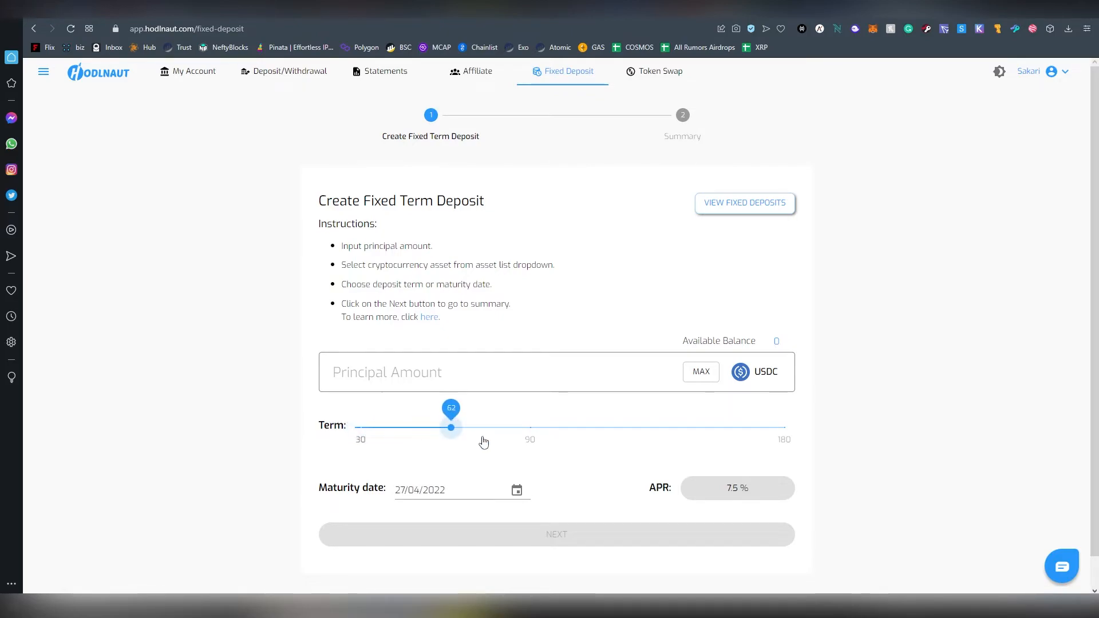
left_click_drag(450, 428, 532, 428)
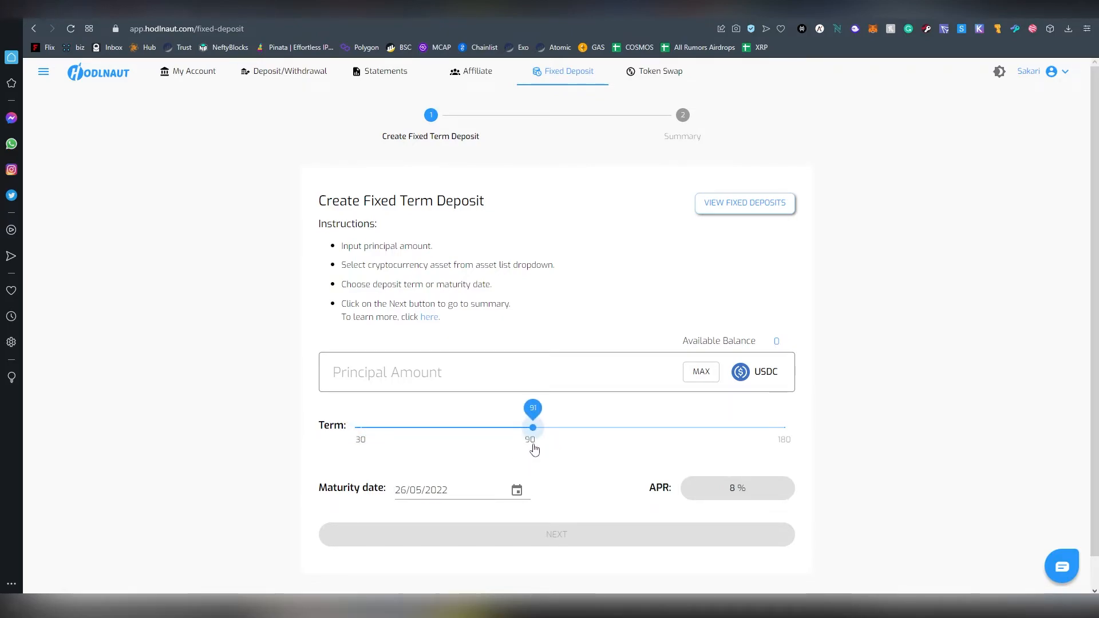
left_click_drag(532, 427, 783, 427)
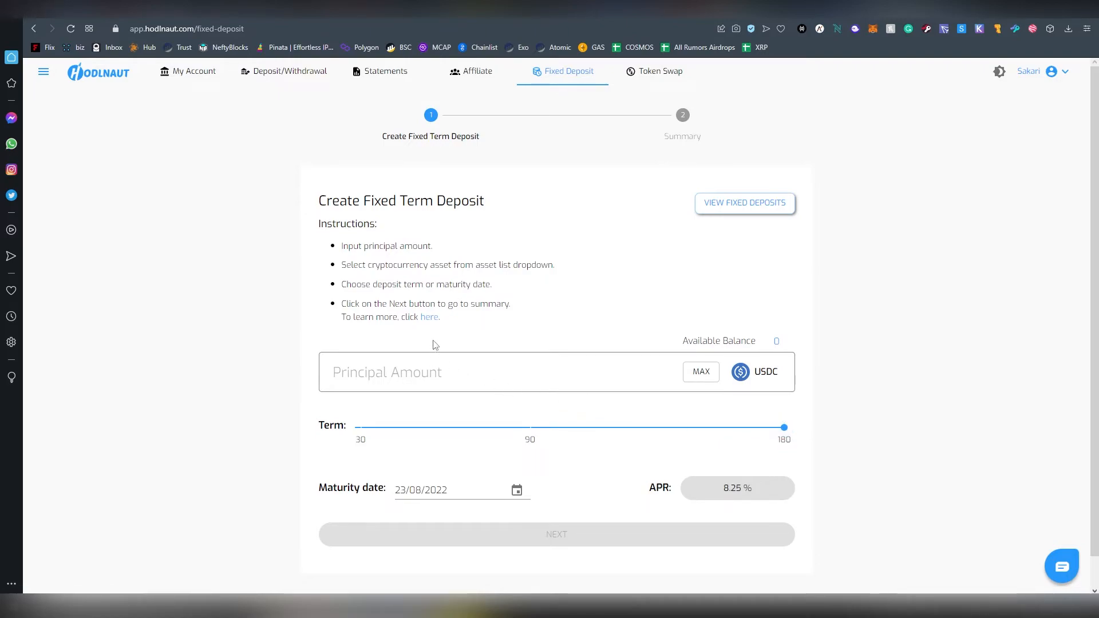
scroll("down", 3)
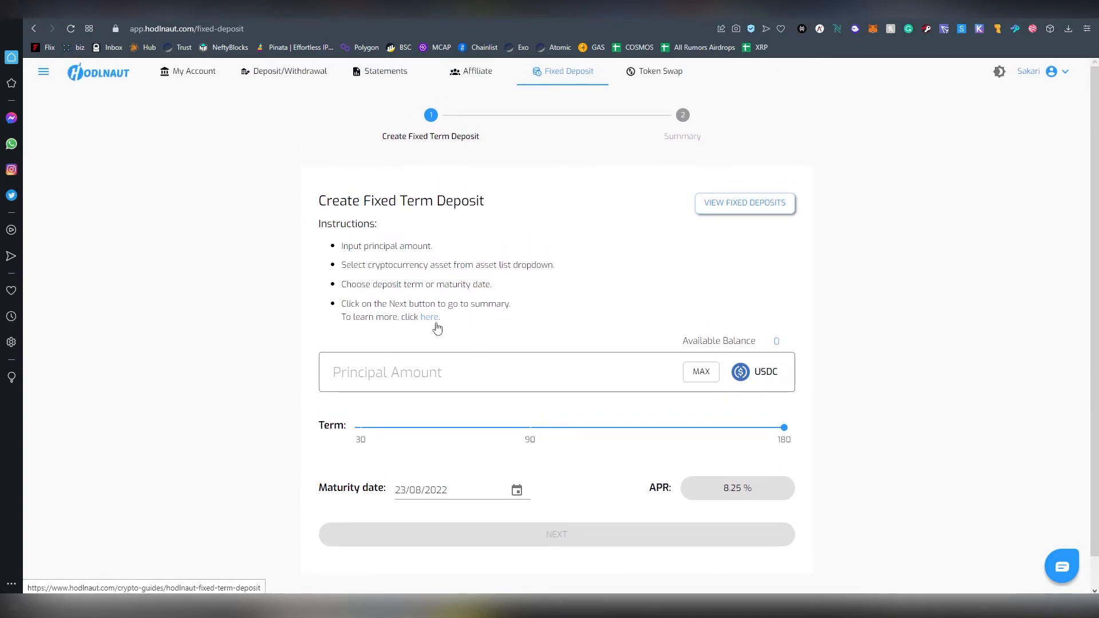
Step: Enter a principal of 100, which reports insufficient balance
left_click(490, 371)
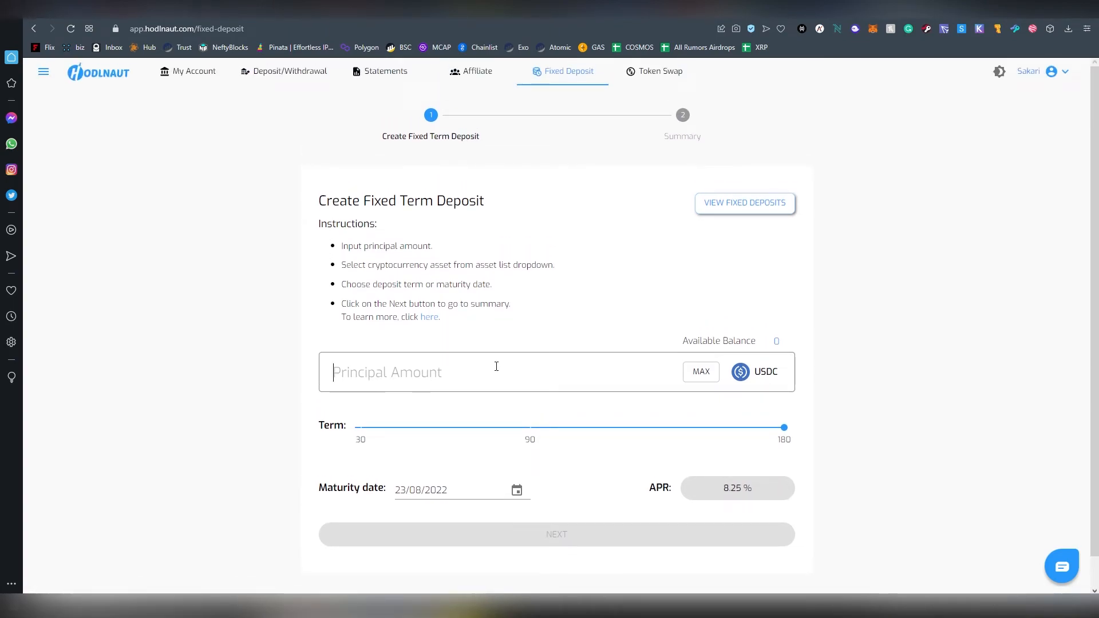
type("100")
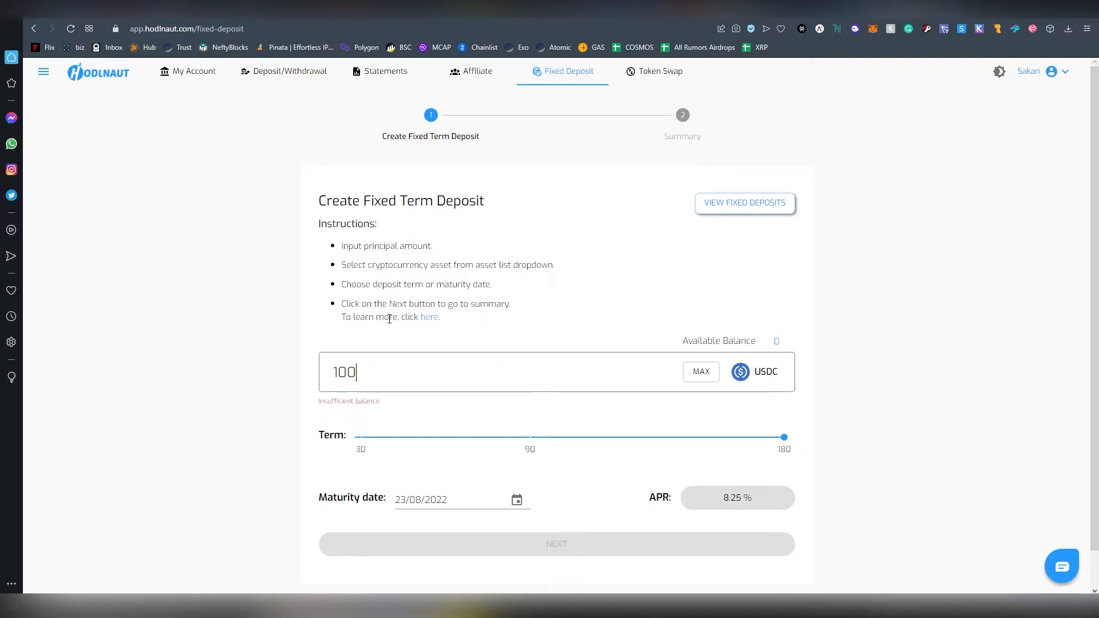
left_click(429, 316)
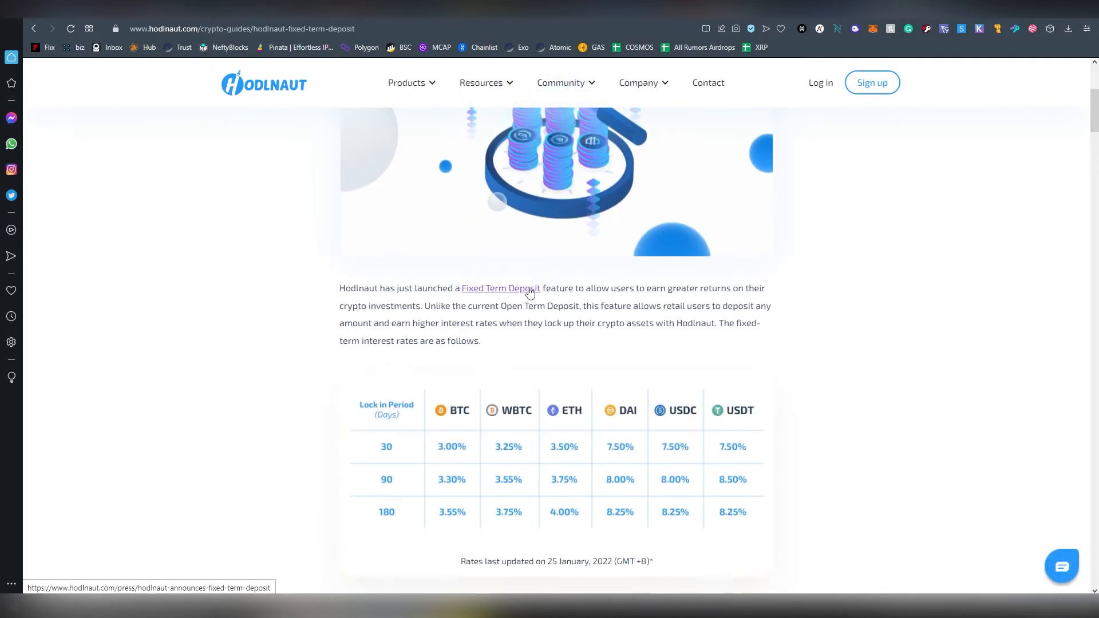
Step: Scroll through the fixed term deposit guide and its 30/90/180-day rates table for six assets
scroll("down", 3)
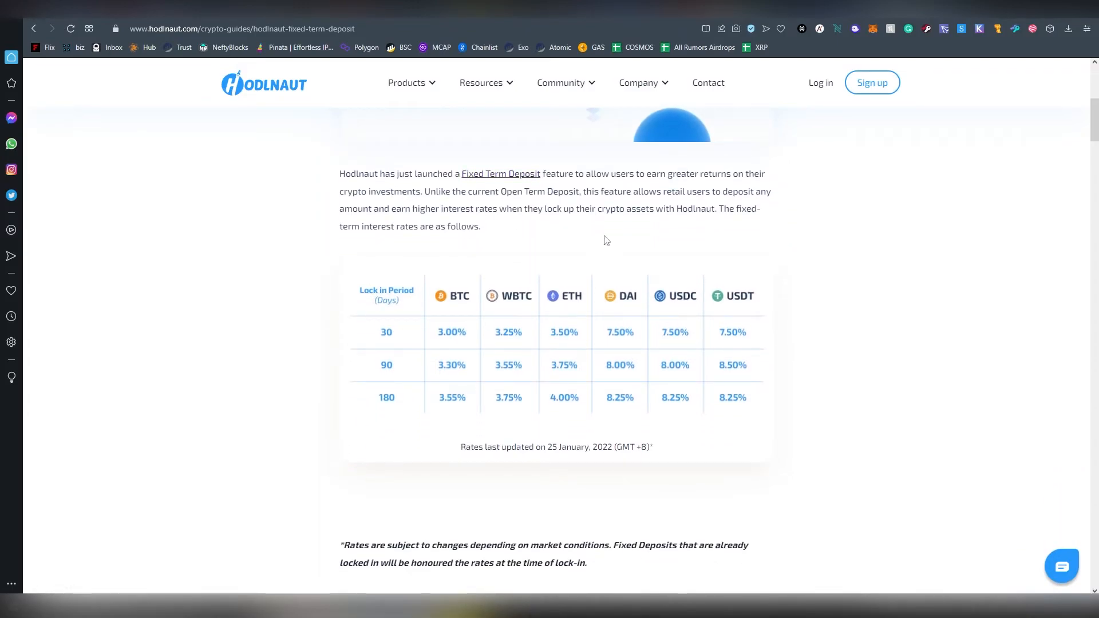
mouse_move(505, 325)
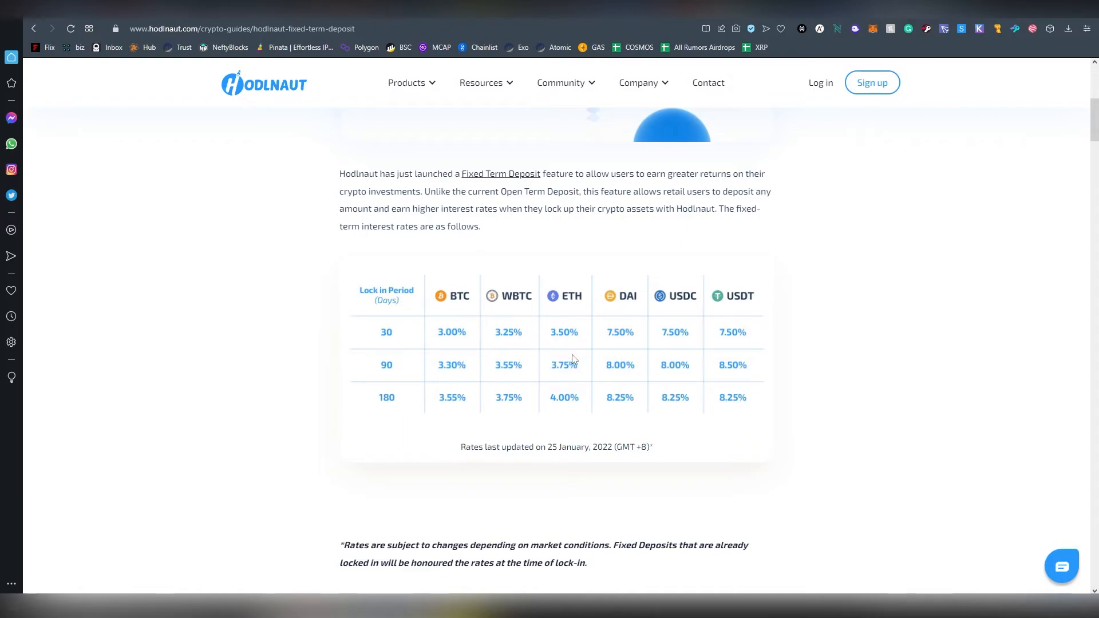
mouse_move(799, 390)
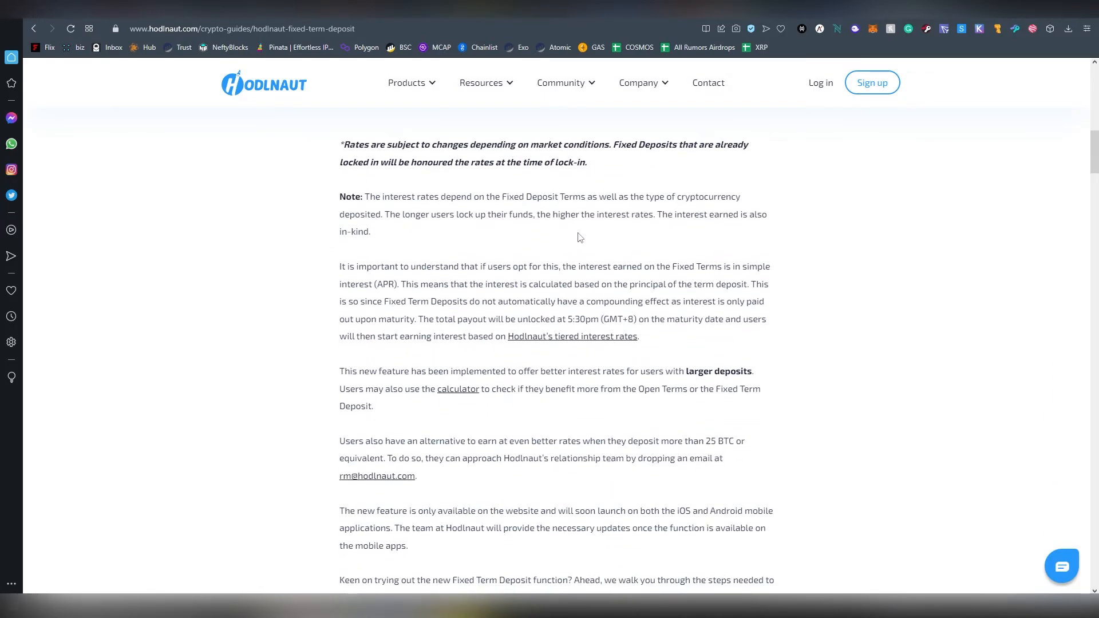
scroll("down", 3)
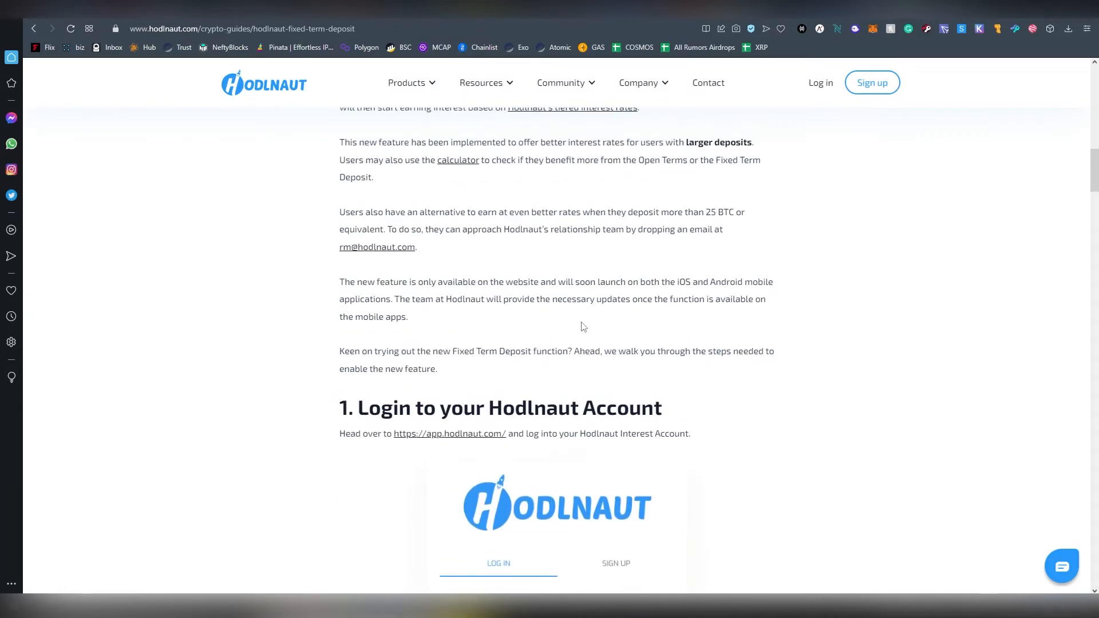
scroll("up", 3)
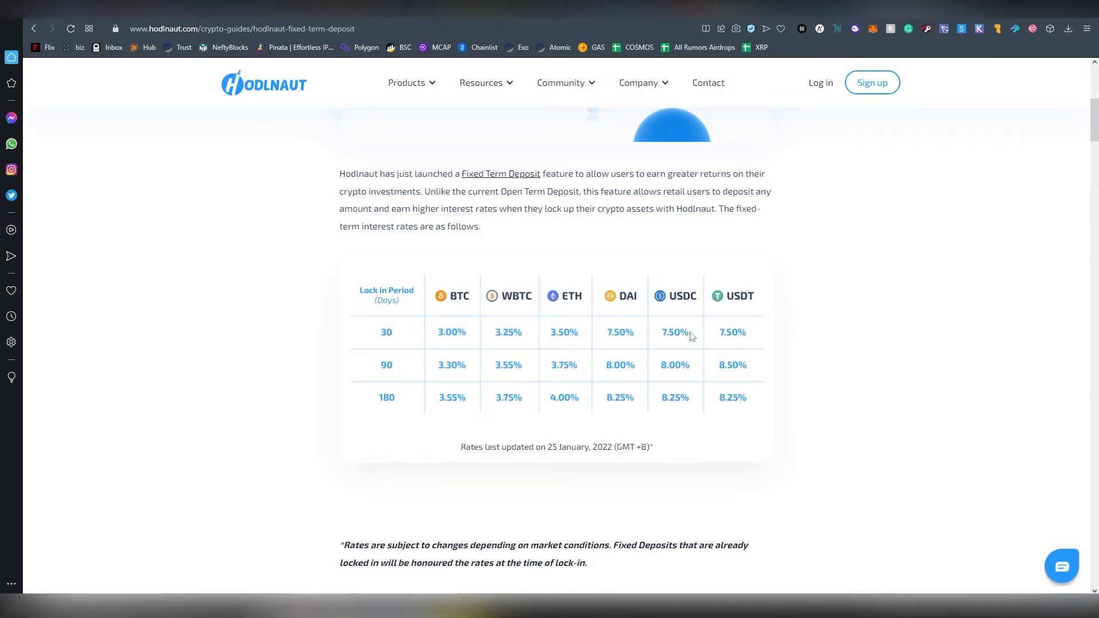
mouse_move(681, 357)
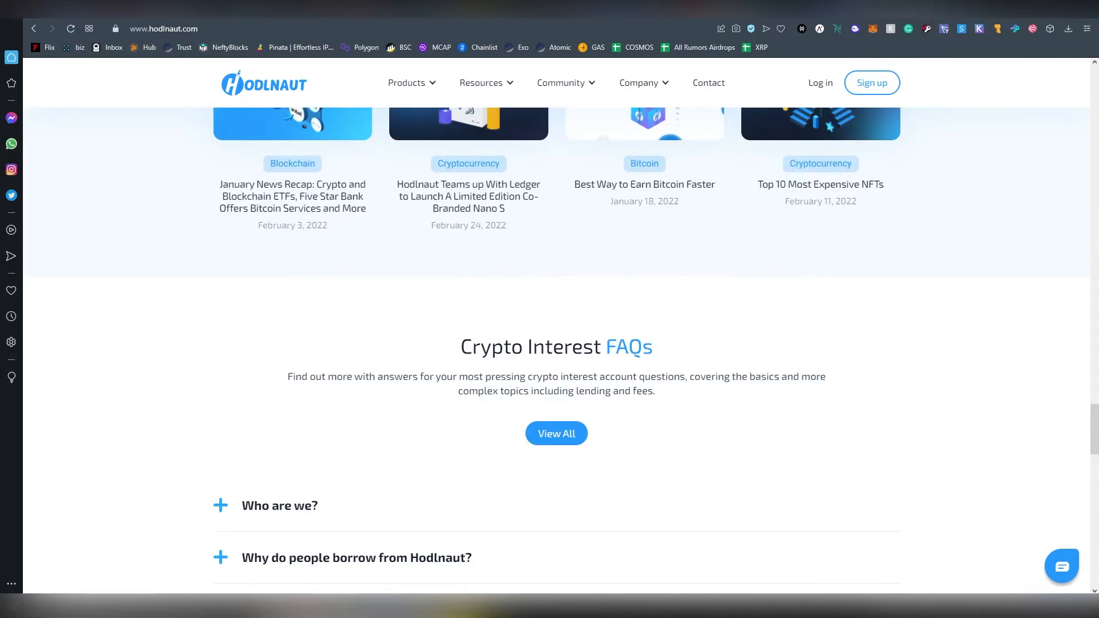
scroll("down", 3)
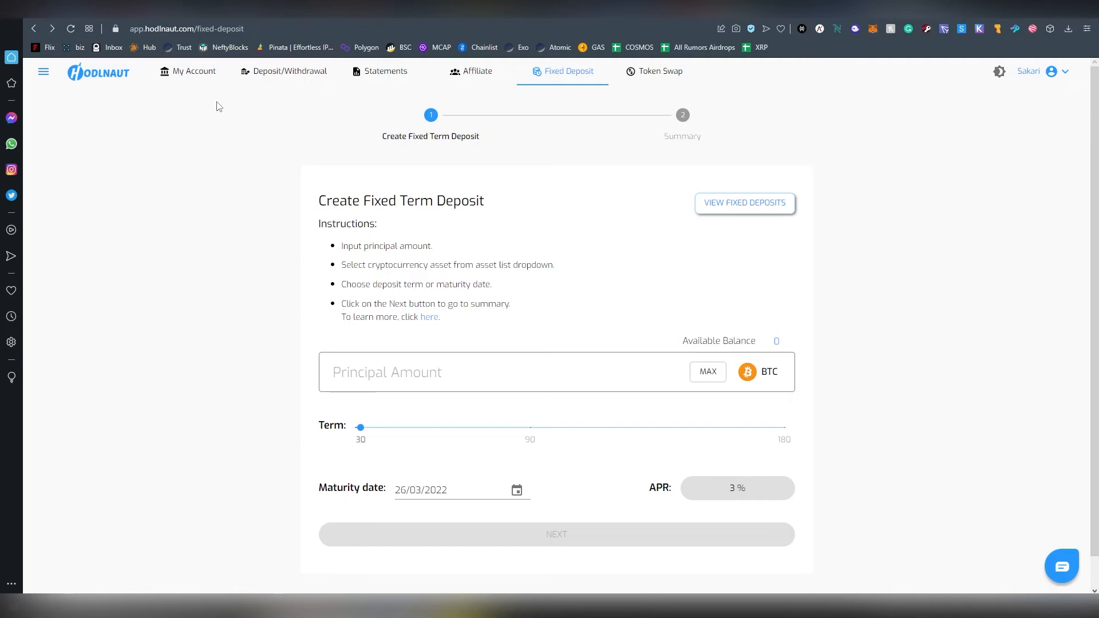
Step: Return to the My Account overview with its zero-balance asset table
left_click(43, 72)
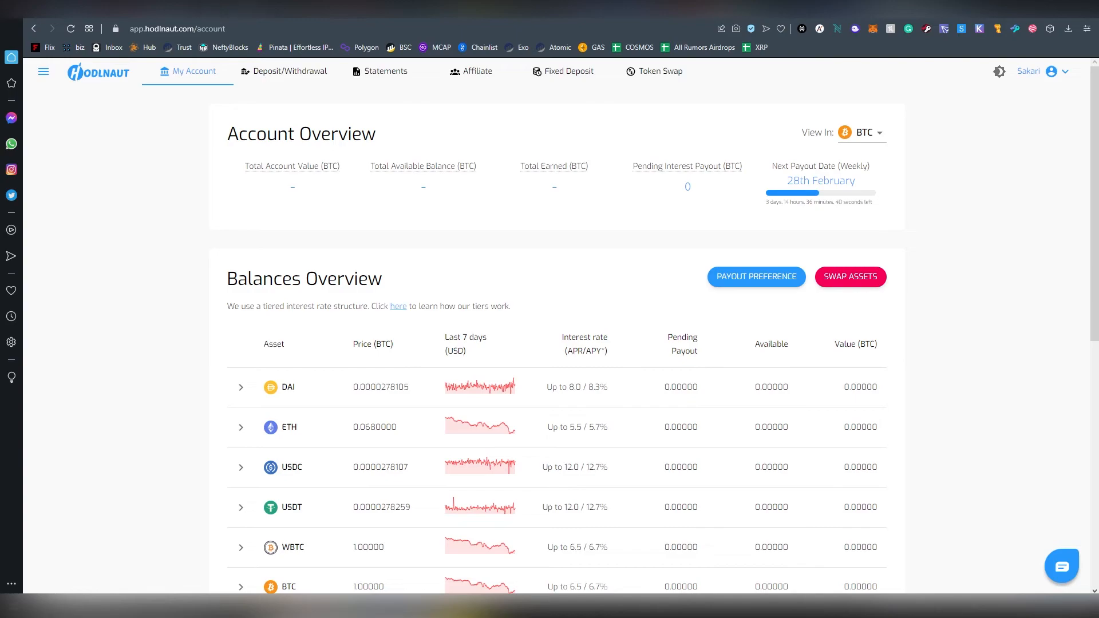
mouse_move(640, 203)
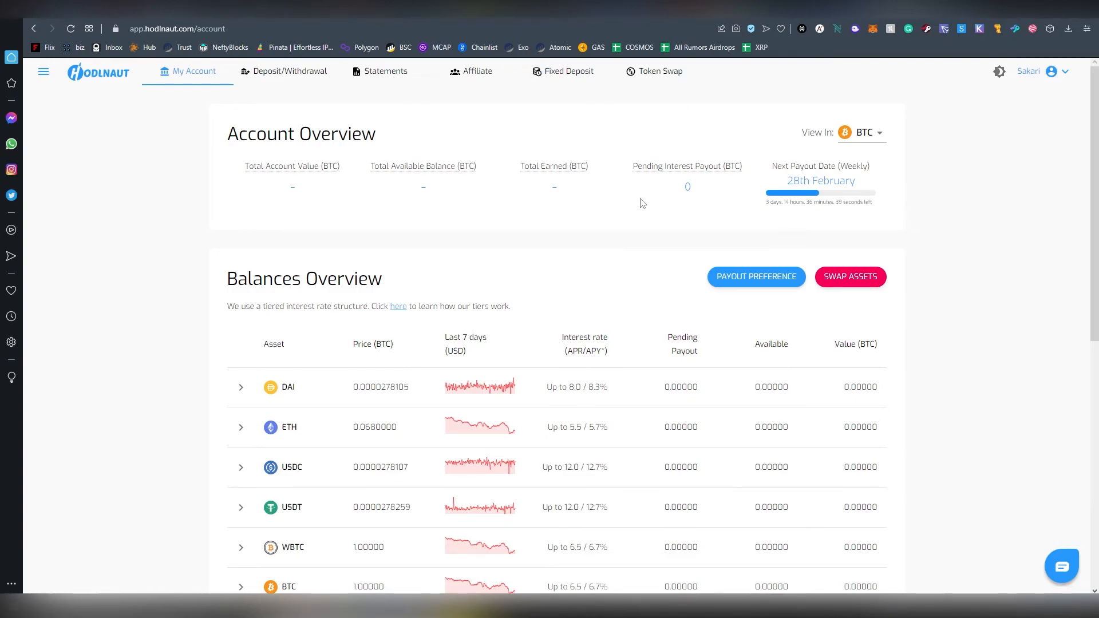
Step: Expand the DAI, ETH and BTC rows to show zero available, pending and total amounts
scroll("down", 3)
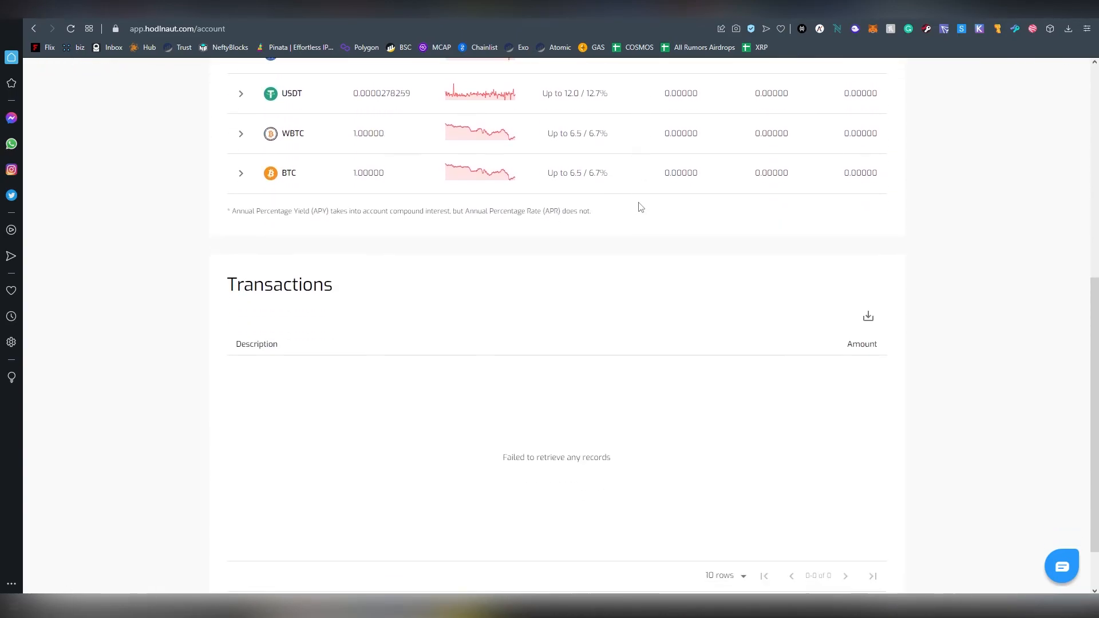
scroll("down", 3)
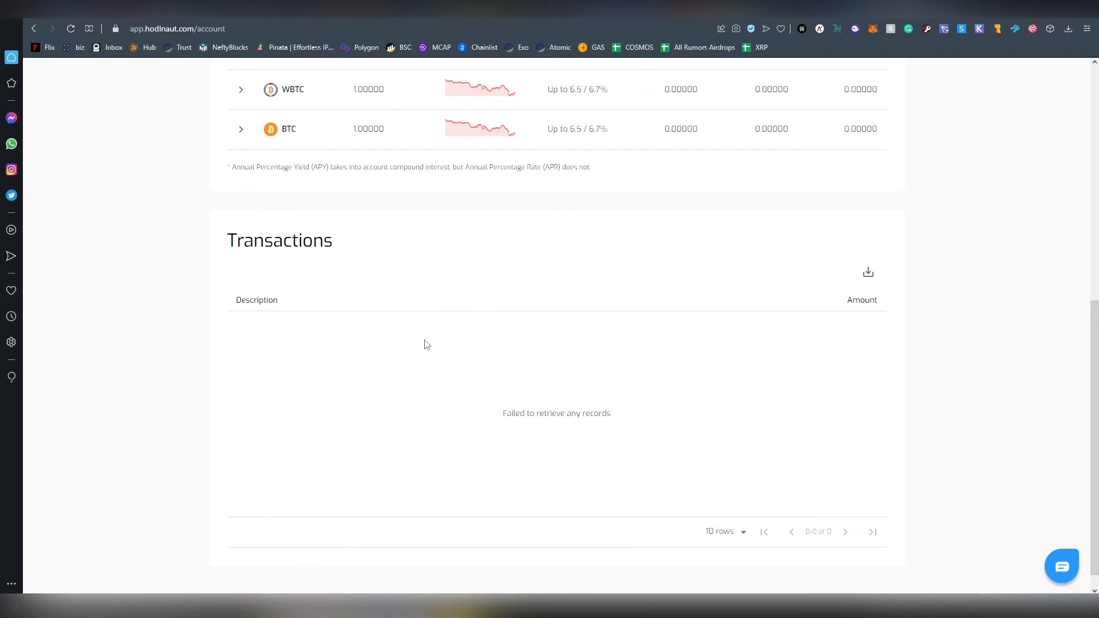
scroll("up", 3)
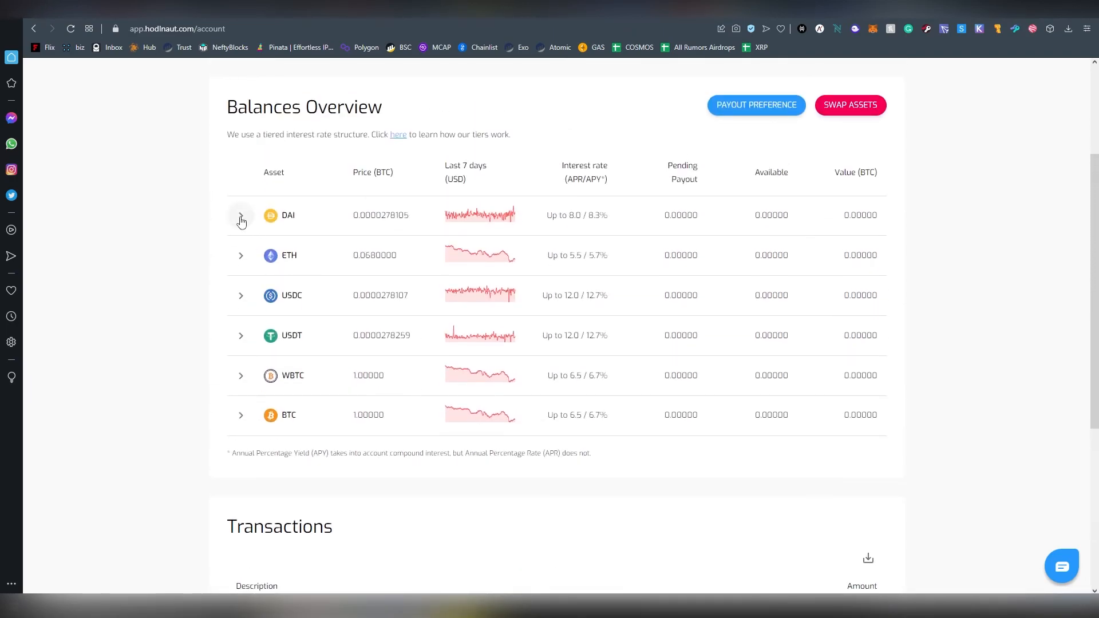
left_click(240, 215)
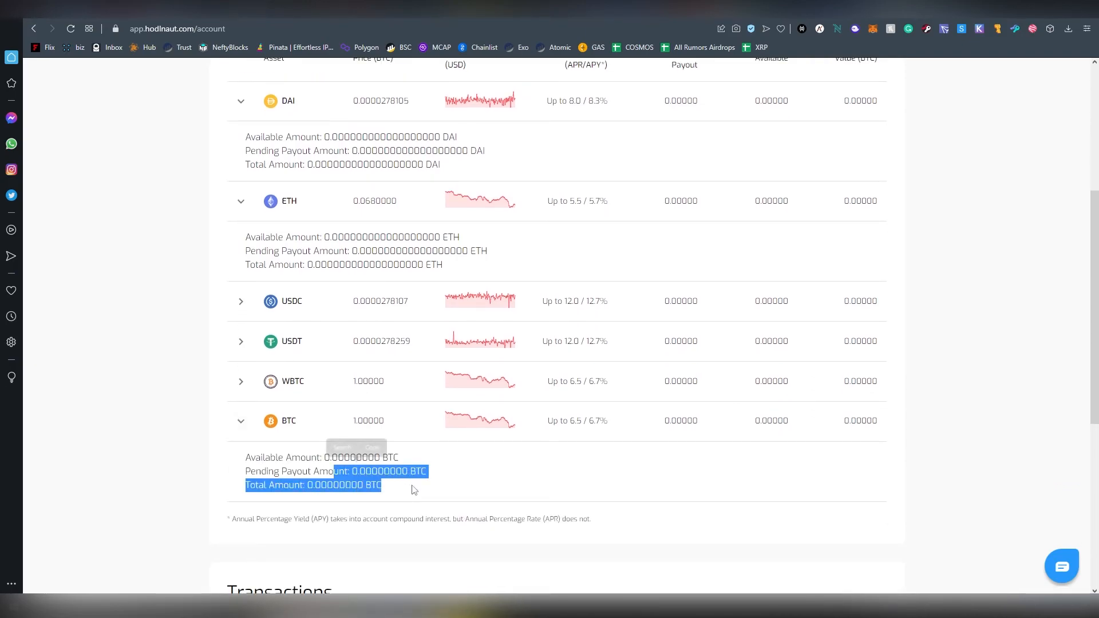
left_click(543, 461)
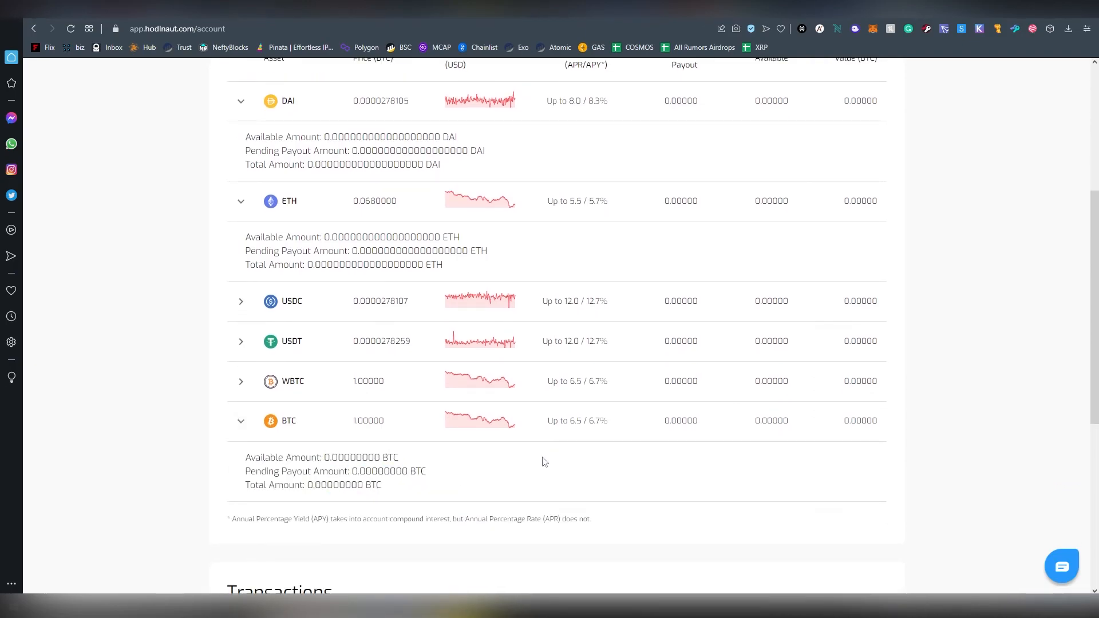
mouse_move(637, 436)
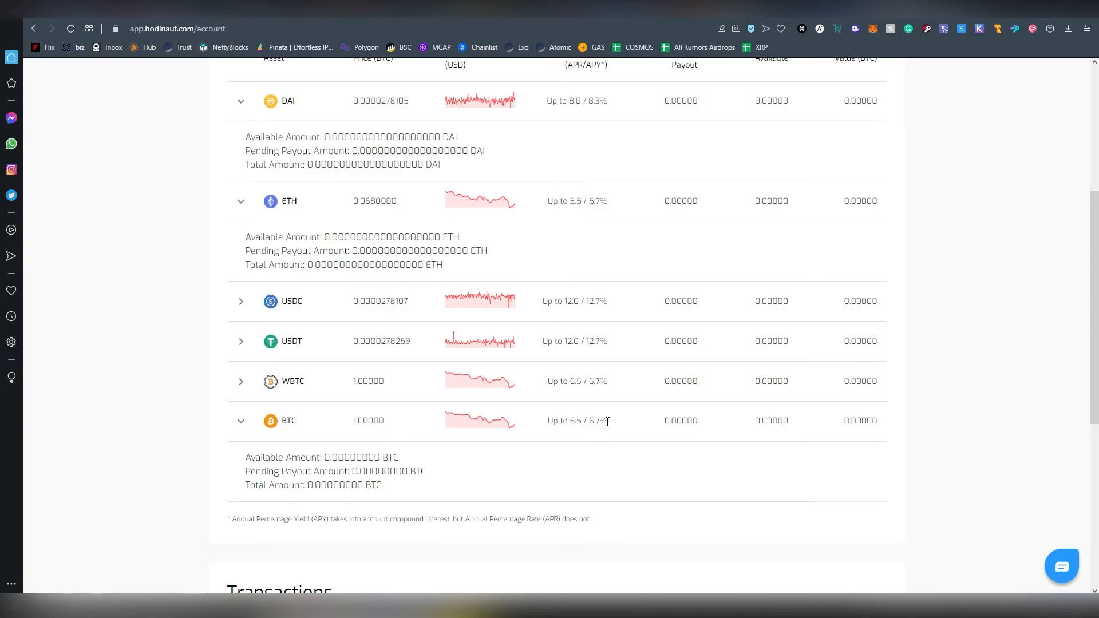
mouse_move(618, 446)
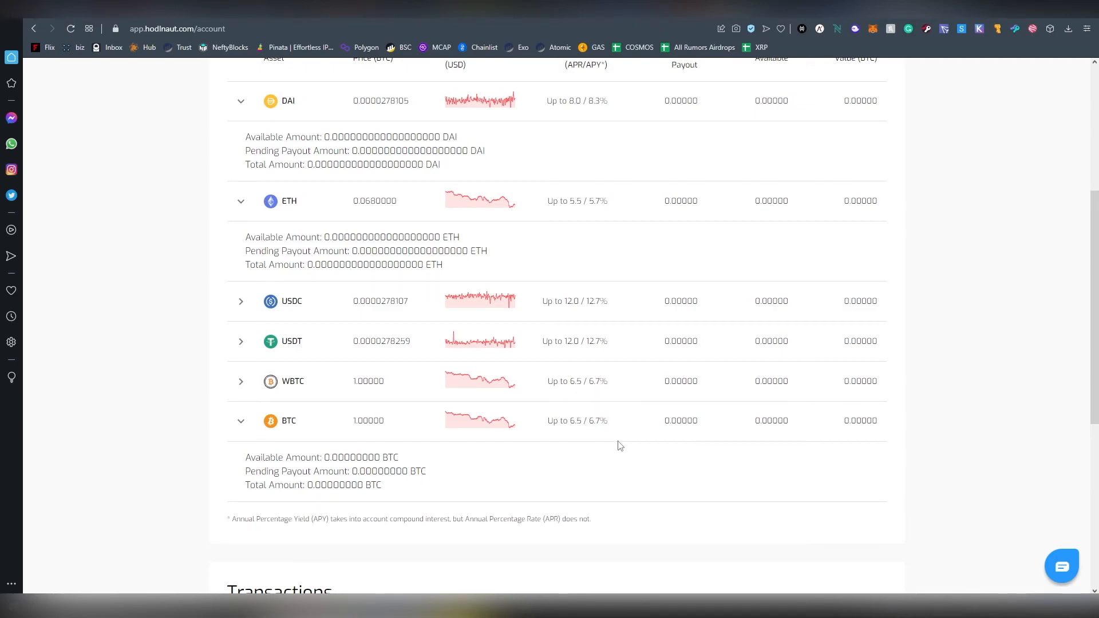
scroll("up", 3)
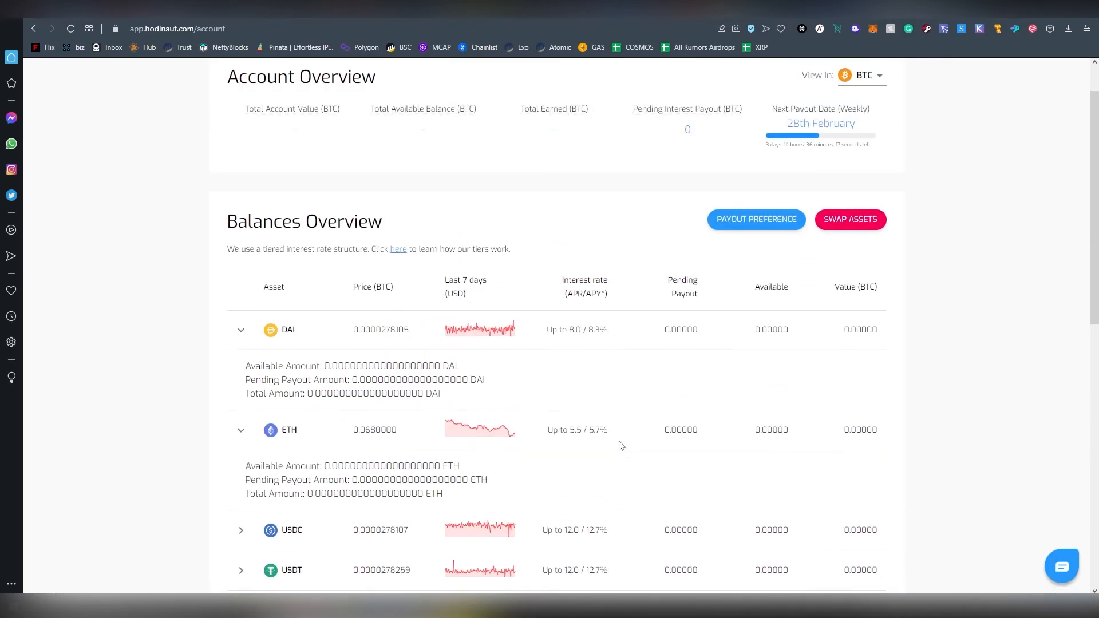
scroll("down", 3)
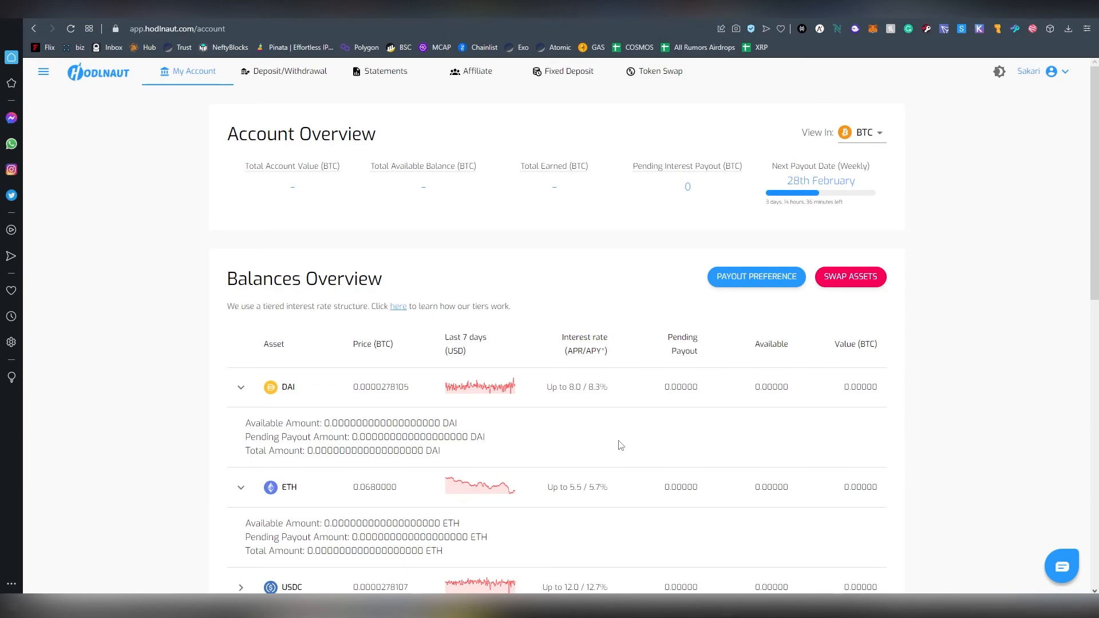
mouse_move(645, 428)
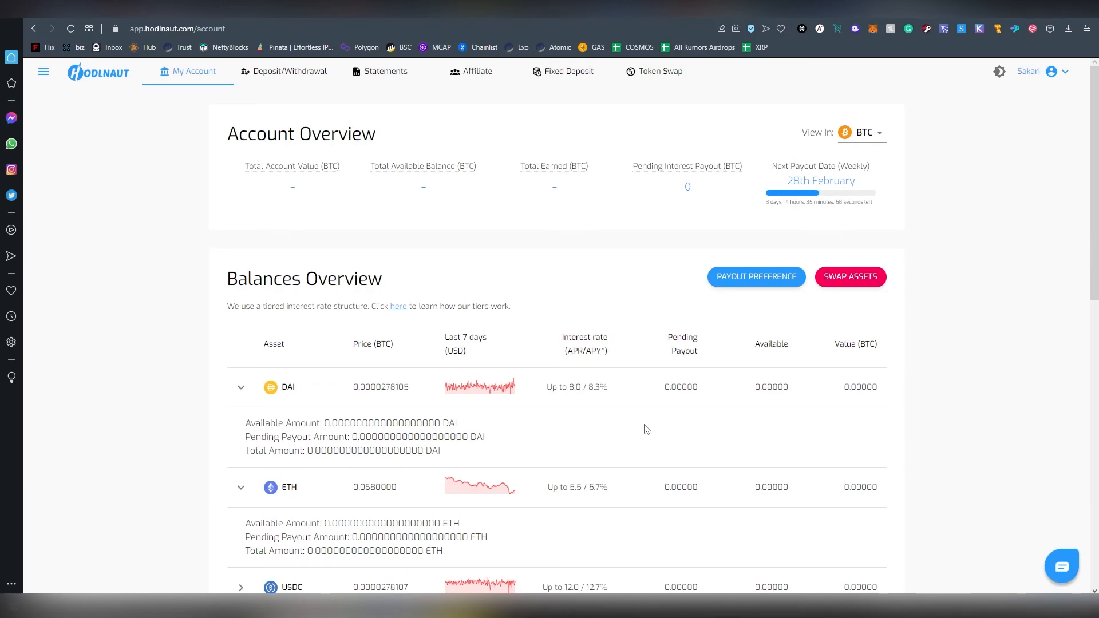